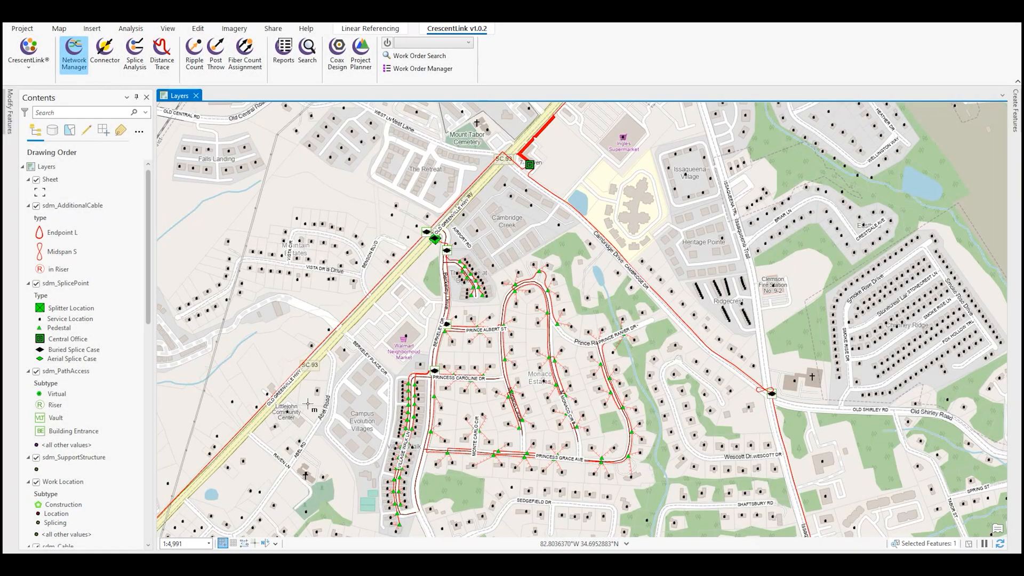
pyautogui.moveTo(73, 53)
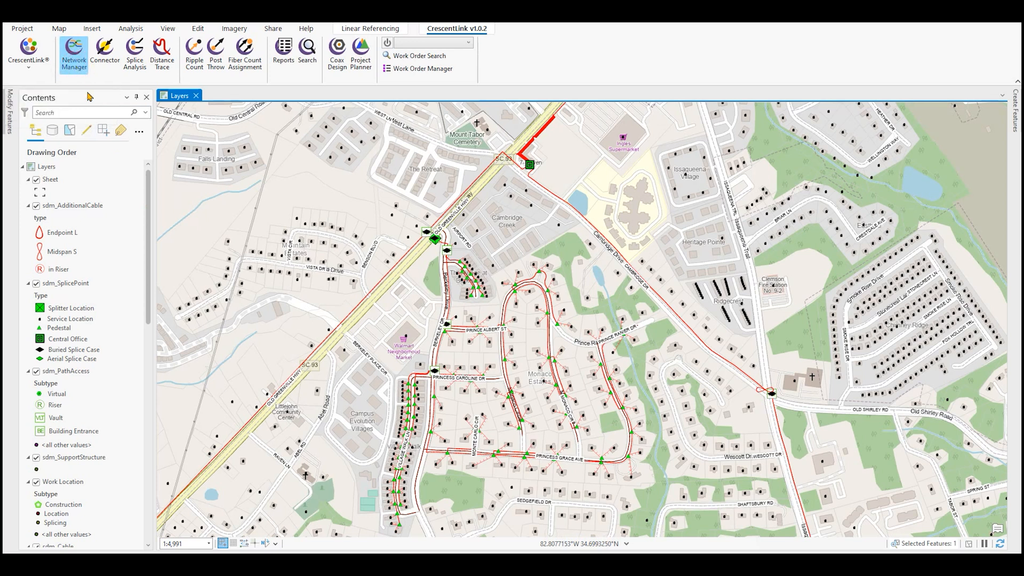
pyautogui.moveTo(502, 190)
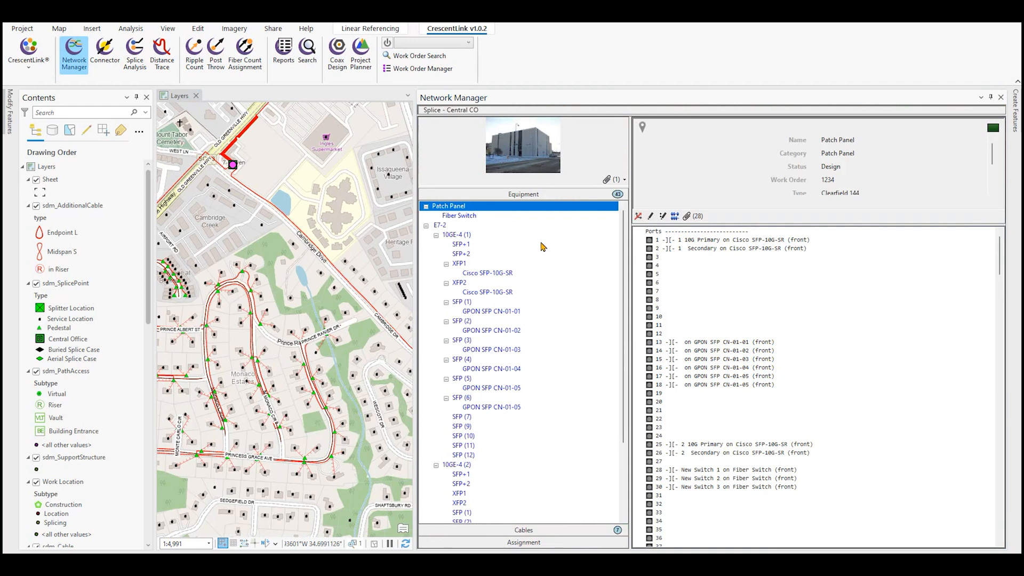
pyautogui.moveTo(549, 166)
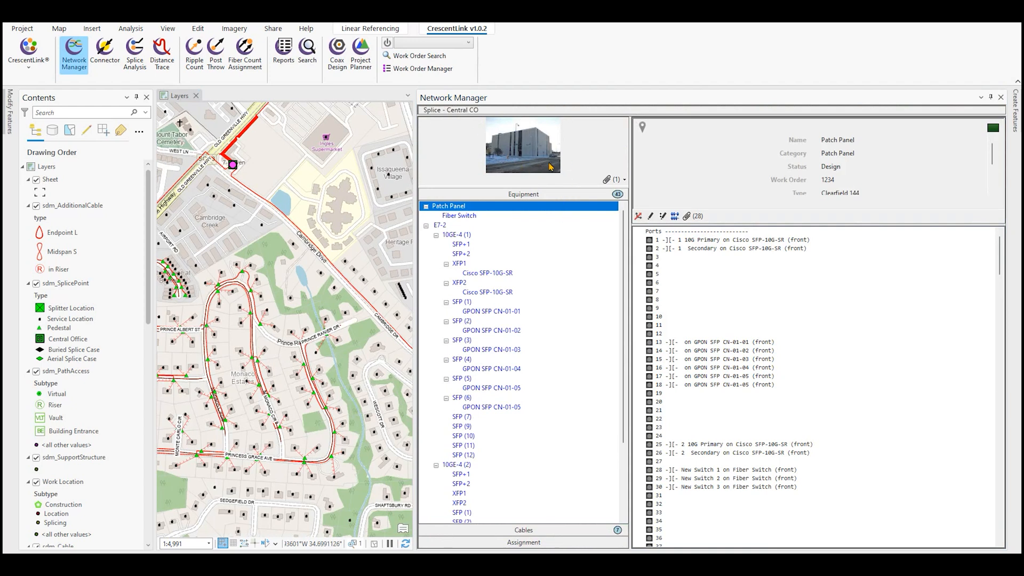
pyautogui.moveTo(567, 152)
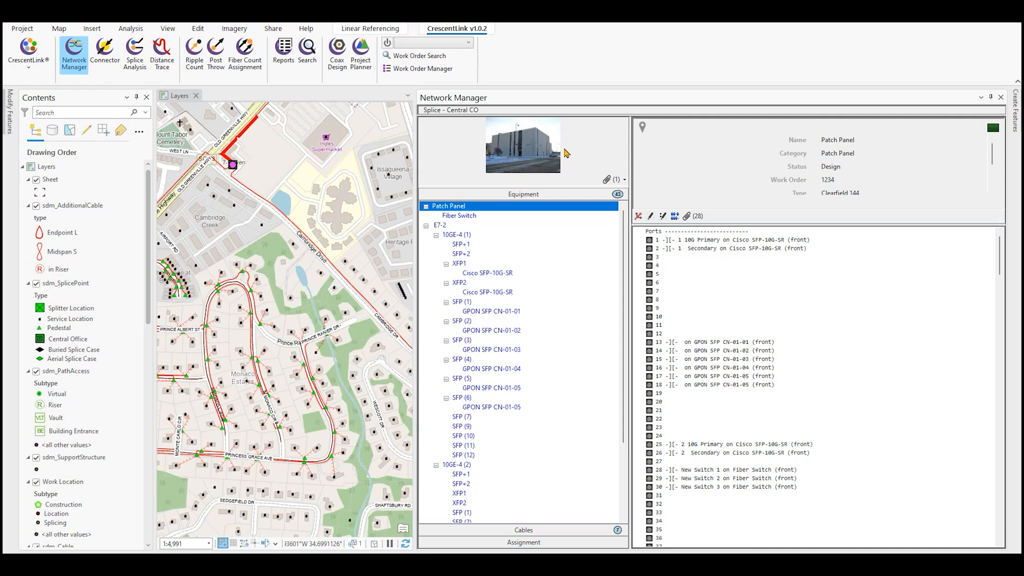
pyautogui.moveTo(568, 160)
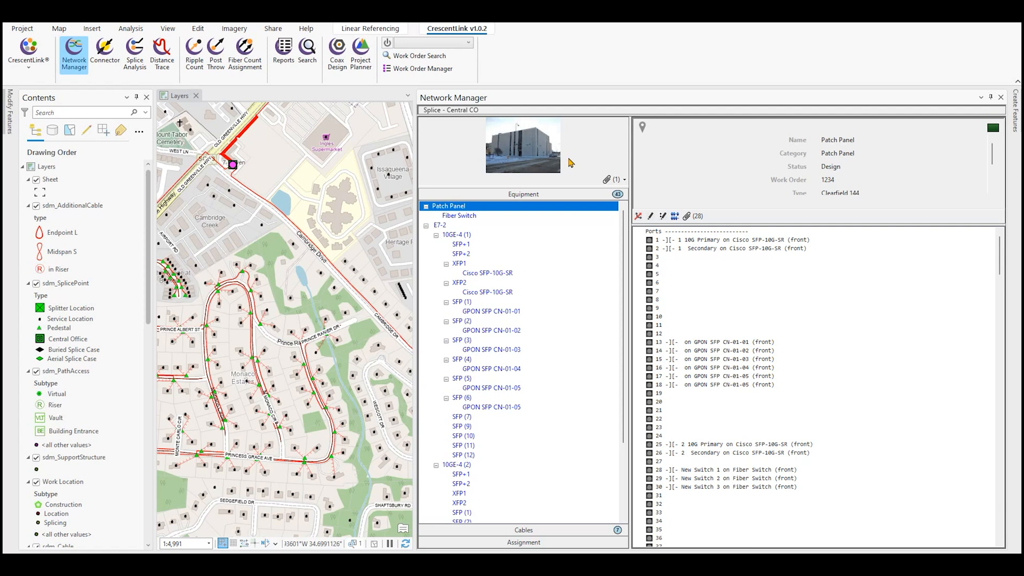
pyautogui.moveTo(478, 210)
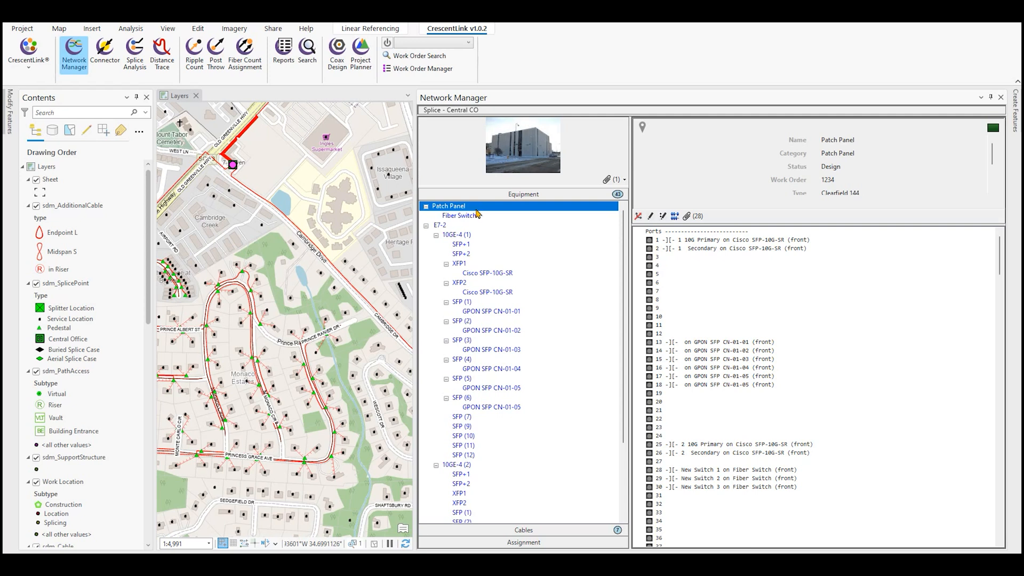
# Step: Review the Fiber Switch and E7-2 chassis, then list the Patch Panel's back ports assigned to BFO 24 sm fibers
pyautogui.click(459, 216)
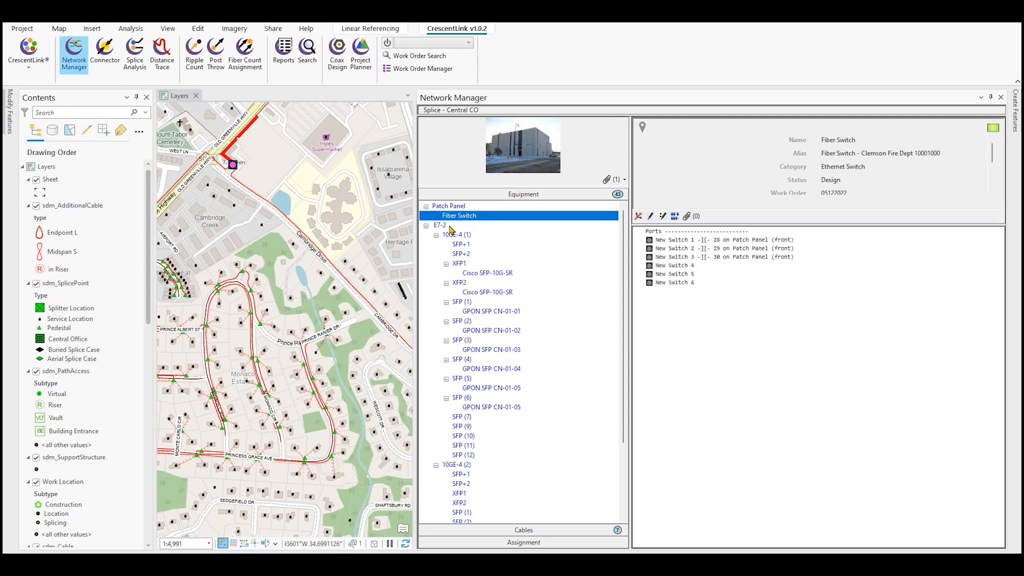
pyautogui.click(441, 225)
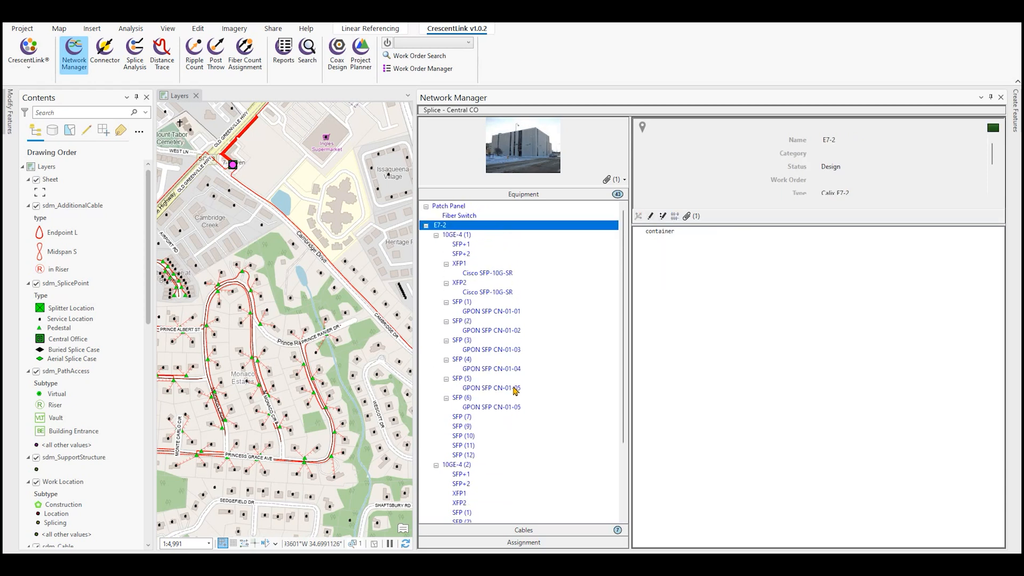
pyautogui.click(449, 206)
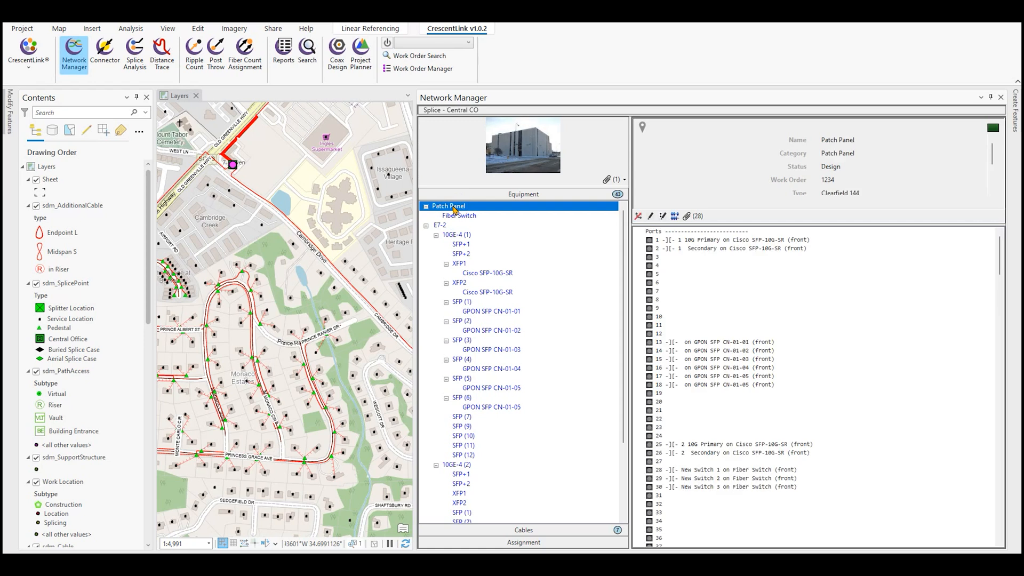
pyautogui.scroll(-3)
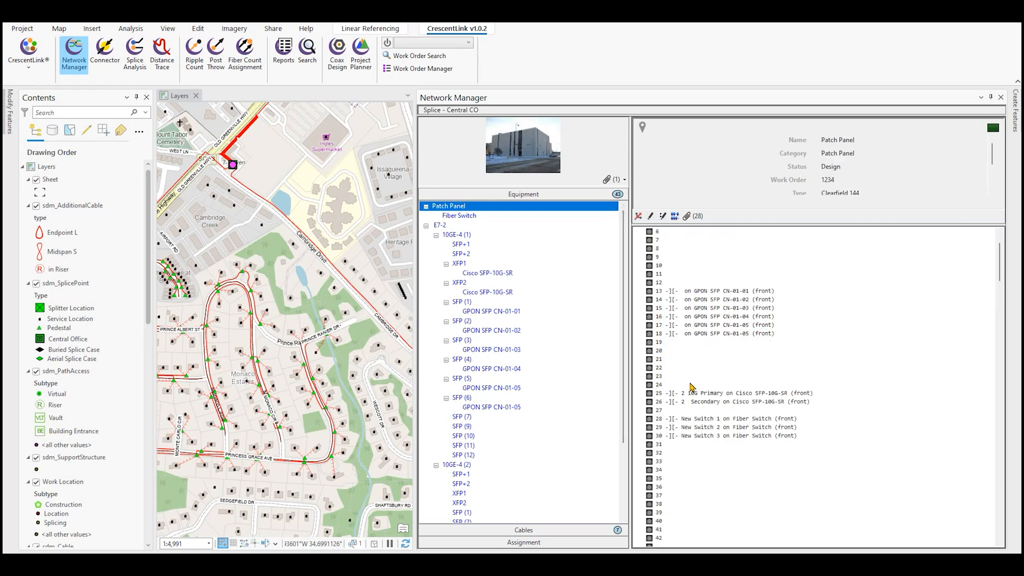
pyautogui.scroll(-3)
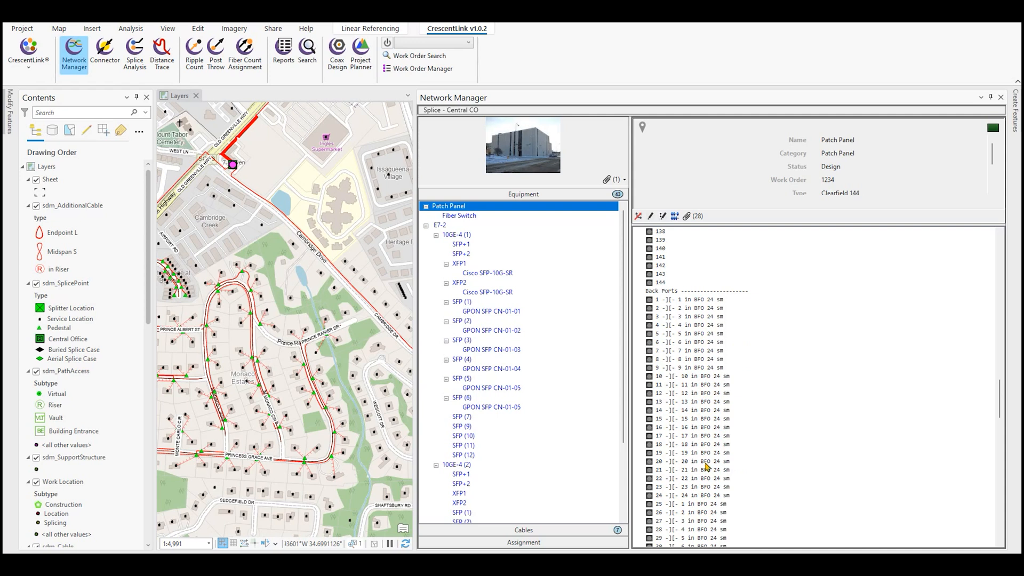
pyautogui.moveTo(702, 403)
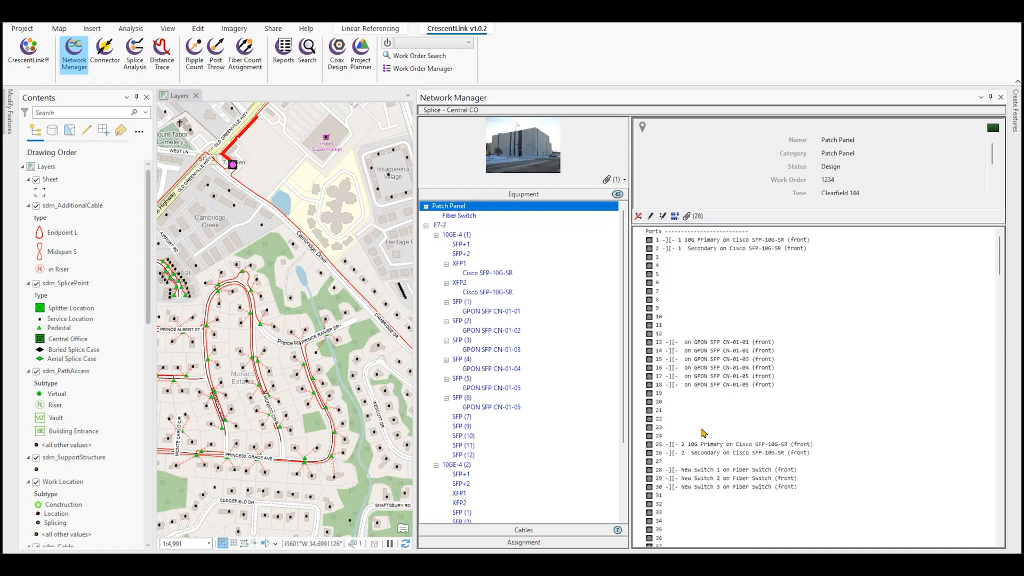
pyautogui.moveTo(764, 316)
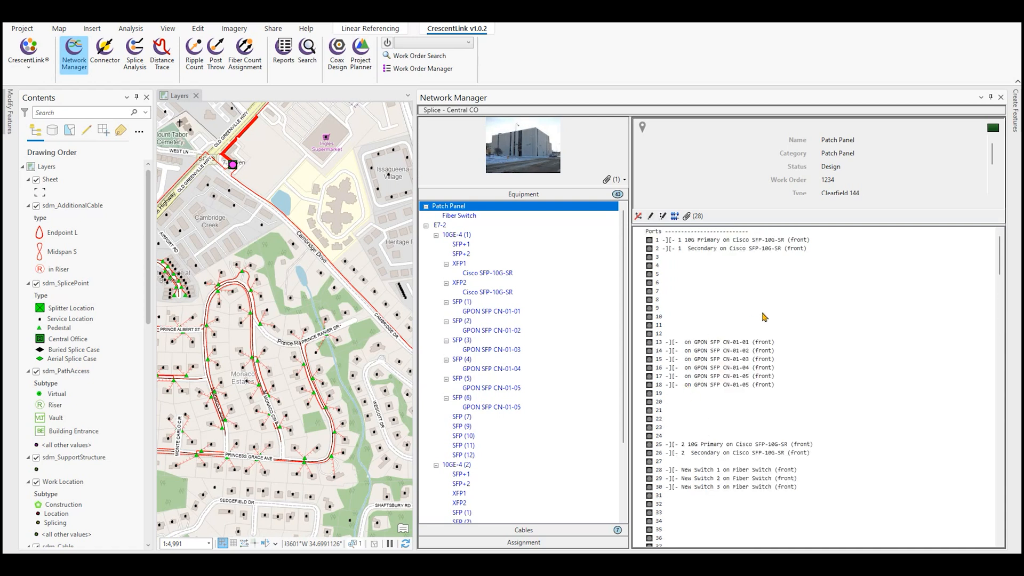
pyautogui.moveTo(722, 257)
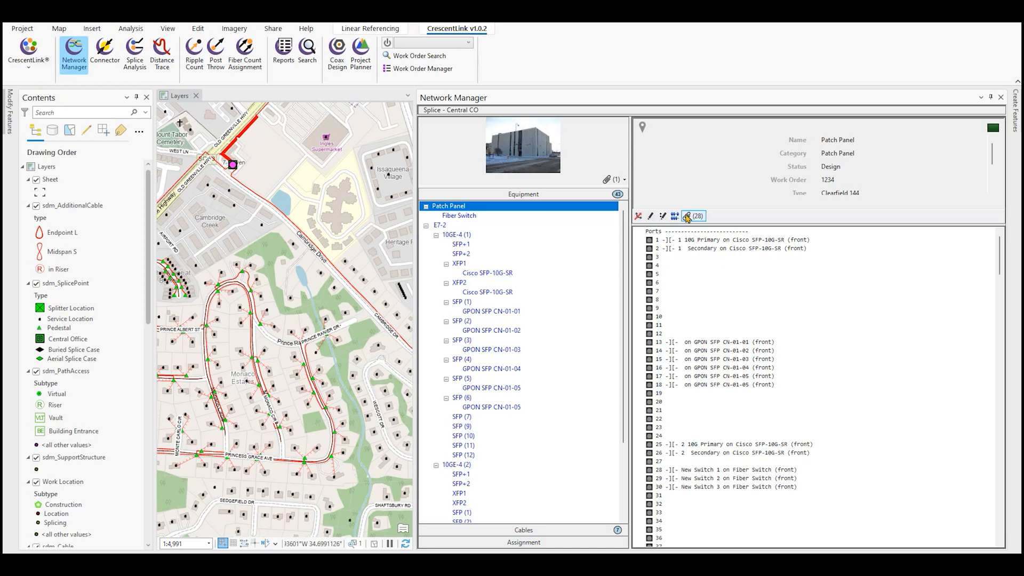
pyautogui.moveTo(690, 216)
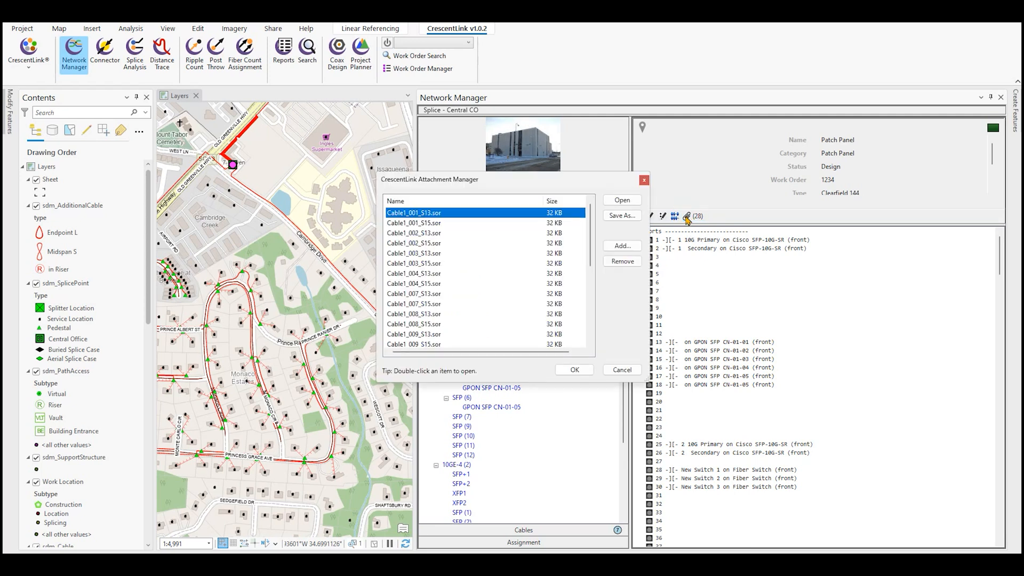
pyautogui.moveTo(456, 222)
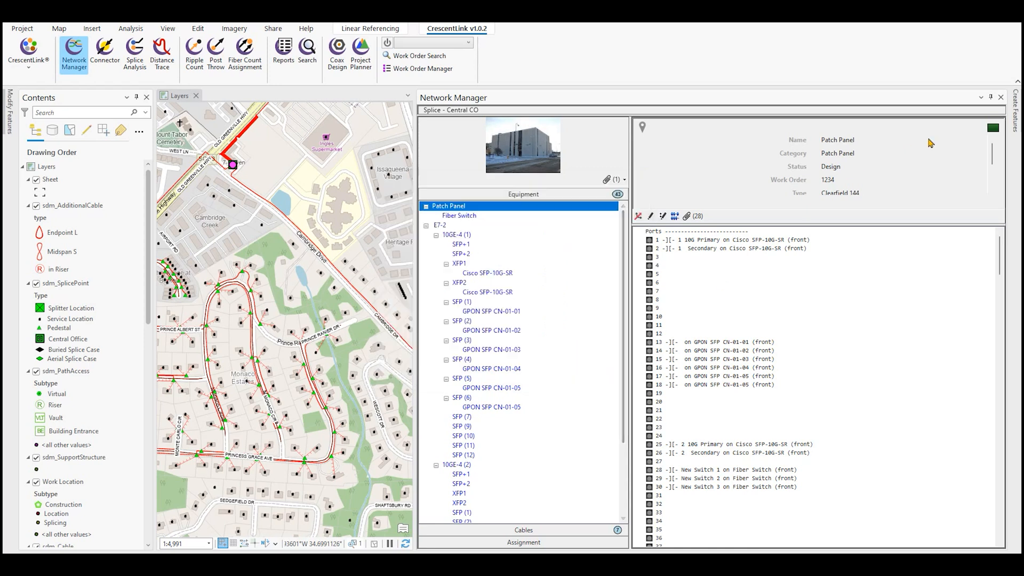
# Step: Close the Network Manager pane to return to the full fiber network map
pyautogui.click(1001, 97)
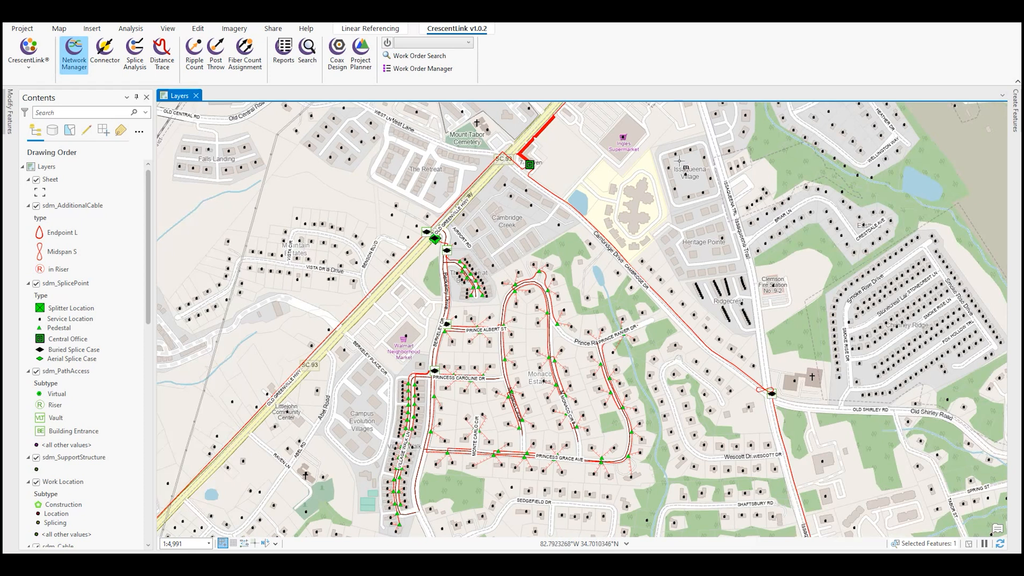
pyautogui.moveTo(557, 173)
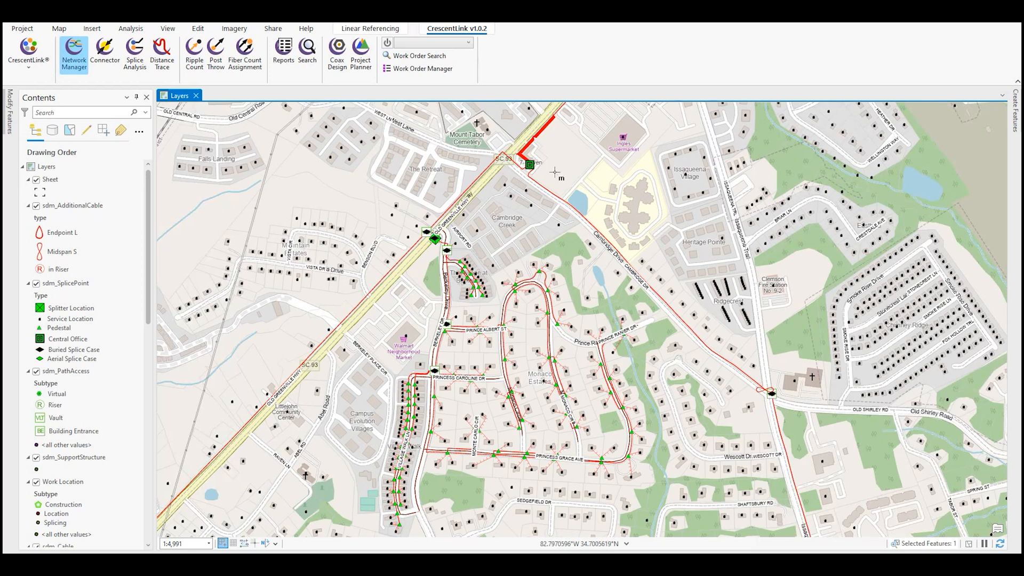
pyautogui.moveTo(555, 194)
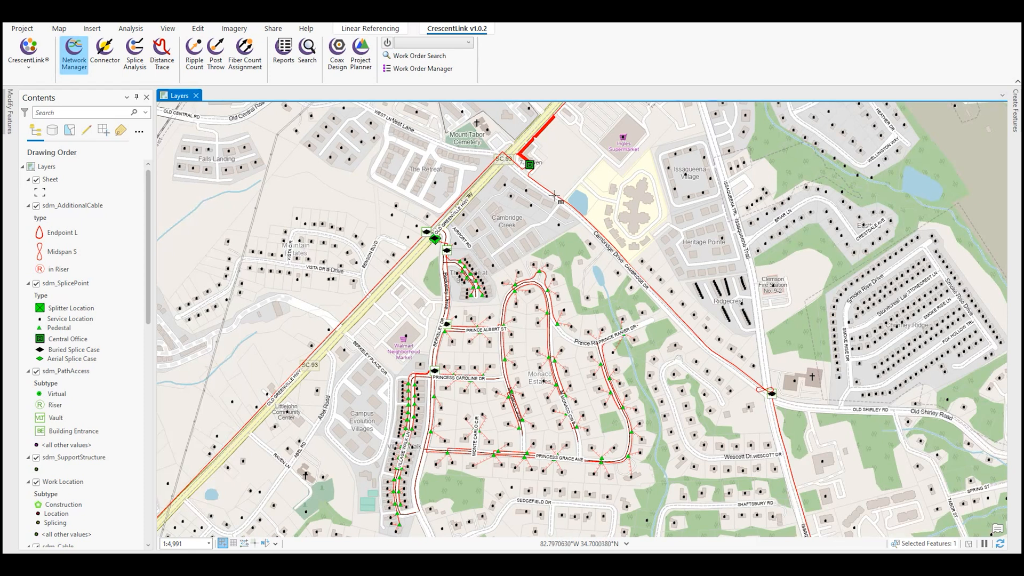
pyautogui.moveTo(555, 195)
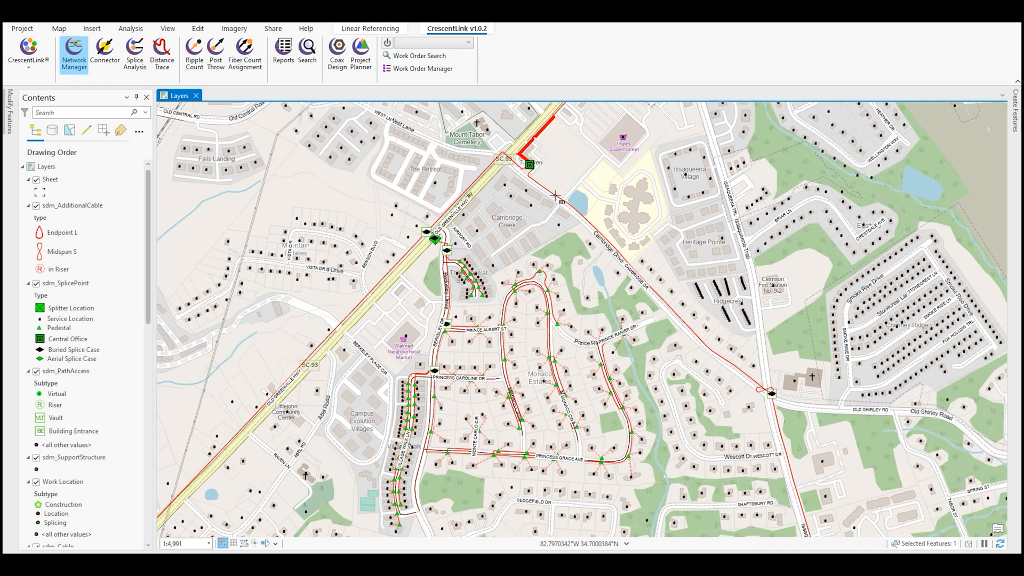
# Step: Select the cable leaving Central CO to load the BFO 24 sm cable to Splice 1000 with its 24 fibers
pyautogui.click(73, 53)
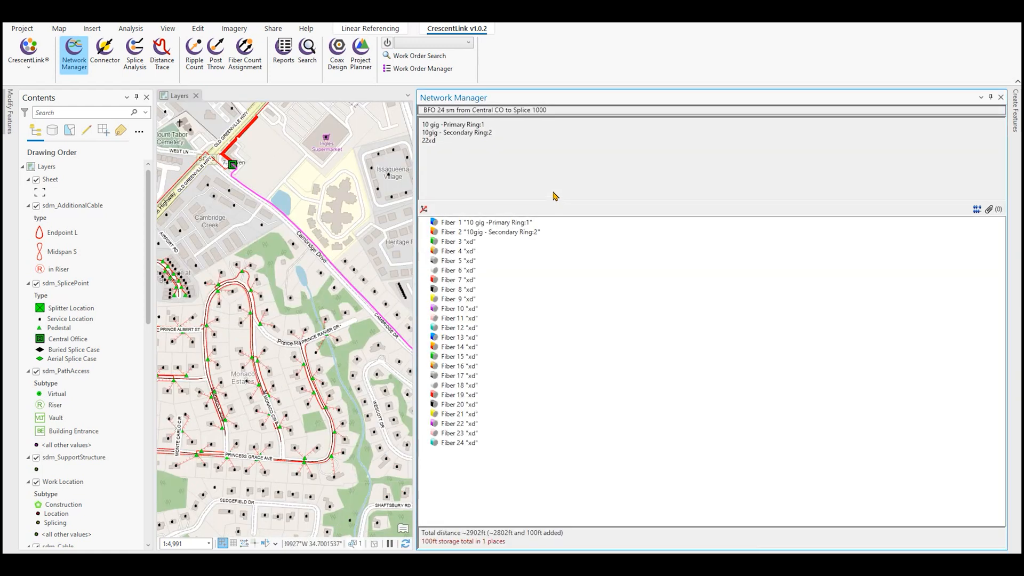
pyautogui.moveTo(479, 450)
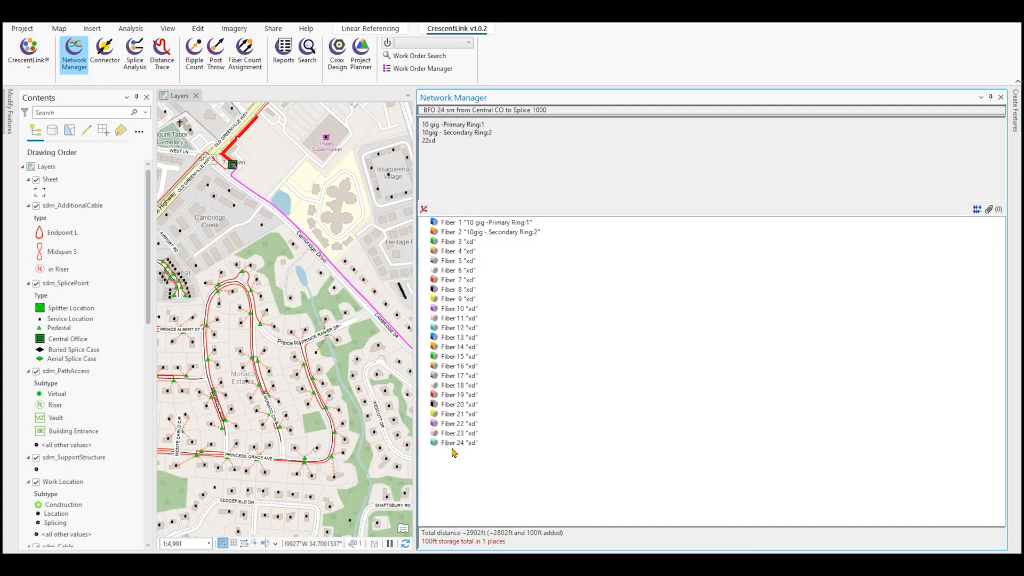
pyautogui.moveTo(424, 122)
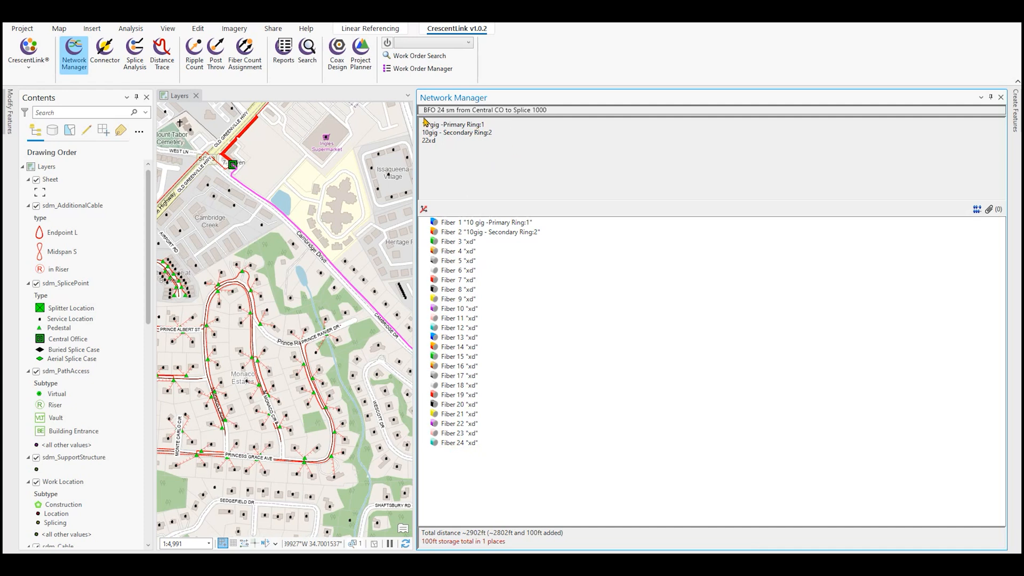
pyautogui.moveTo(509, 137)
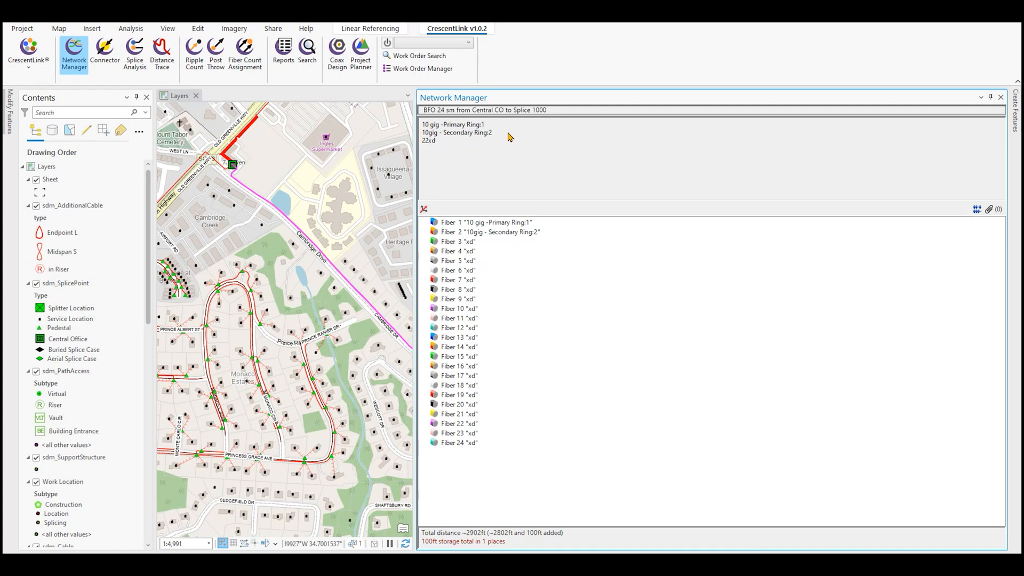
pyautogui.moveTo(992, 209)
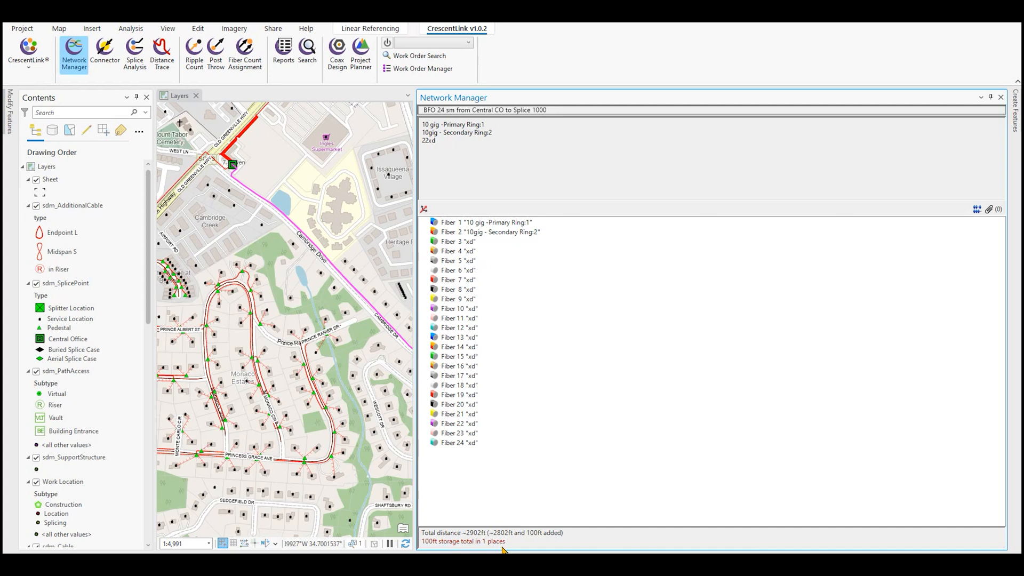
pyautogui.moveTo(516, 547)
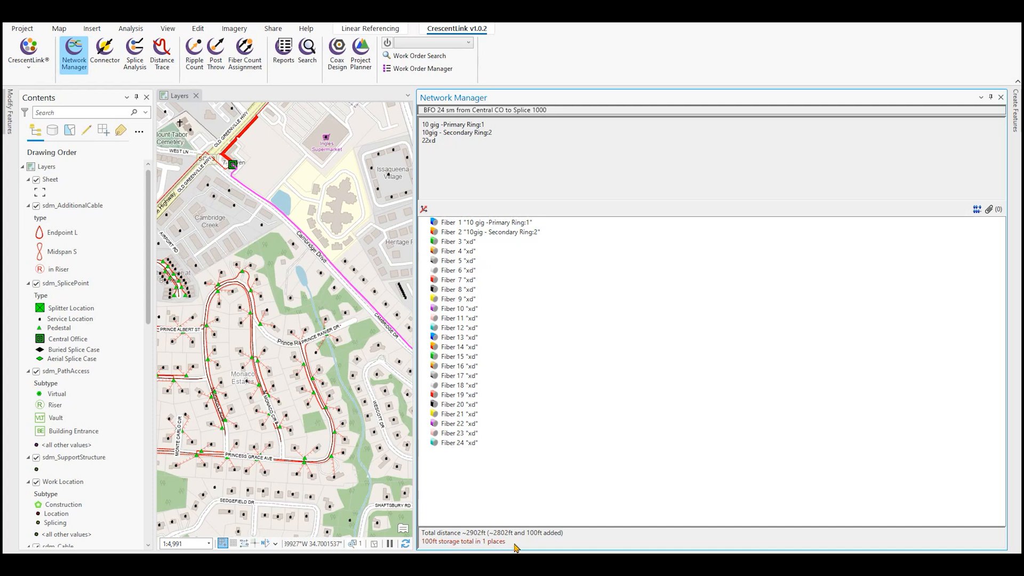
pyautogui.moveTo(569, 362)
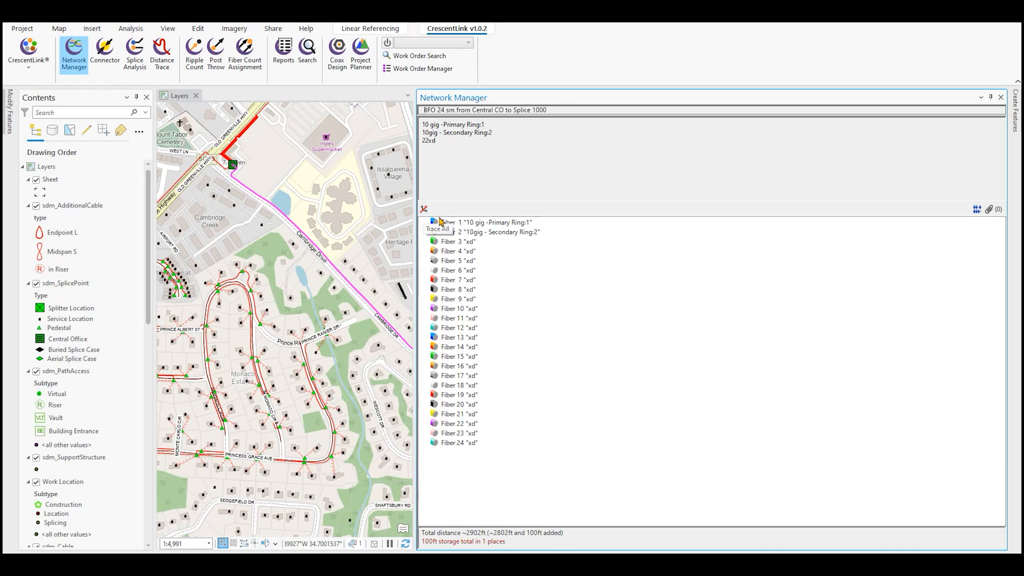
pyautogui.moveTo(458, 226)
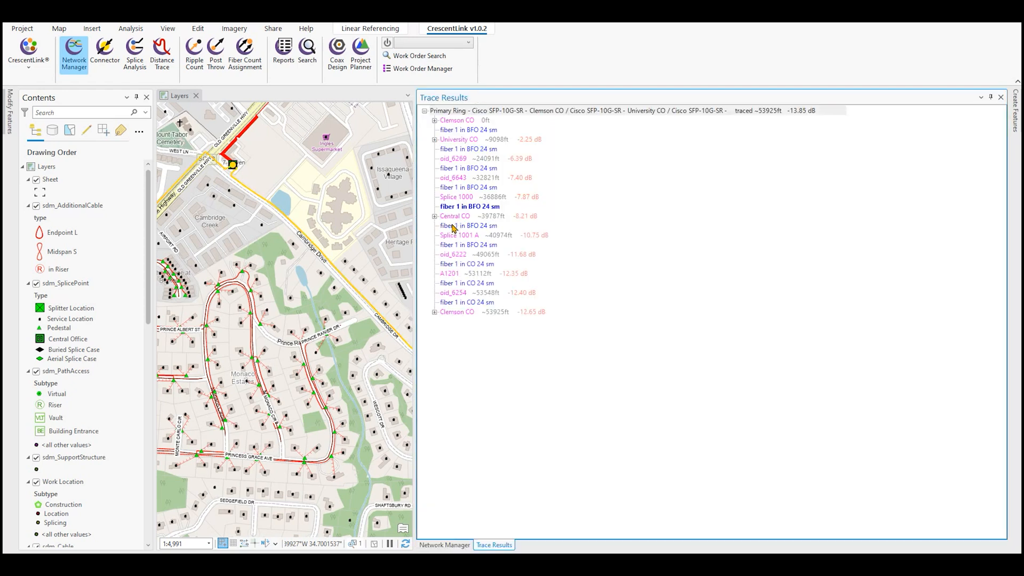
pyautogui.moveTo(698, 244)
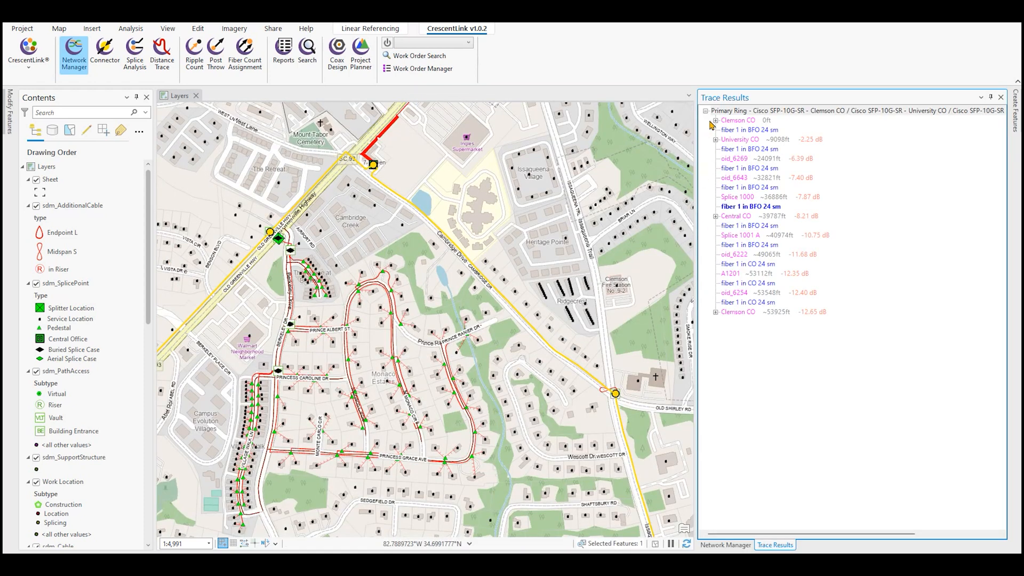
# Step: Expand University CO and Central CO in the Primary Ring trace results and zoom the map to the whole ring
pyautogui.click(716, 121)
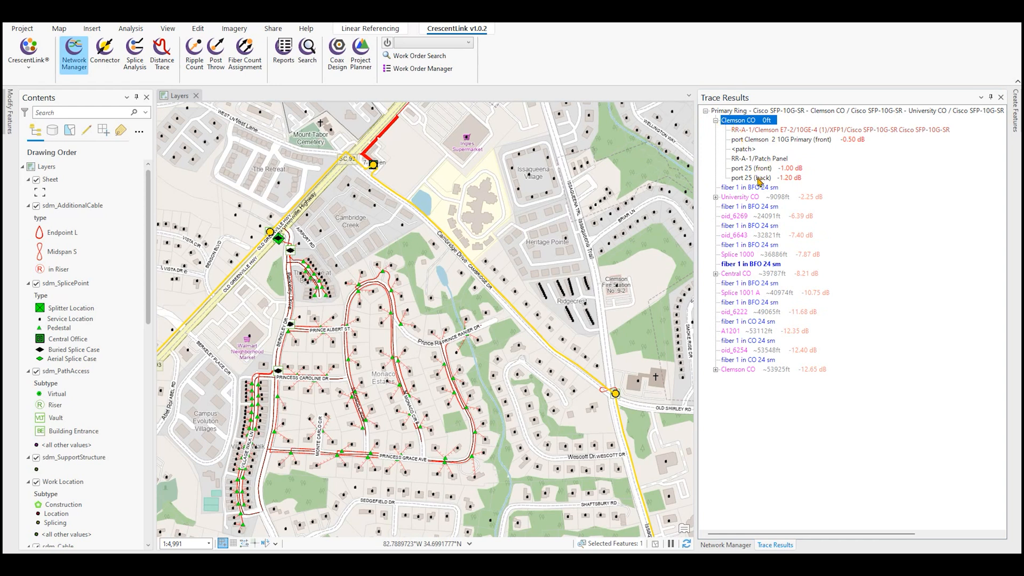
pyautogui.moveTo(764, 139)
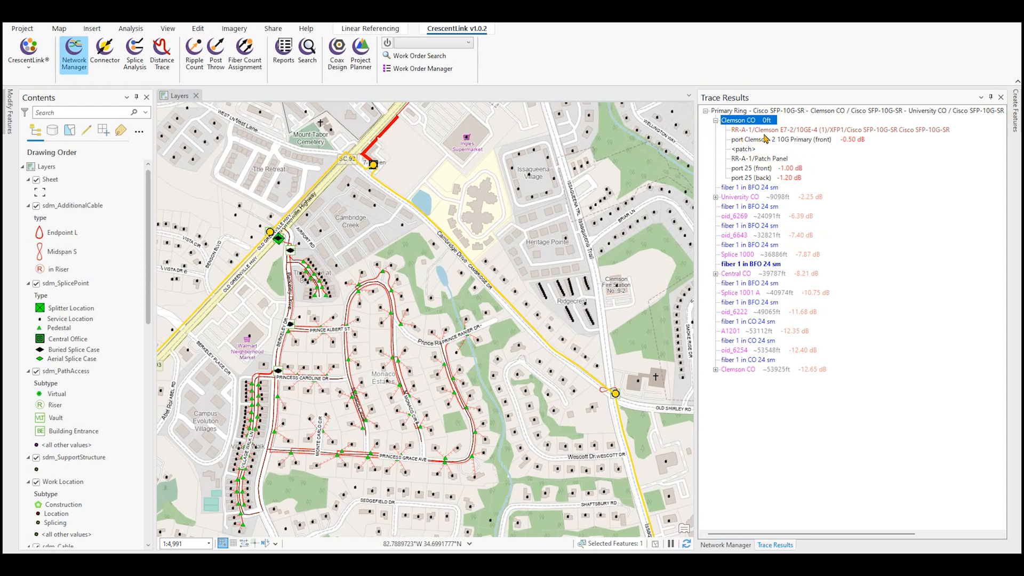
pyautogui.click(741, 196)
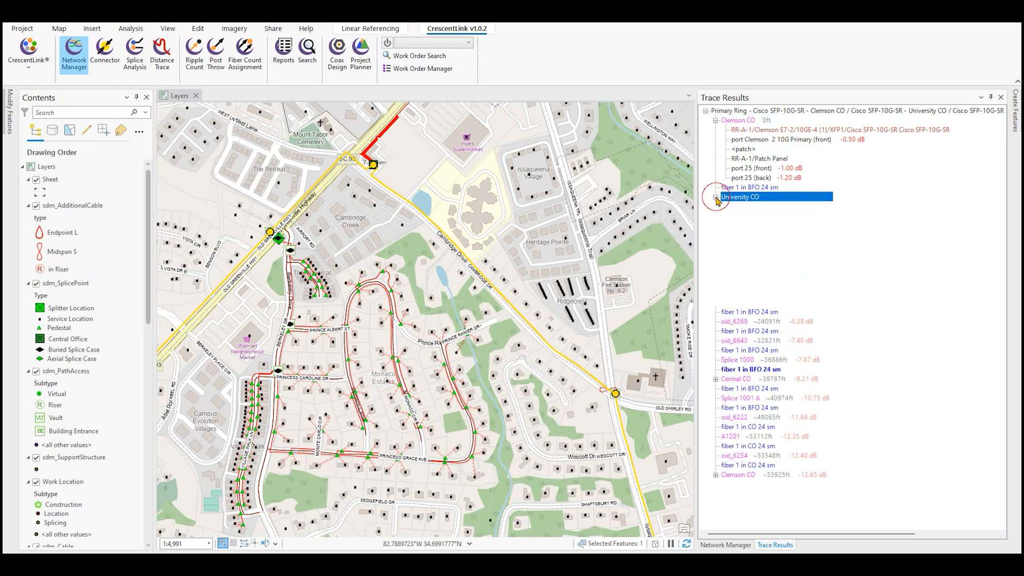
pyautogui.click(718, 196)
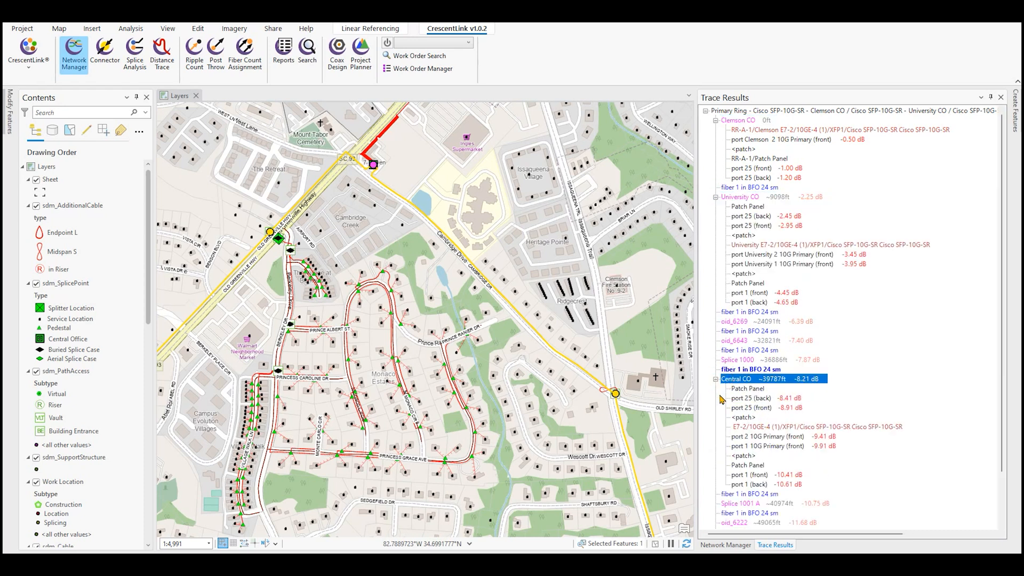
pyautogui.scroll(-3)
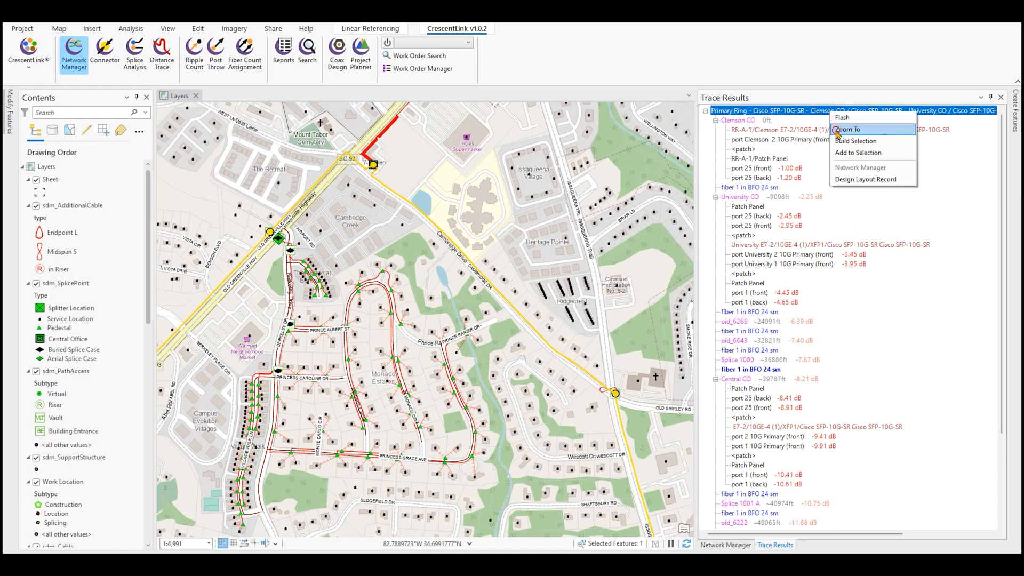
pyautogui.click(848, 129)
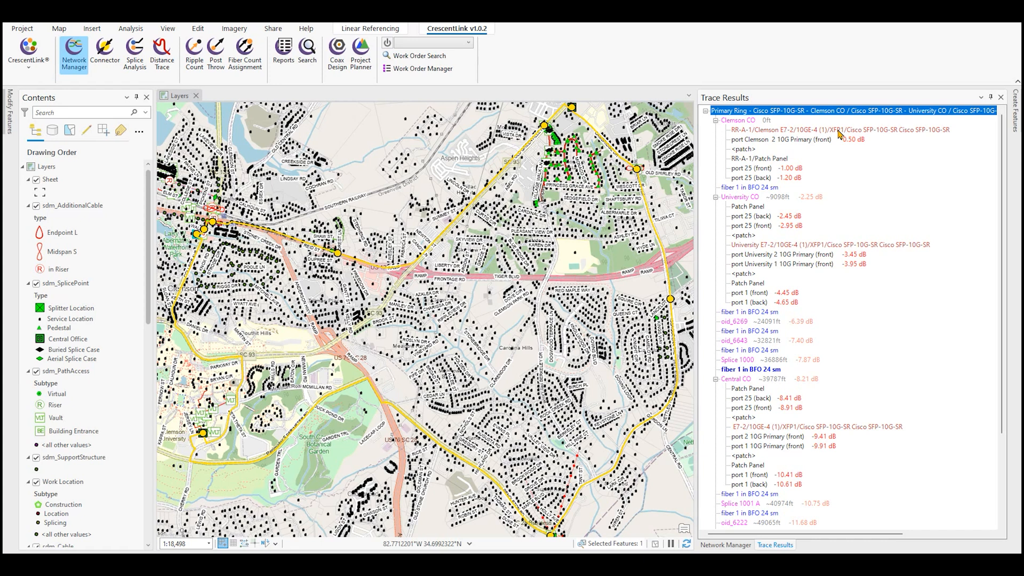
pyautogui.moveTo(849, 162)
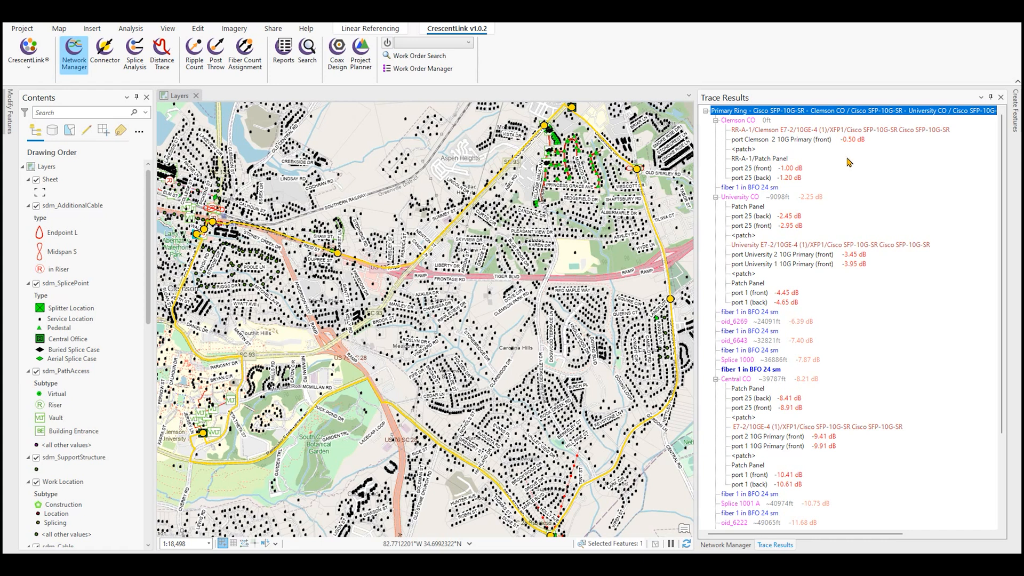
# Step: Generate the Design Layout Record for the Primary Ring from the RR-A-1/Patch Panel trace entry
pyautogui.rightClick(759, 158)
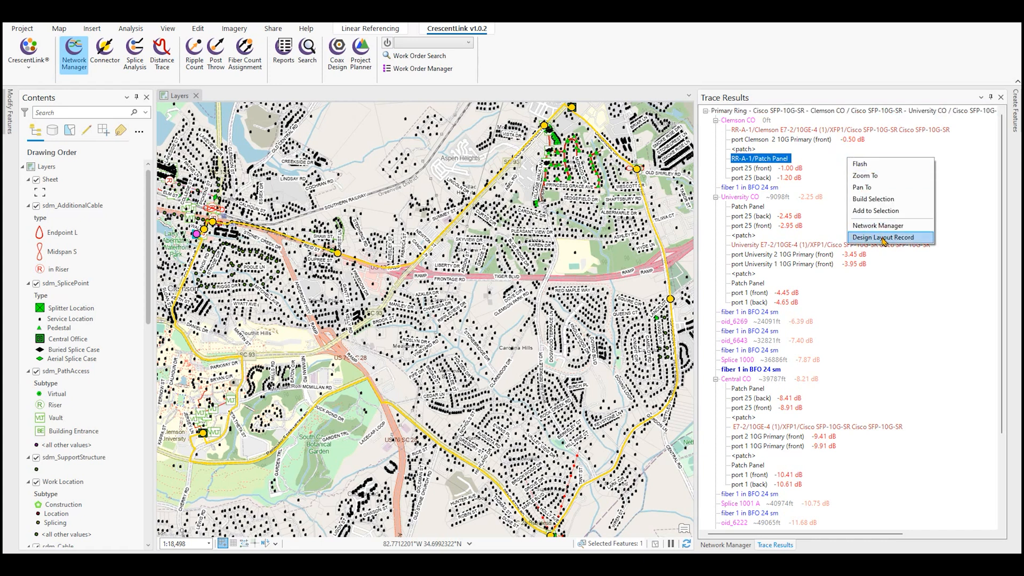
pyautogui.click(884, 237)
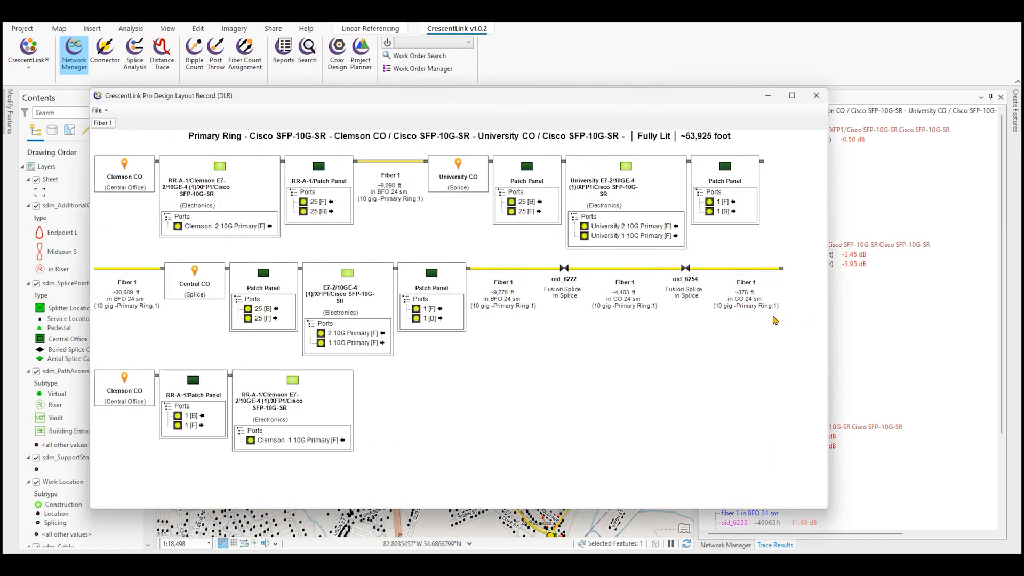
pyautogui.moveTo(673, 353)
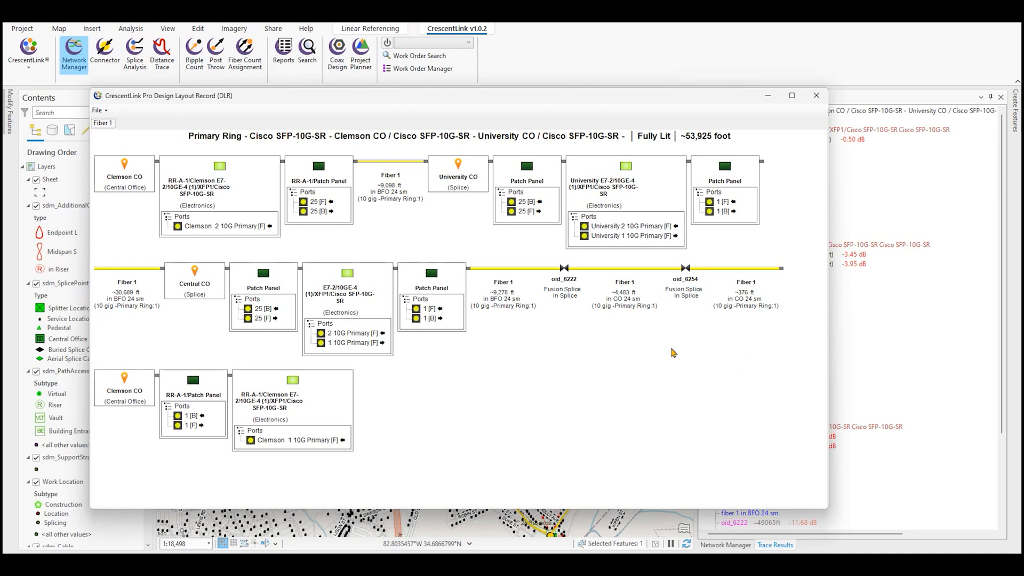
pyautogui.moveTo(221, 240)
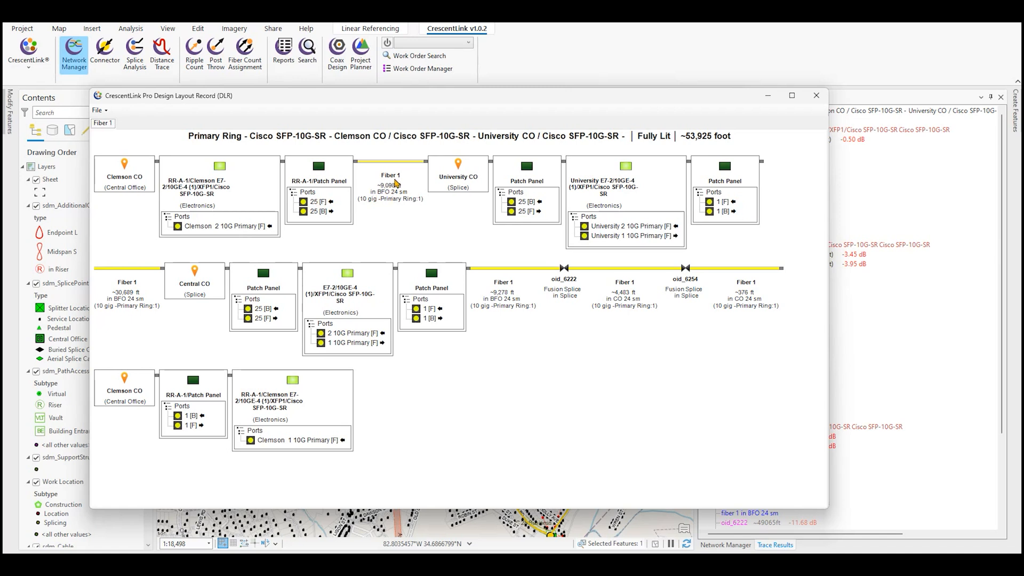
pyautogui.moveTo(563, 280)
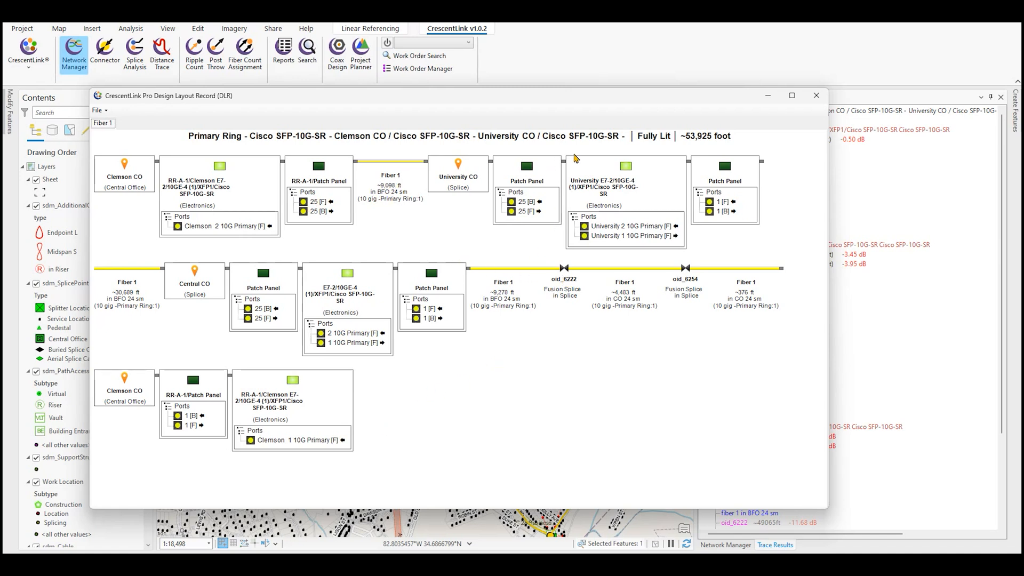
pyautogui.moveTo(610, 146)
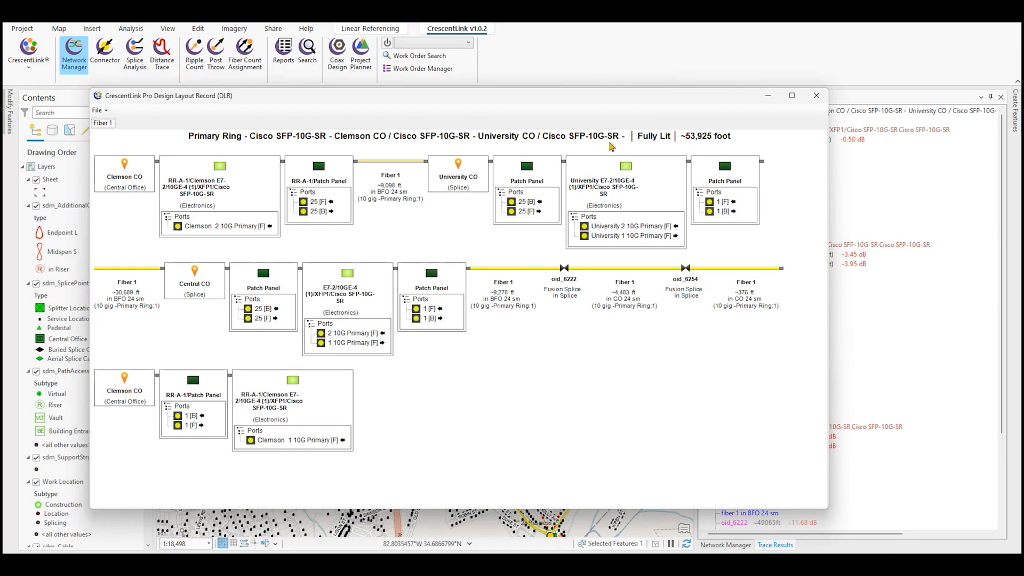
pyautogui.moveTo(205, 139)
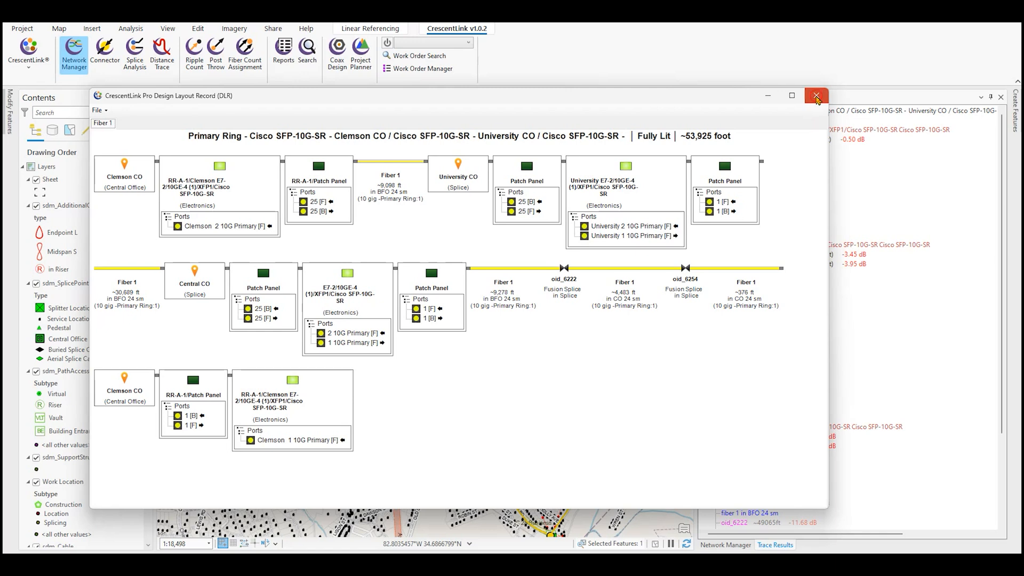
# Step: Close the DLR diagram and run Trace All on the BFO cable from Central CO to Splice 1000
pyautogui.click(816, 96)
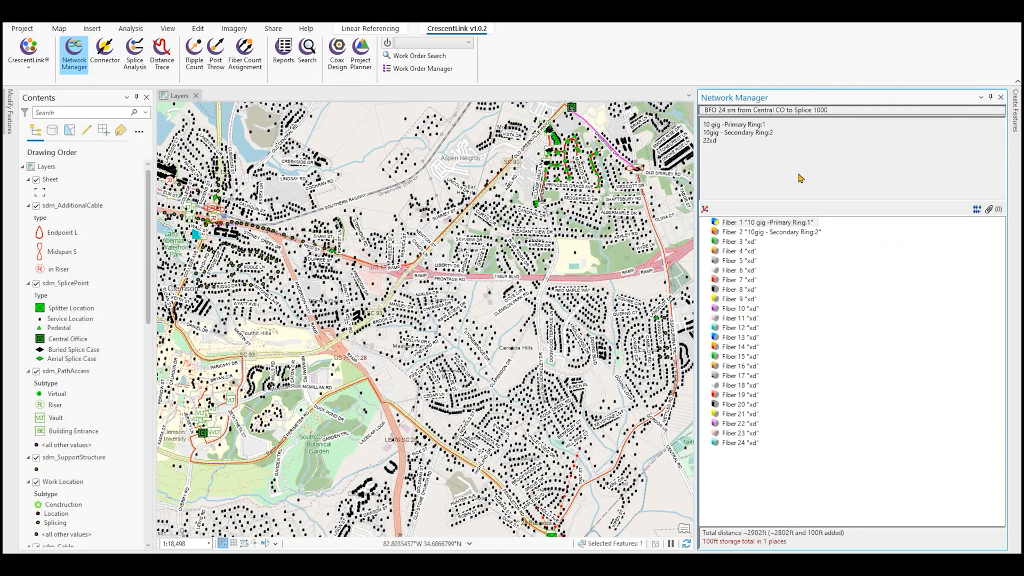
pyautogui.moveTo(705, 213)
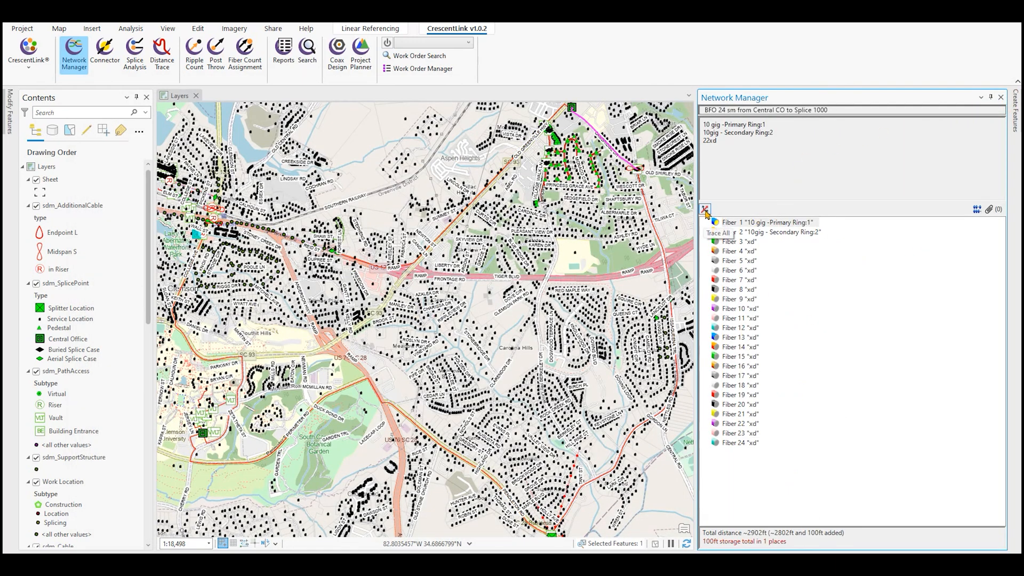
pyautogui.click(705, 210)
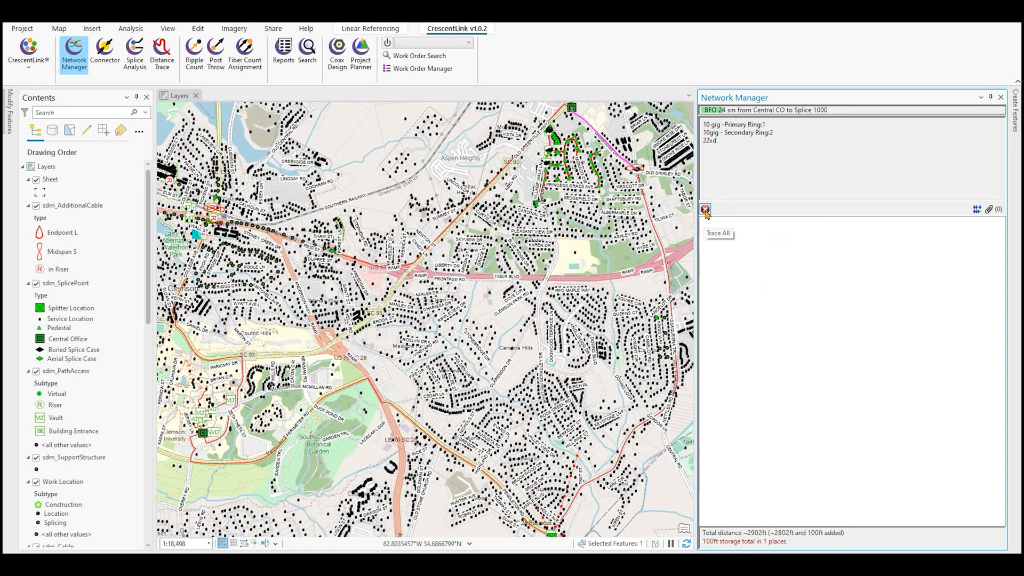
pyautogui.click(705, 209)
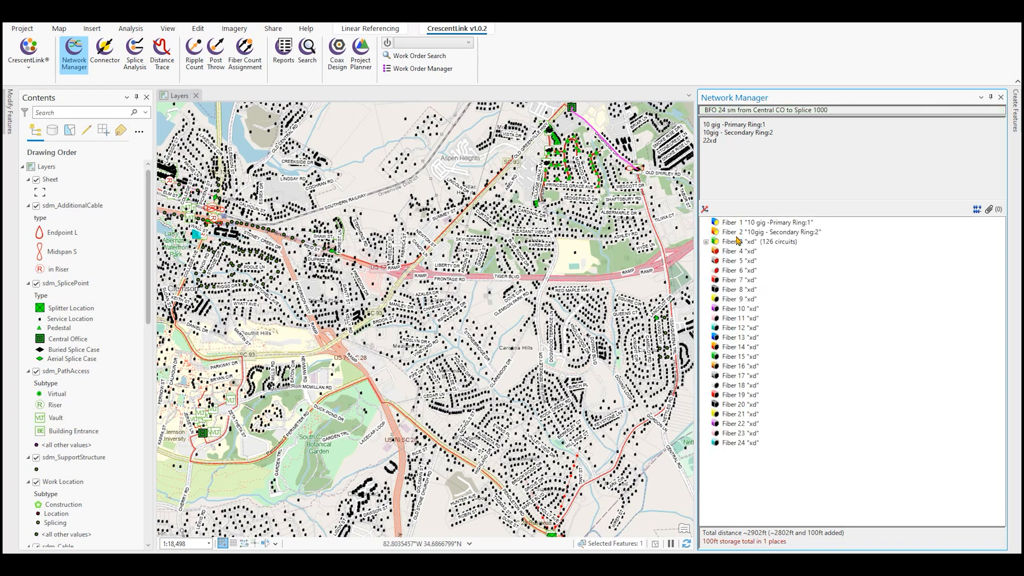
pyautogui.moveTo(744, 308)
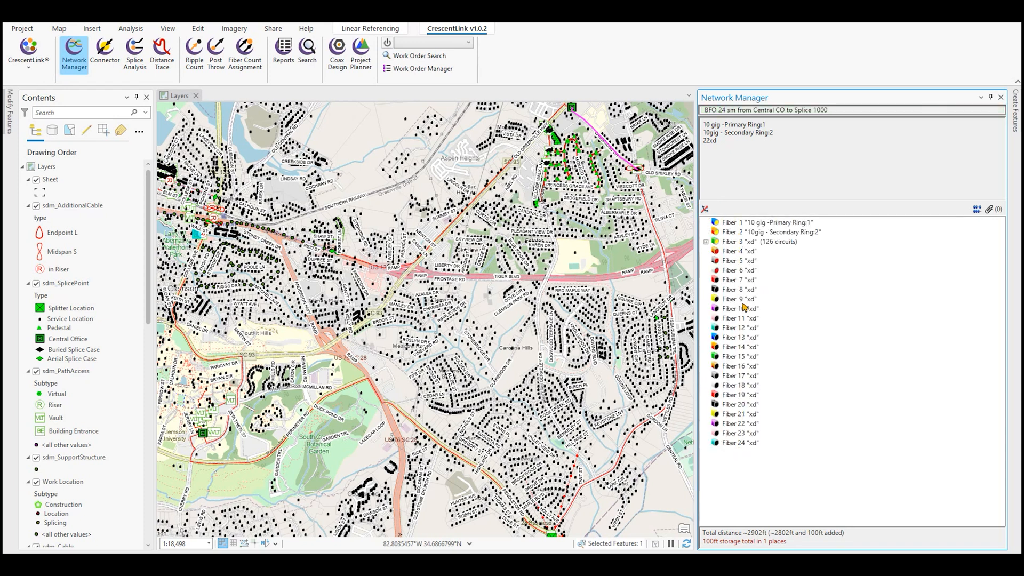
pyautogui.rightClick(731, 225)
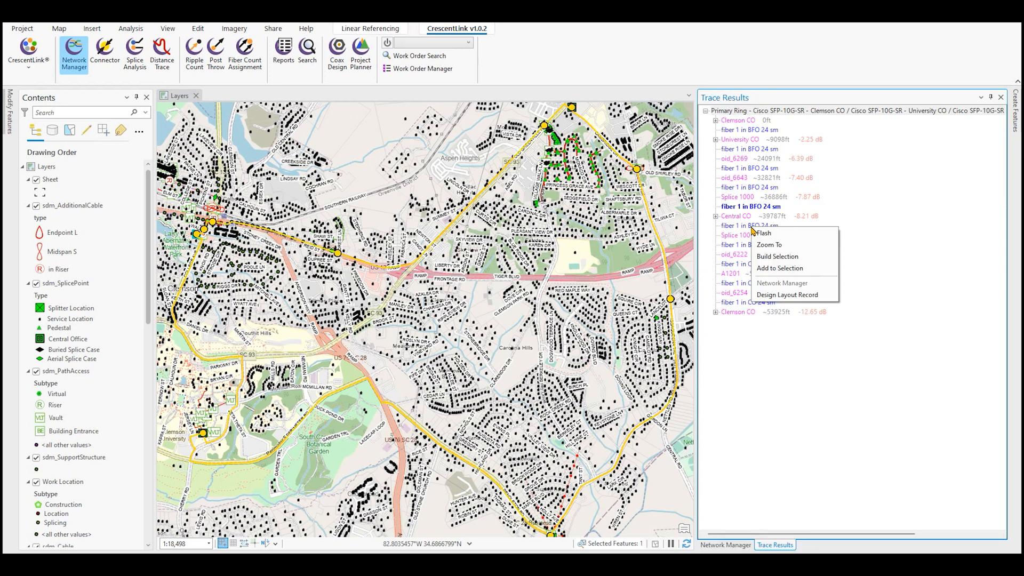
pyautogui.click(781, 283)
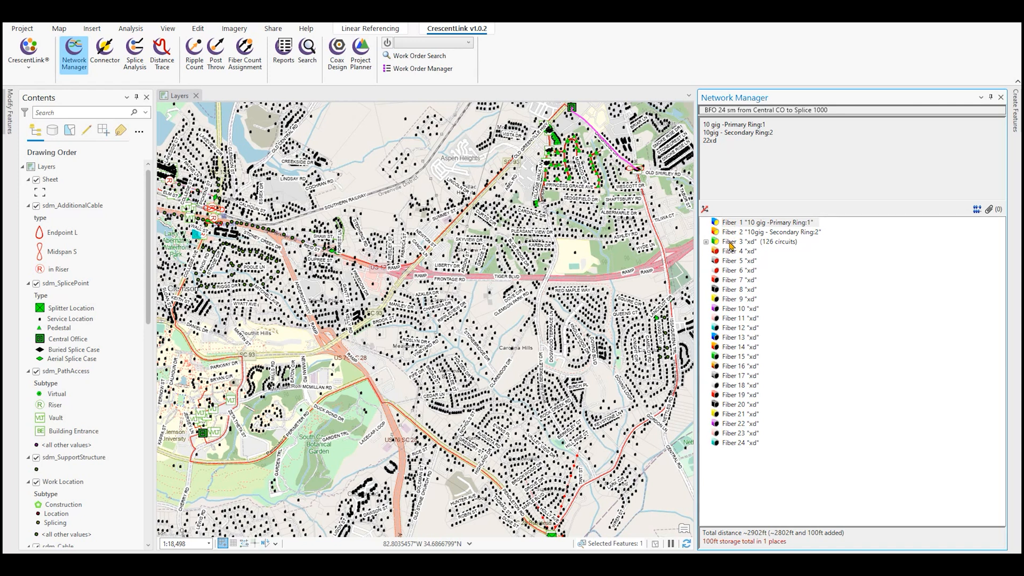
pyautogui.moveTo(764, 248)
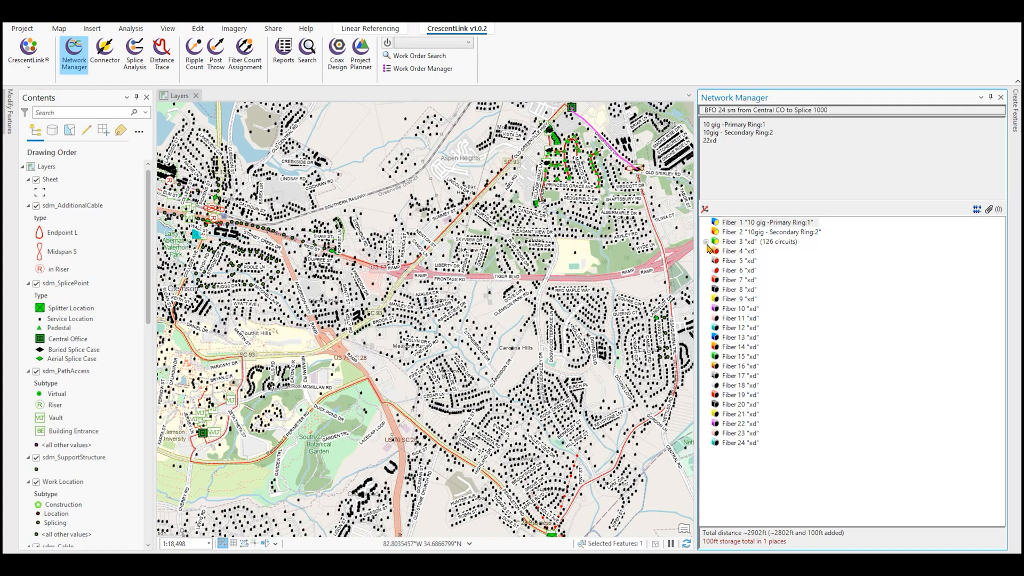
# Step: Expand Fiber 3 to list its 126 Pendleton Tower circuits, then close Network Manager
pyautogui.click(706, 242)
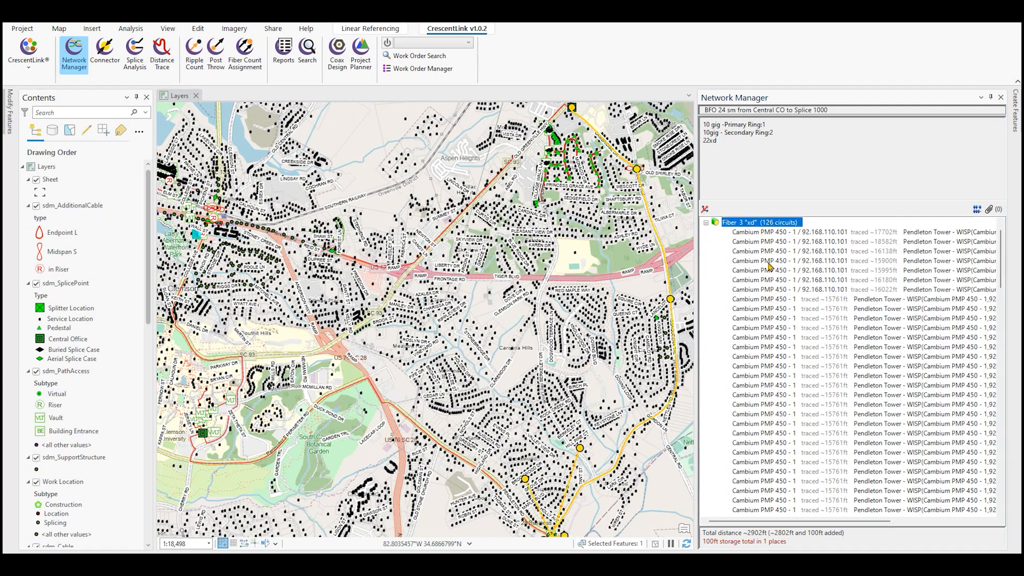
pyautogui.moveTo(880, 258)
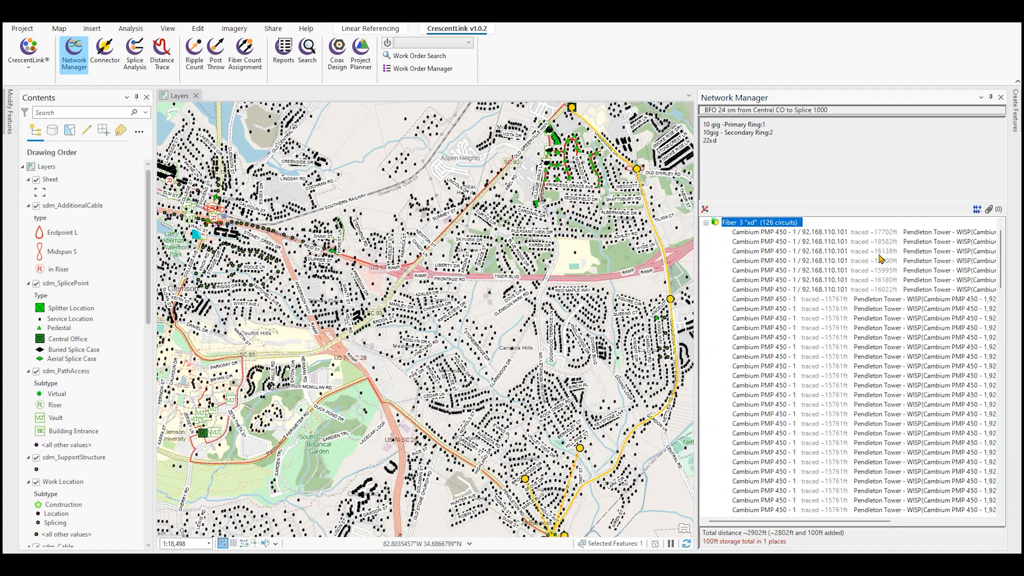
pyautogui.scroll(-3)
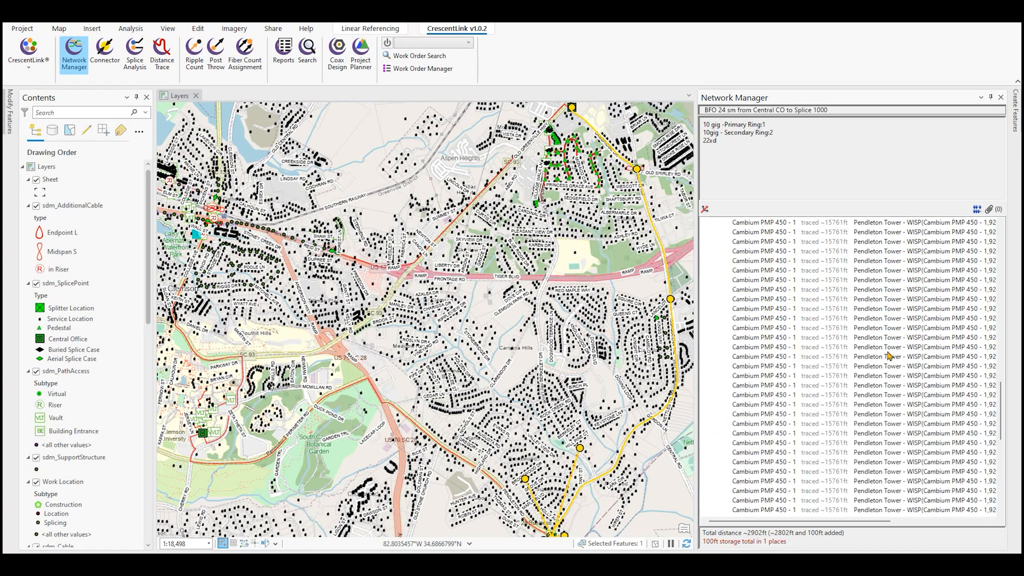
pyautogui.click(759, 222)
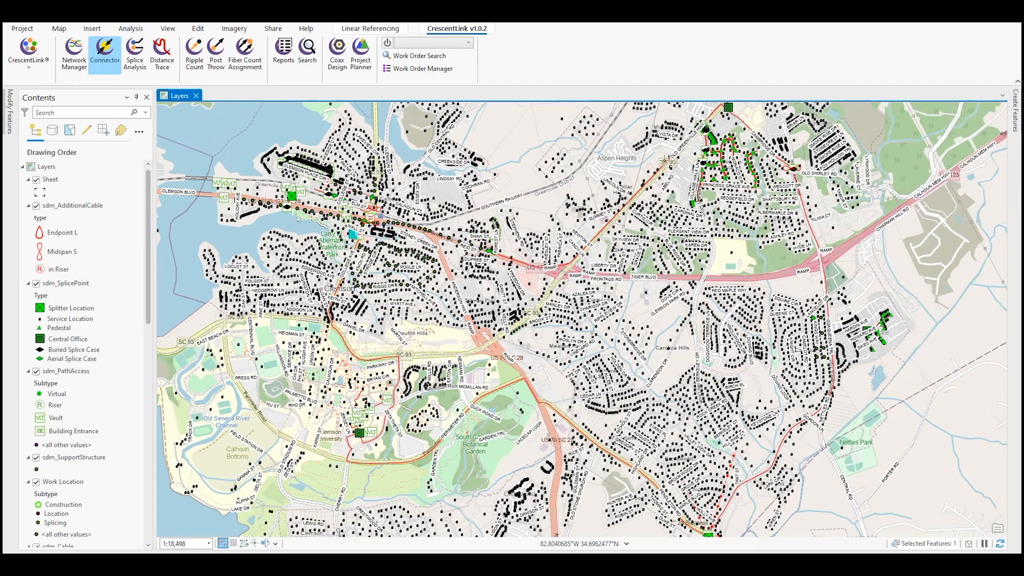
# Step: Start the Connector on splice FDH001 and show FDH001-288/Splitter 1 back on the right side
pyautogui.scroll(3)
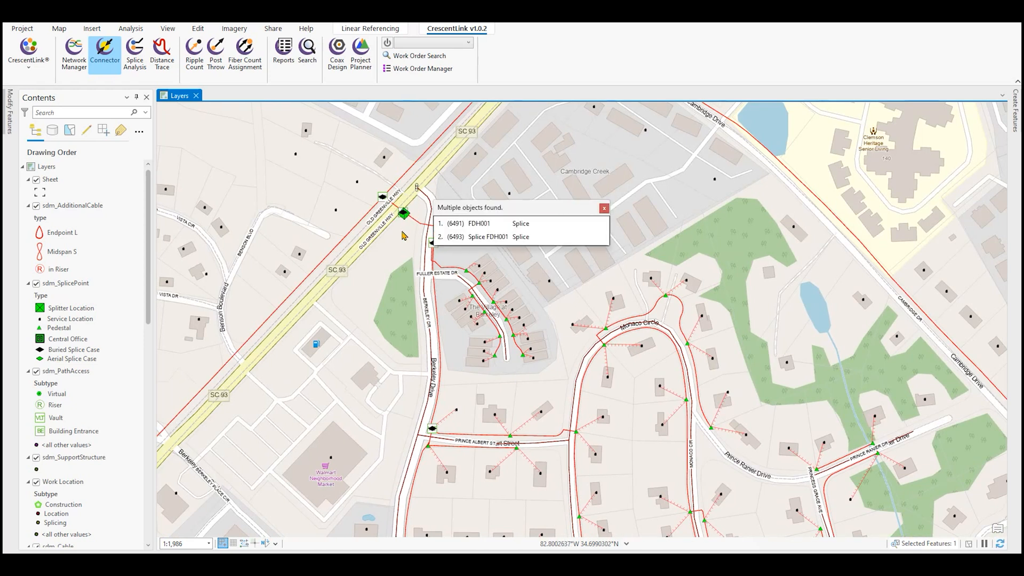
pyautogui.click(486, 223)
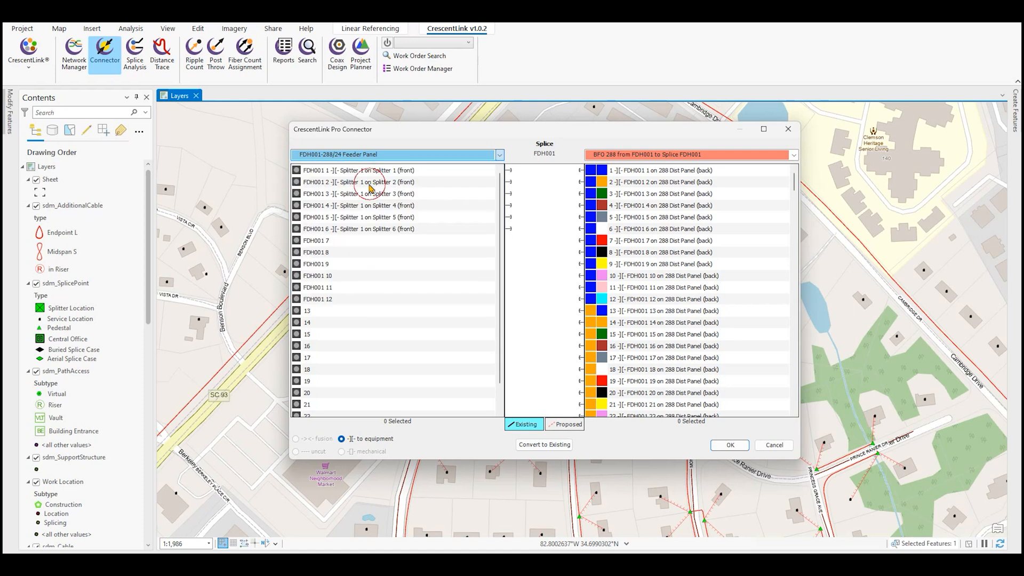
pyautogui.click(793, 154)
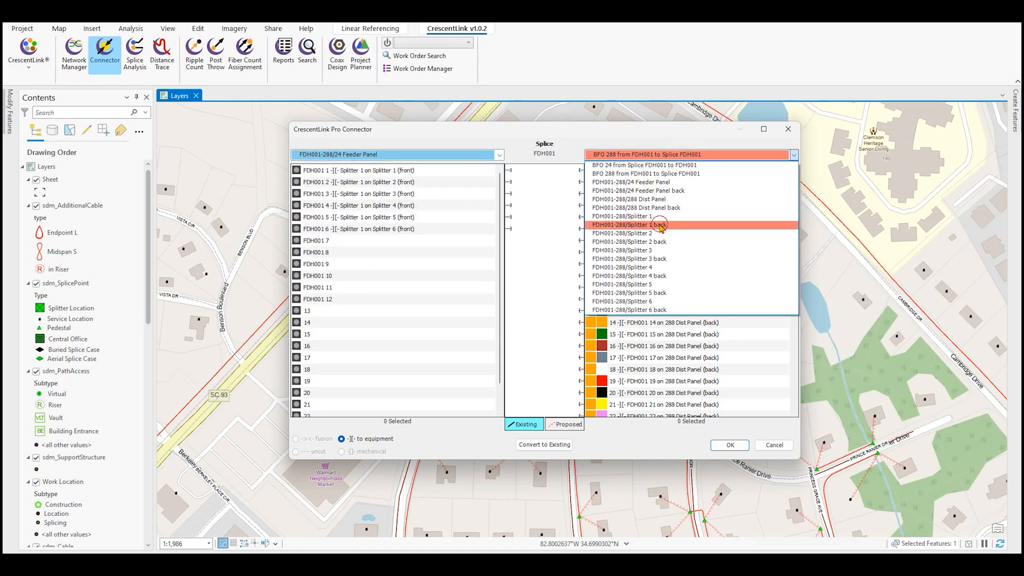
pyautogui.click(629, 225)
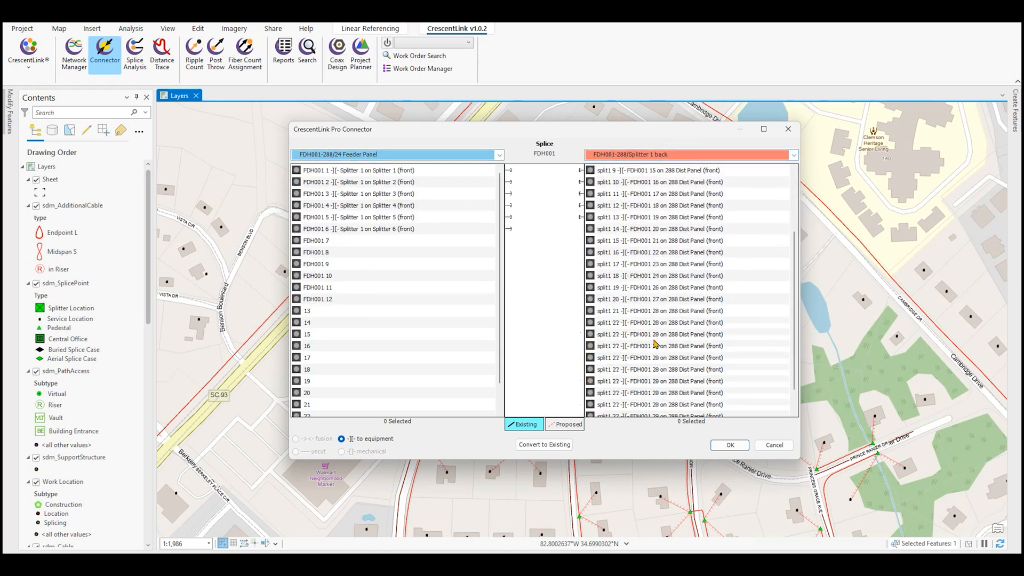
pyautogui.scroll(-3)
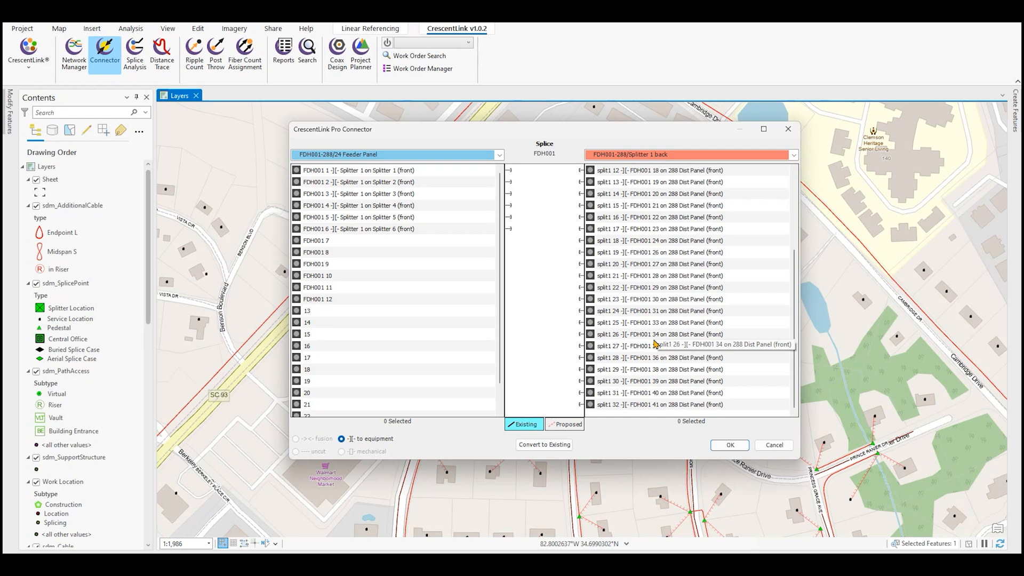
# Step: Compare the BFO 288 cable from FDH001 against the FDH001-288/288 Dist Panel back, port to port
pyautogui.click(498, 154)
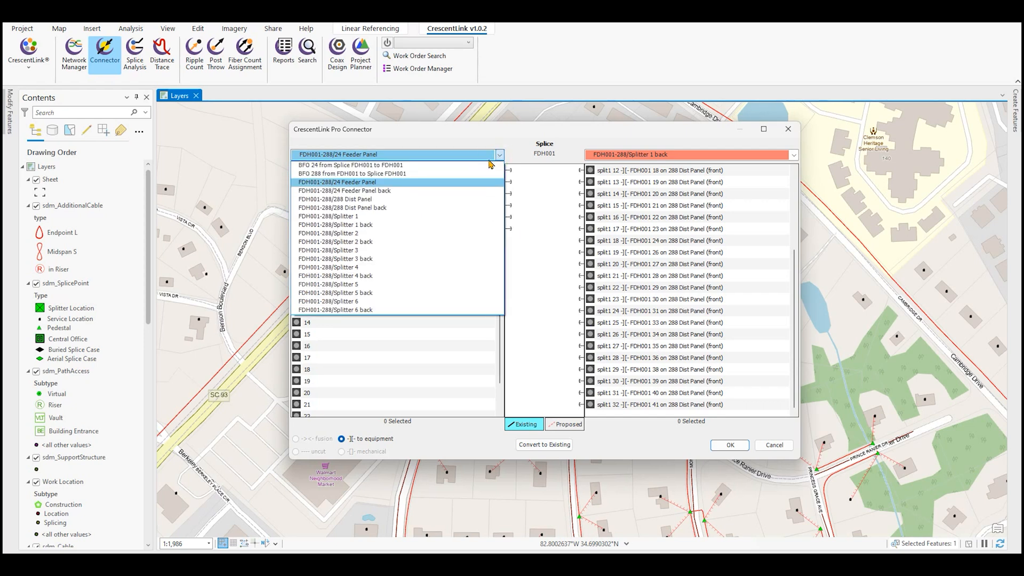
pyautogui.click(351, 173)
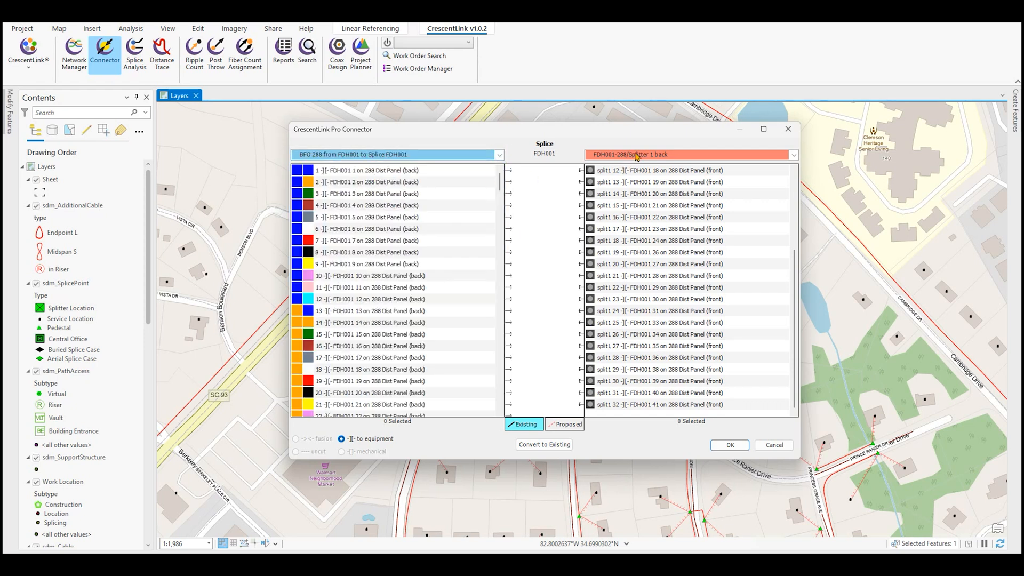
pyautogui.click(792, 154)
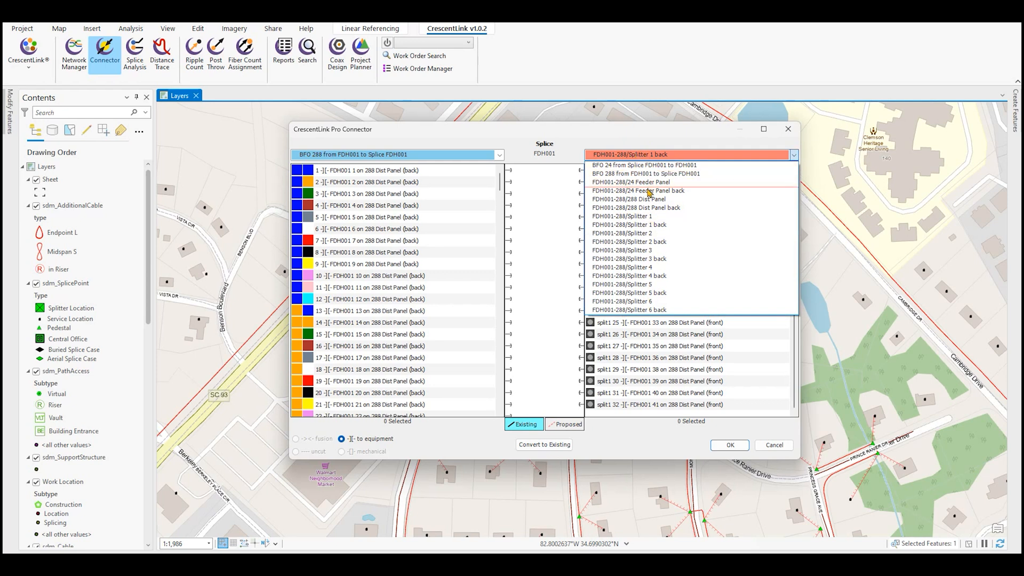
pyautogui.click(629, 199)
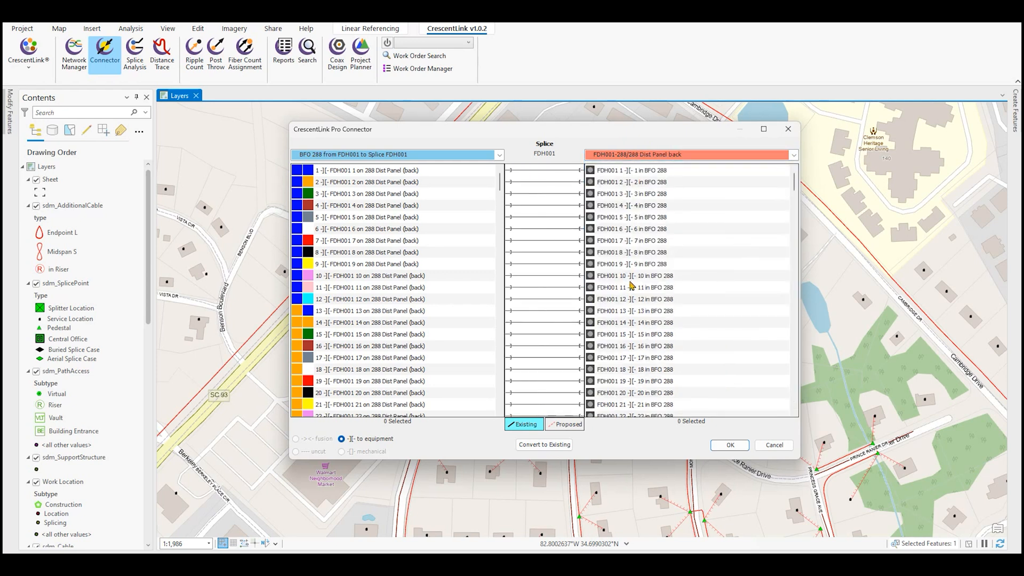
pyautogui.moveTo(633, 391)
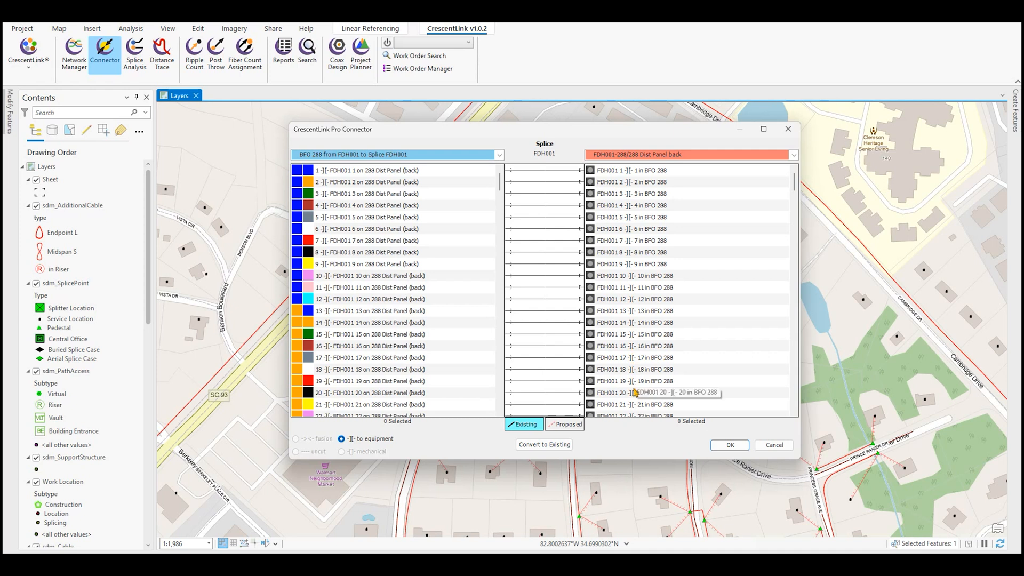
pyautogui.moveTo(500, 157)
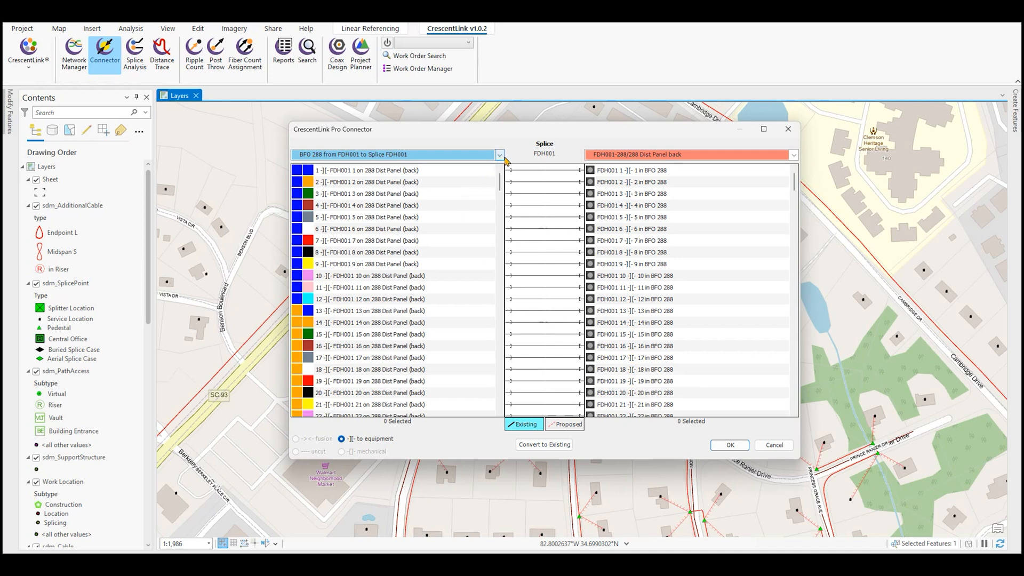
pyautogui.click(773, 445)
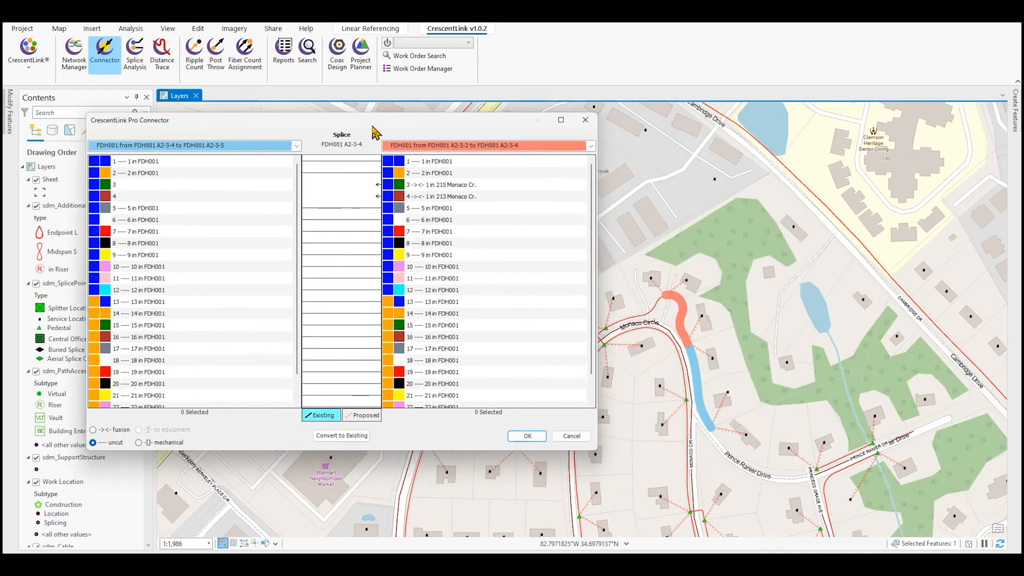
pyautogui.click(296, 146)
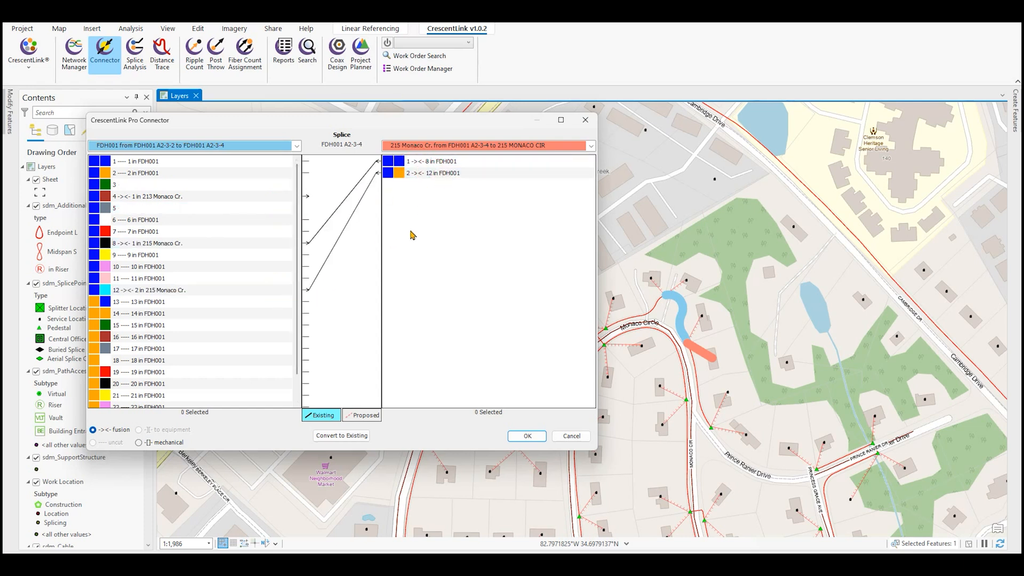
pyautogui.moveTo(364, 415)
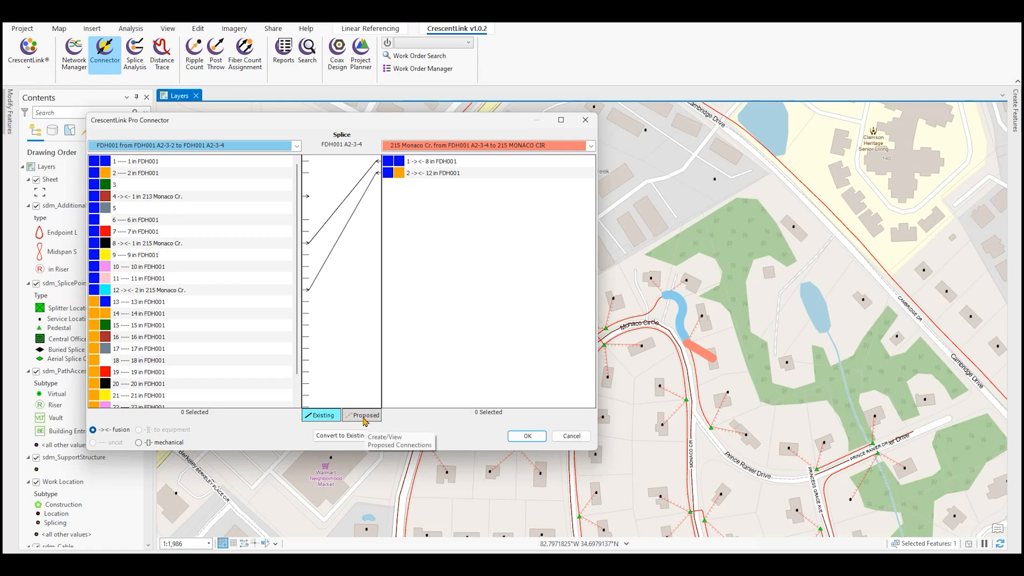
pyautogui.click(364, 415)
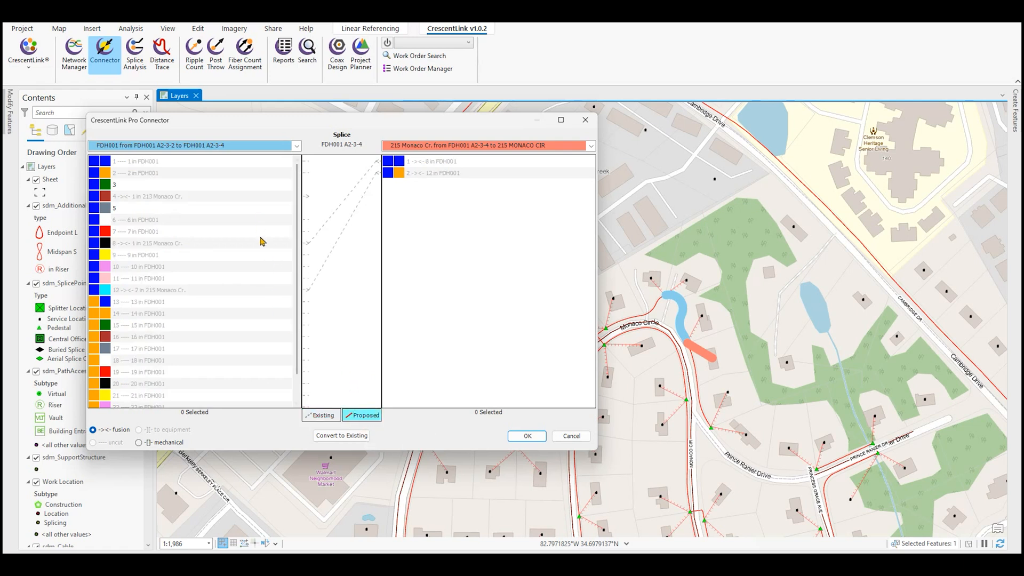
pyautogui.click(434, 161)
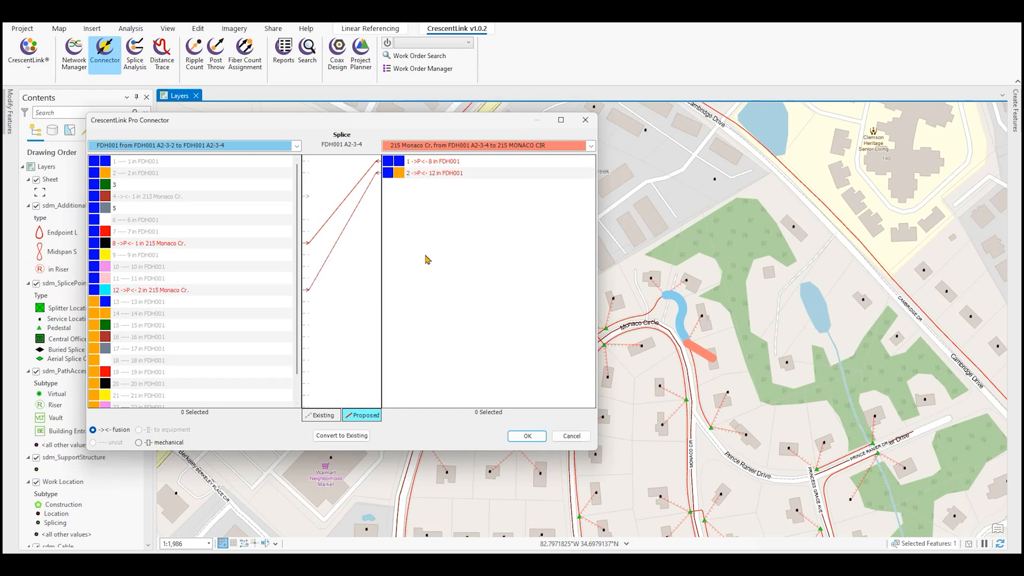
pyautogui.moveTo(353, 263)
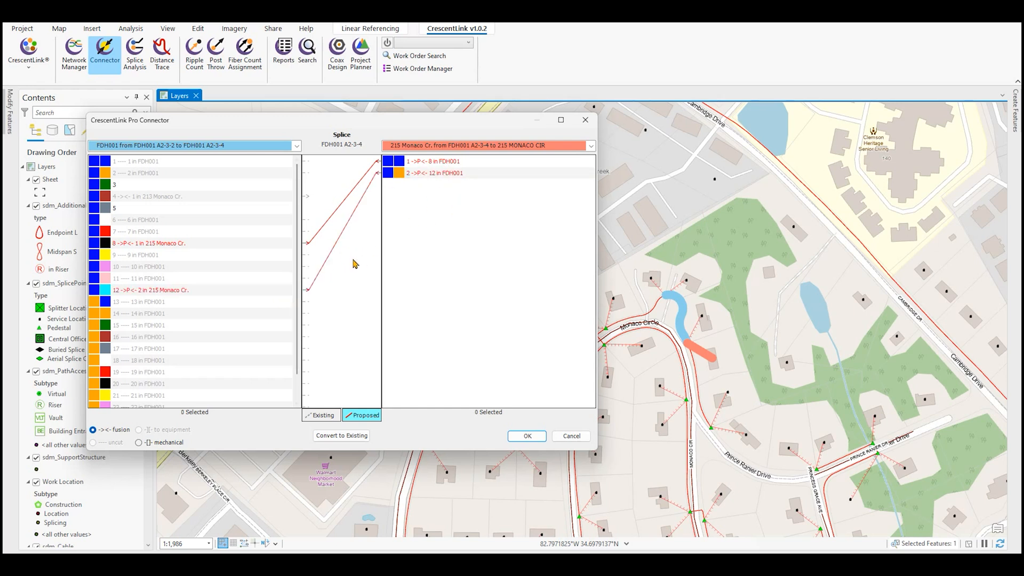
pyautogui.moveTo(340, 305)
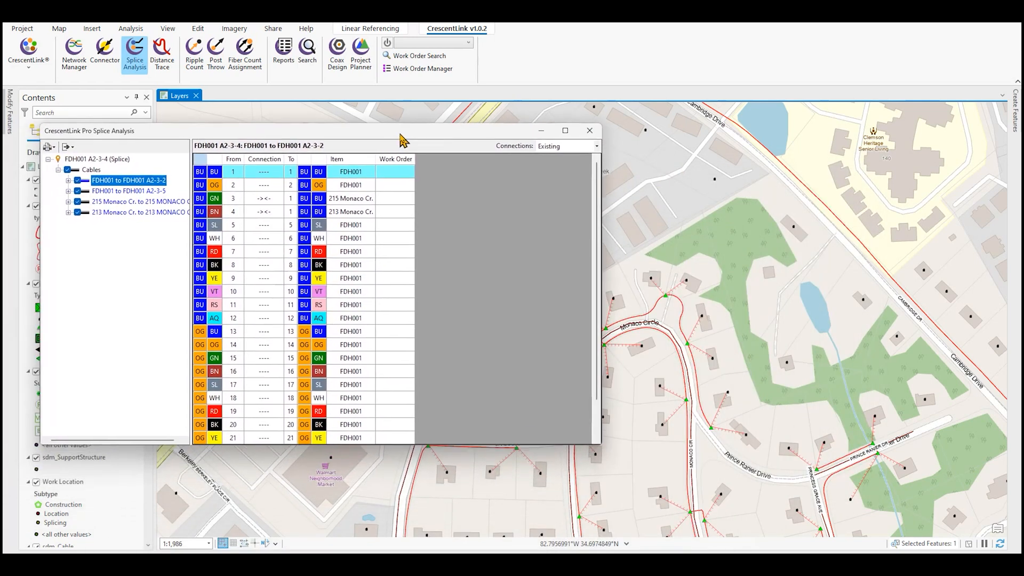
# Step: Review splice analysis connections for the A2-3-5 and A2-3-2 cables and the 215 and 213 Monaco Cr. drops
pyautogui.click(129, 191)
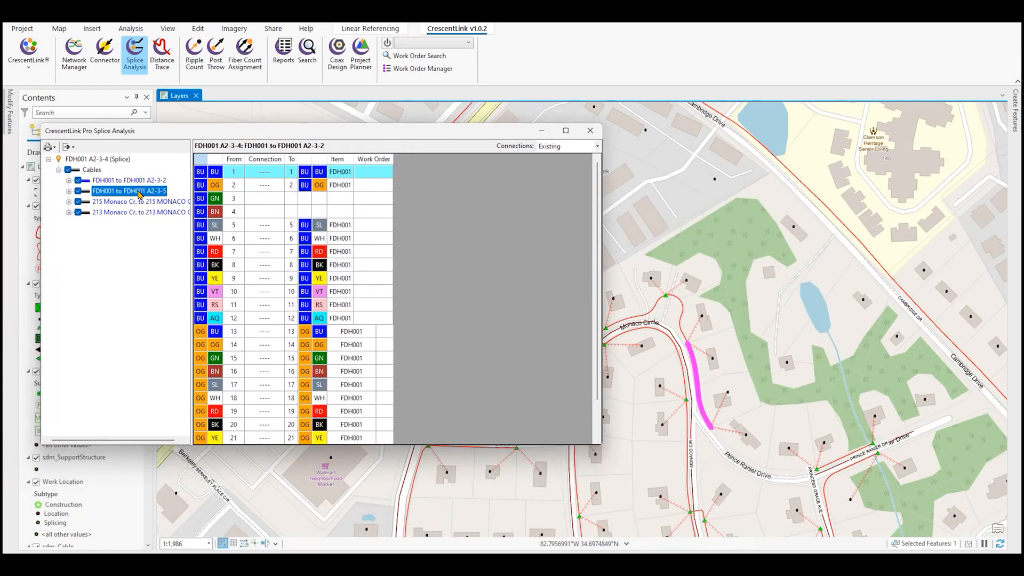
pyautogui.click(131, 190)
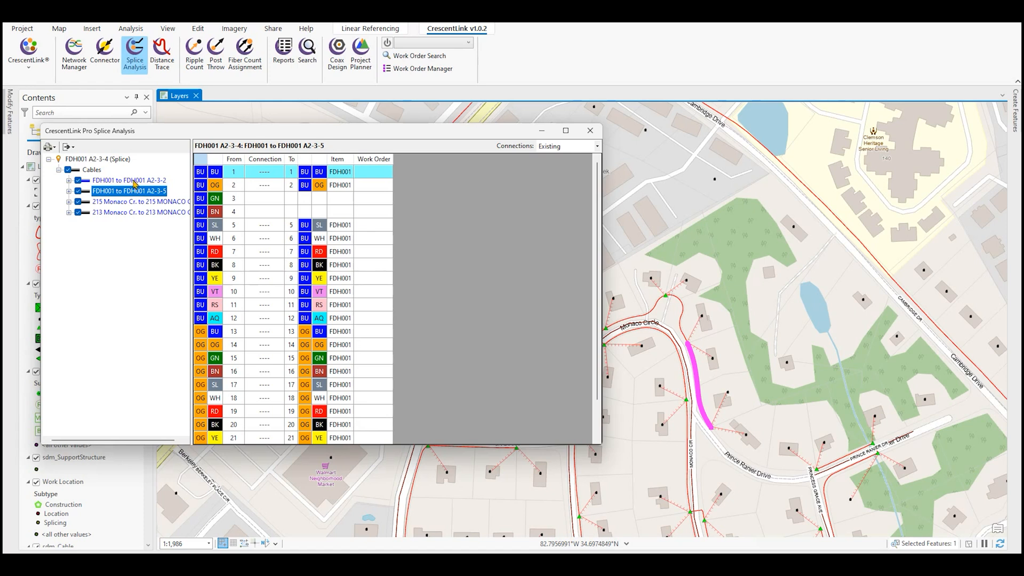
pyautogui.click(129, 180)
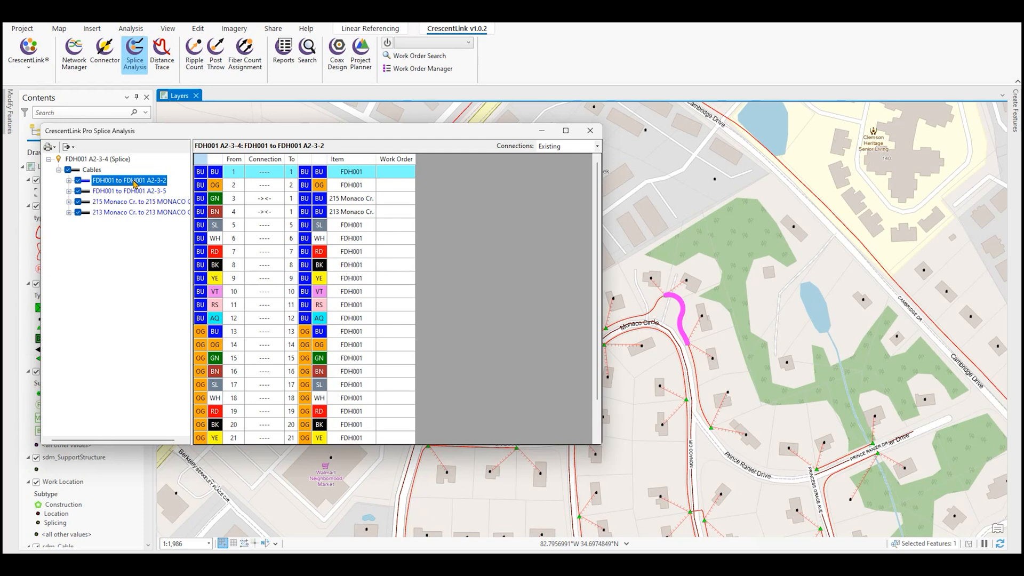
pyautogui.click(137, 202)
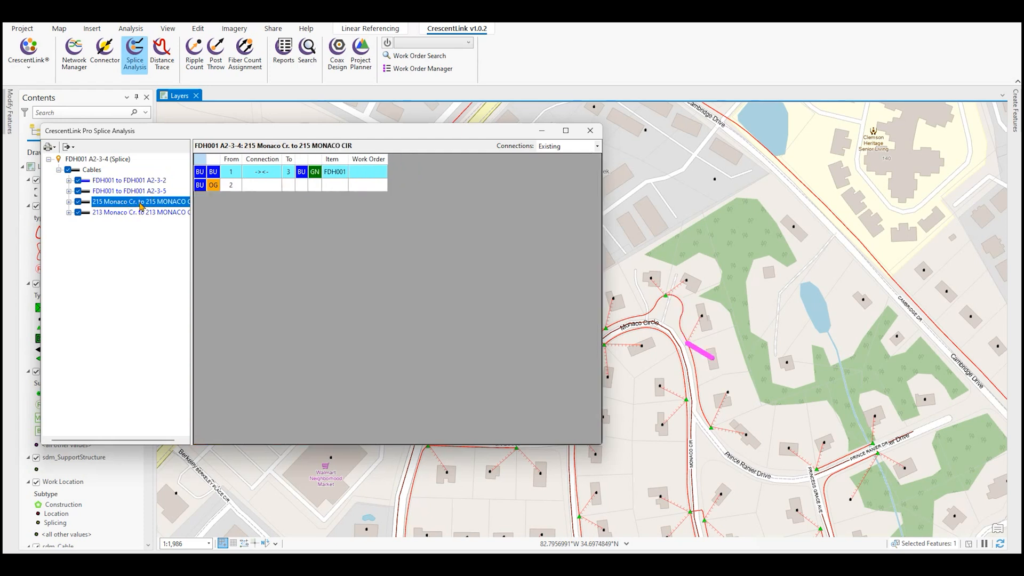
pyautogui.click(138, 213)
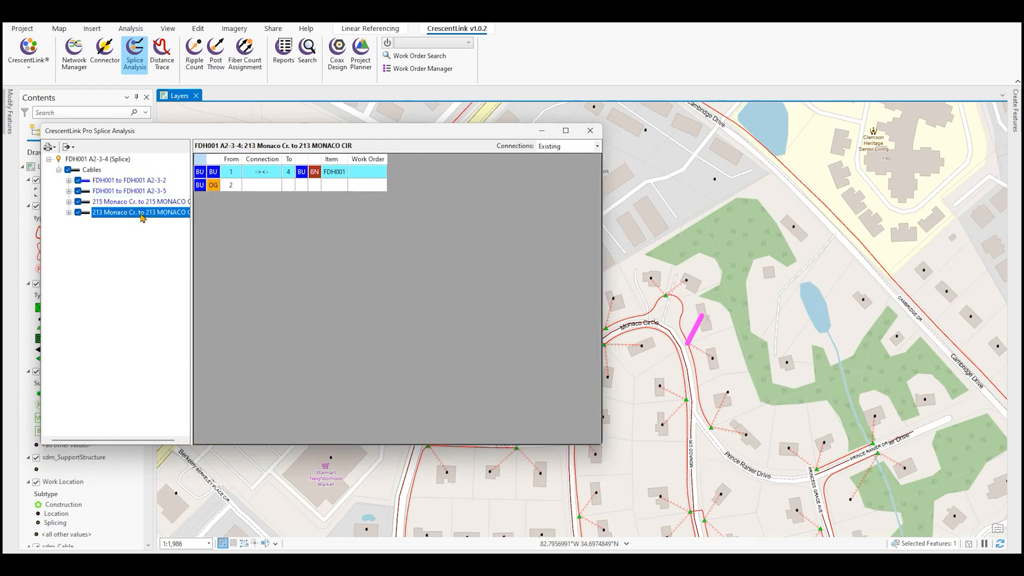
pyautogui.click(129, 179)
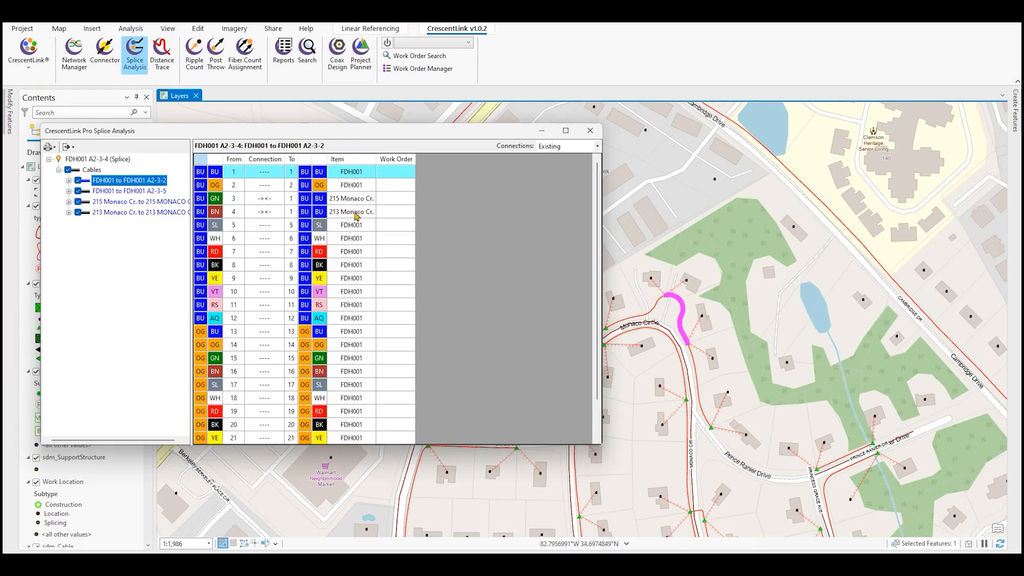
# Step: Expand the cable to FDH001 A2-3-2, exclude Tube 2 and list all twelve Tube 1 fibers
pyautogui.click(68, 181)
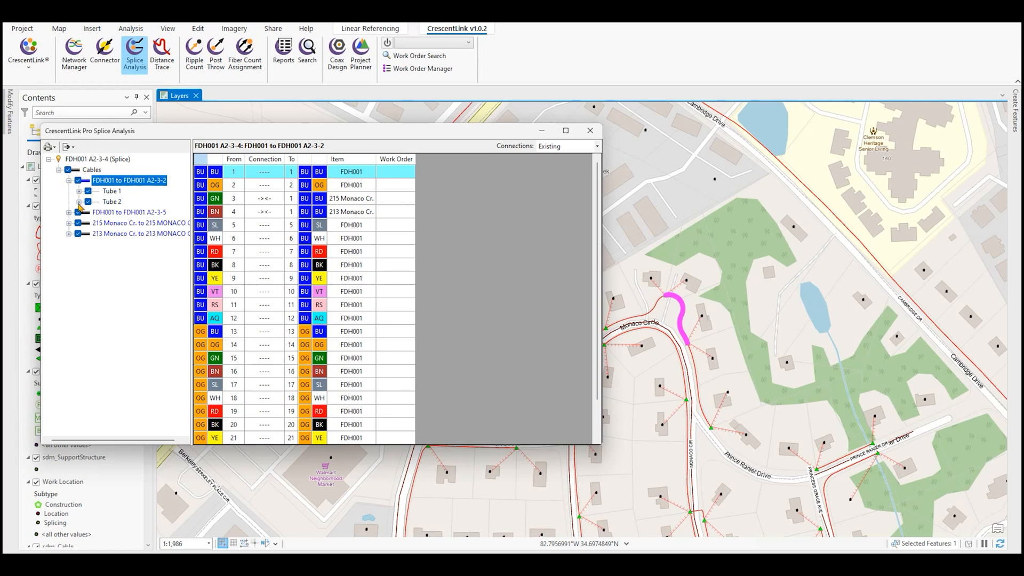
pyautogui.moveTo(92, 201)
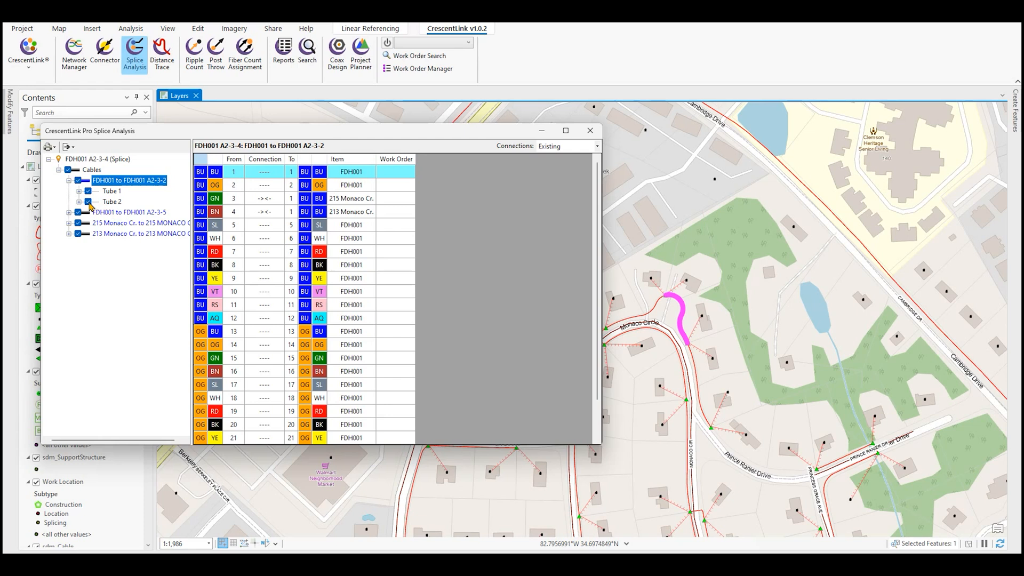
pyautogui.click(89, 202)
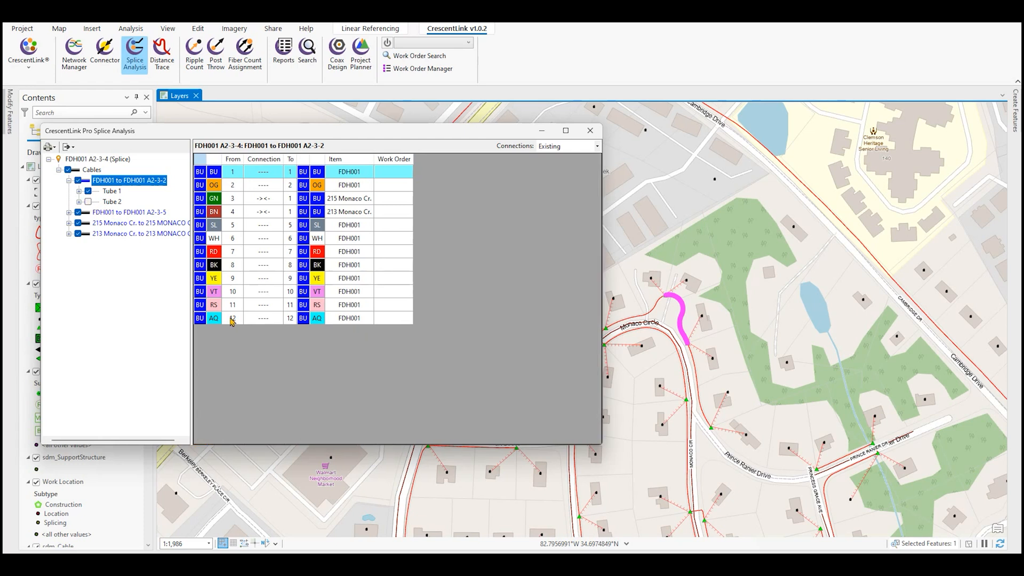
pyautogui.moveTo(270, 331)
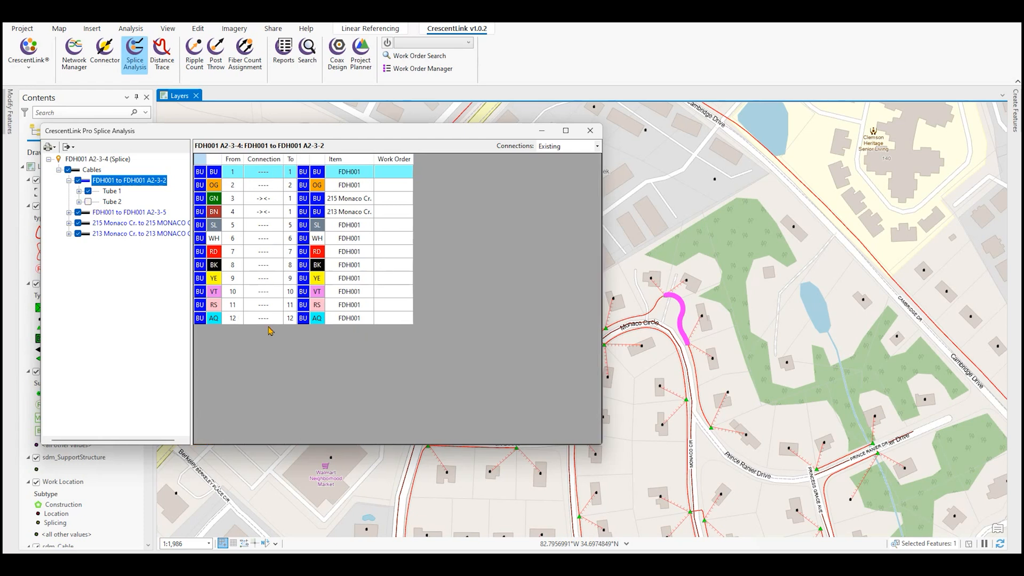
pyautogui.click(78, 191)
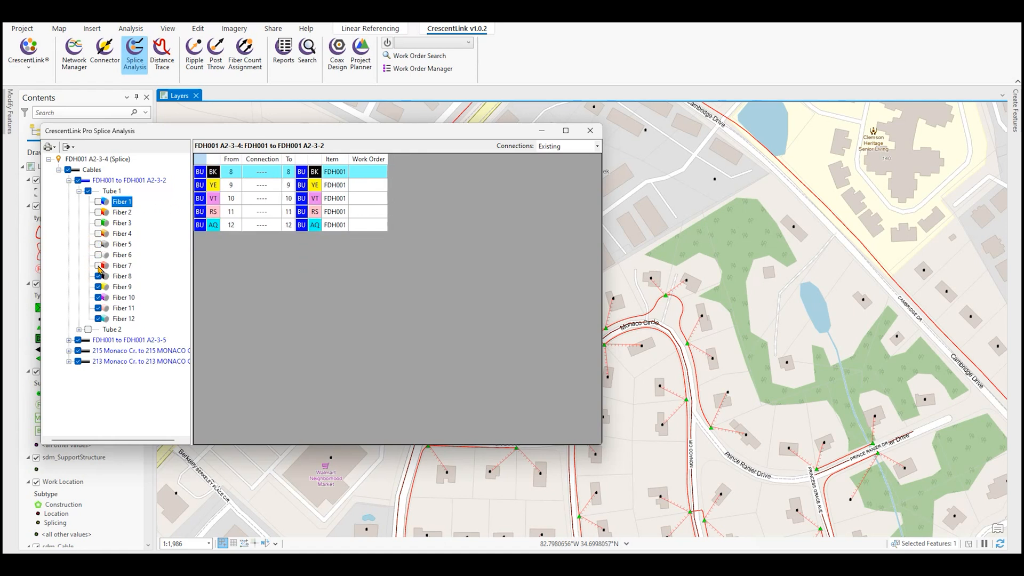
pyautogui.click(122, 223)
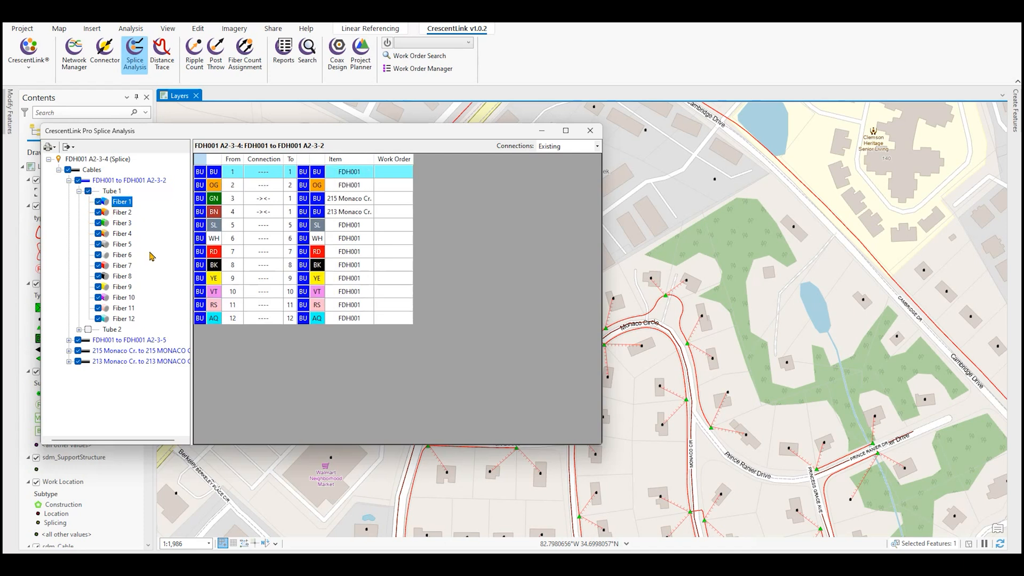
pyautogui.moveTo(68, 146)
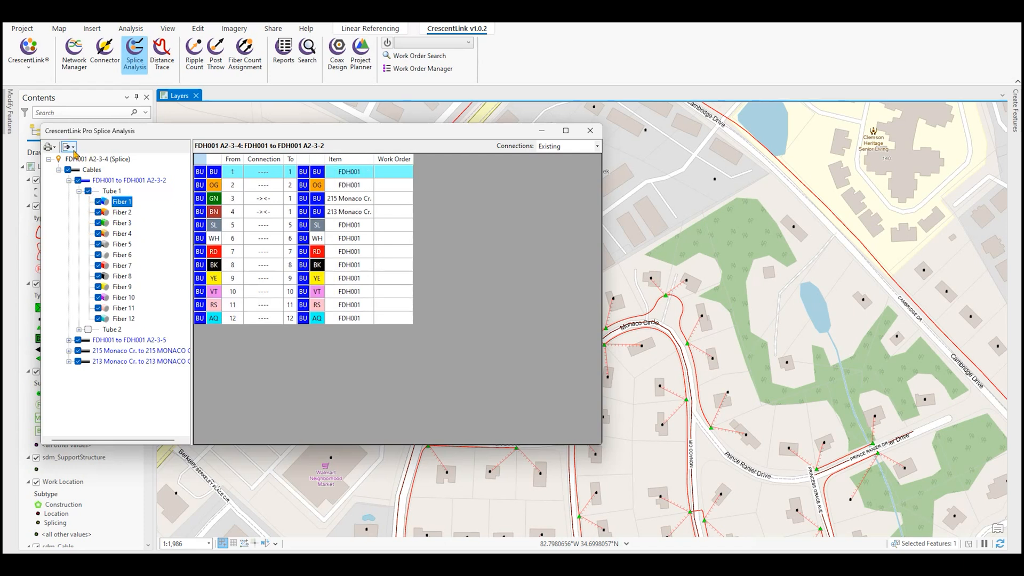
pyautogui.click(69, 146)
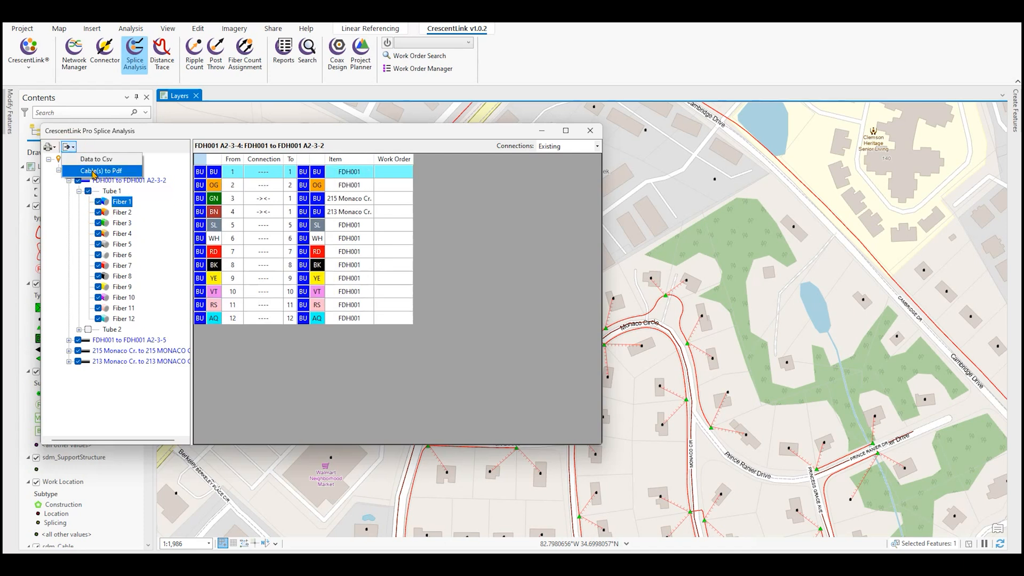
pyautogui.click(100, 170)
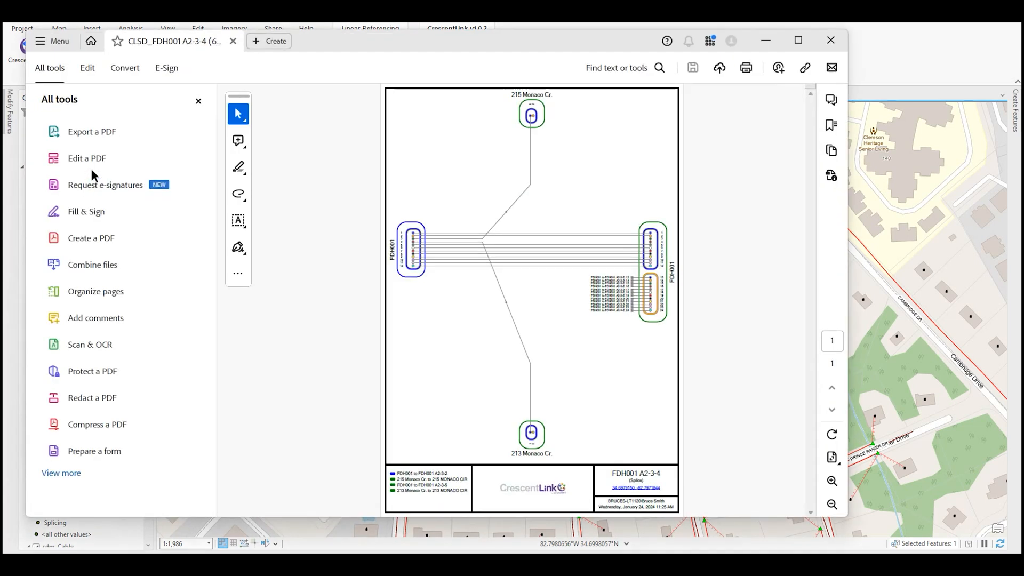
pyautogui.moveTo(832, 435)
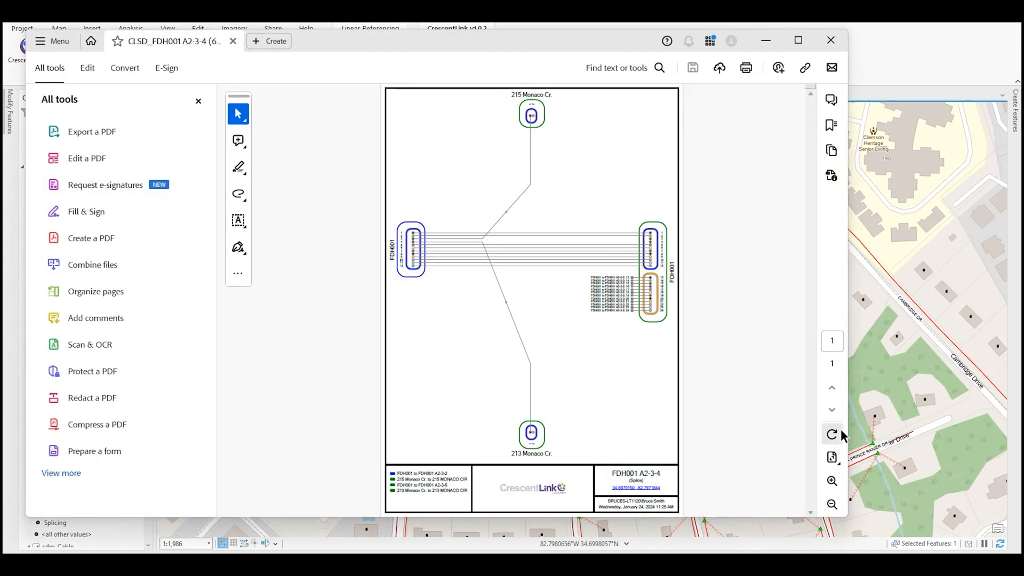
pyautogui.click(831, 481)
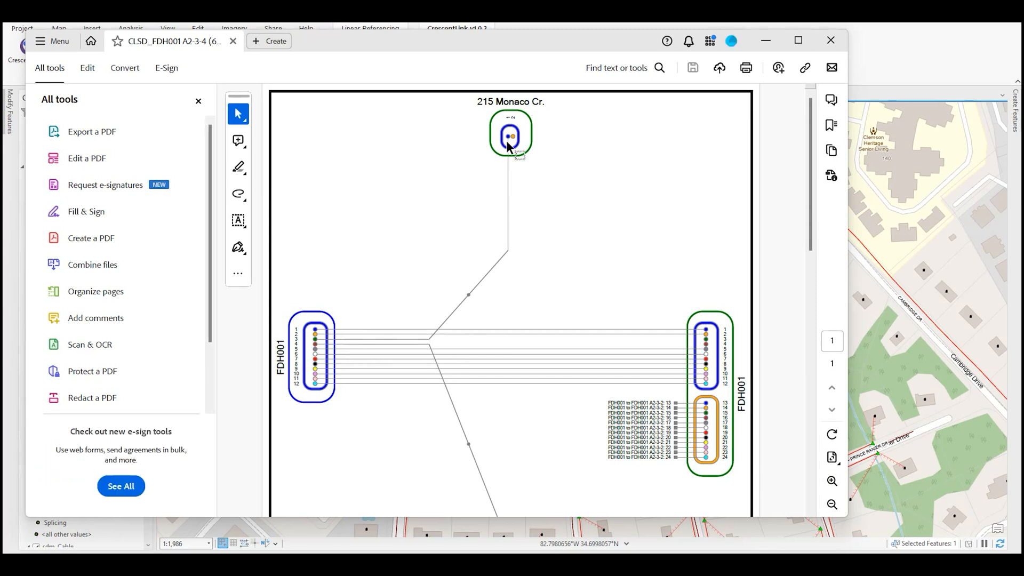
pyautogui.scroll(-3)
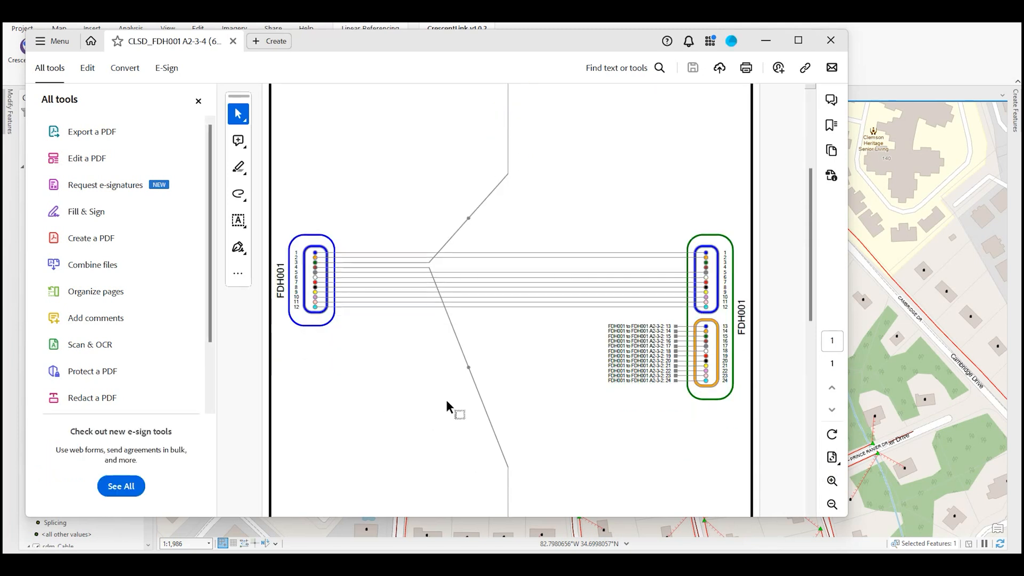
pyautogui.scroll(-3)
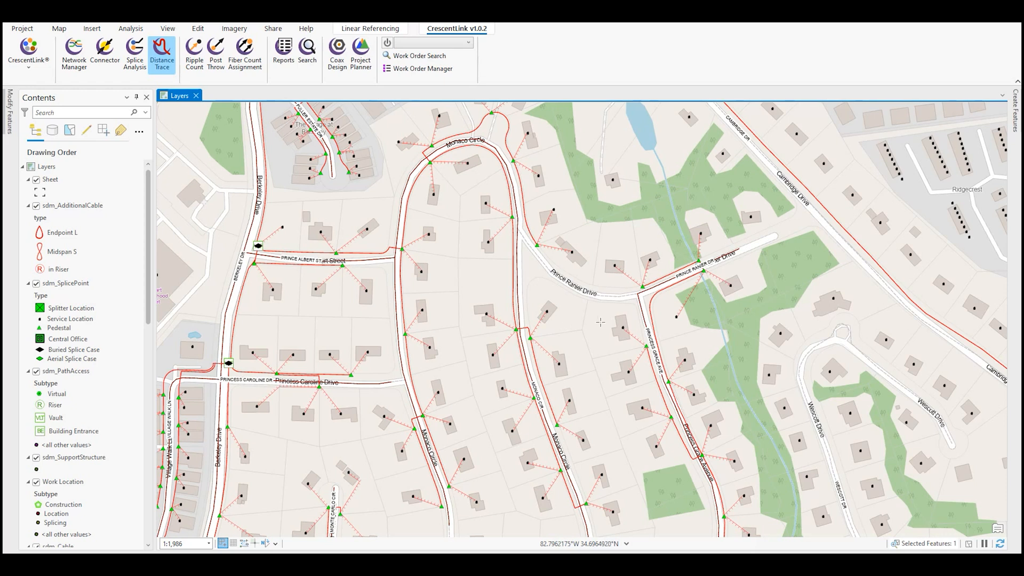
pyautogui.moveTo(608, 314)
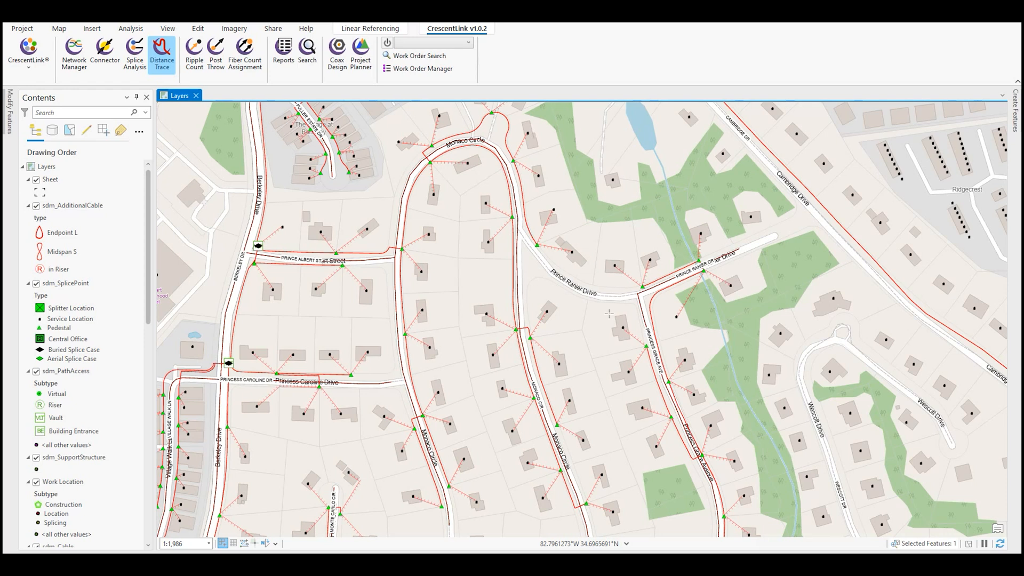
pyautogui.moveTo(609, 317)
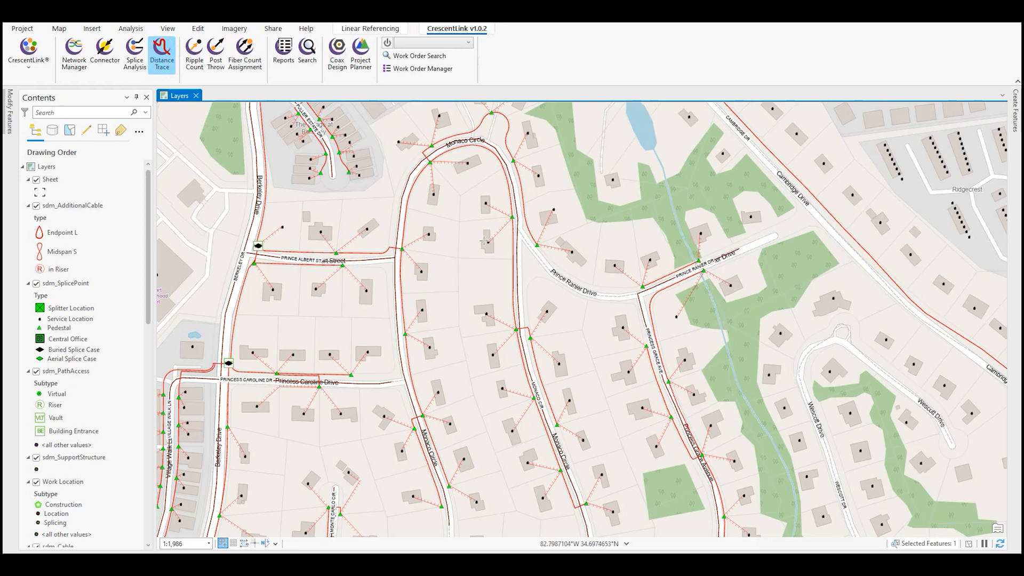
# Step: Mark the house service location near Princess Grace Avenue and start a Distance Trace from it
pyautogui.click(676, 316)
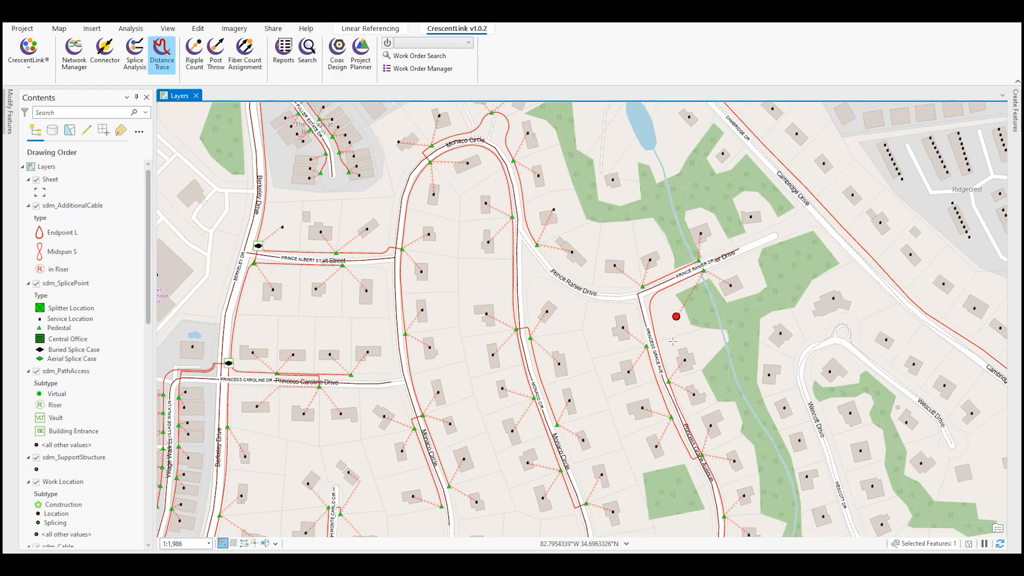
pyautogui.moveTo(681, 305)
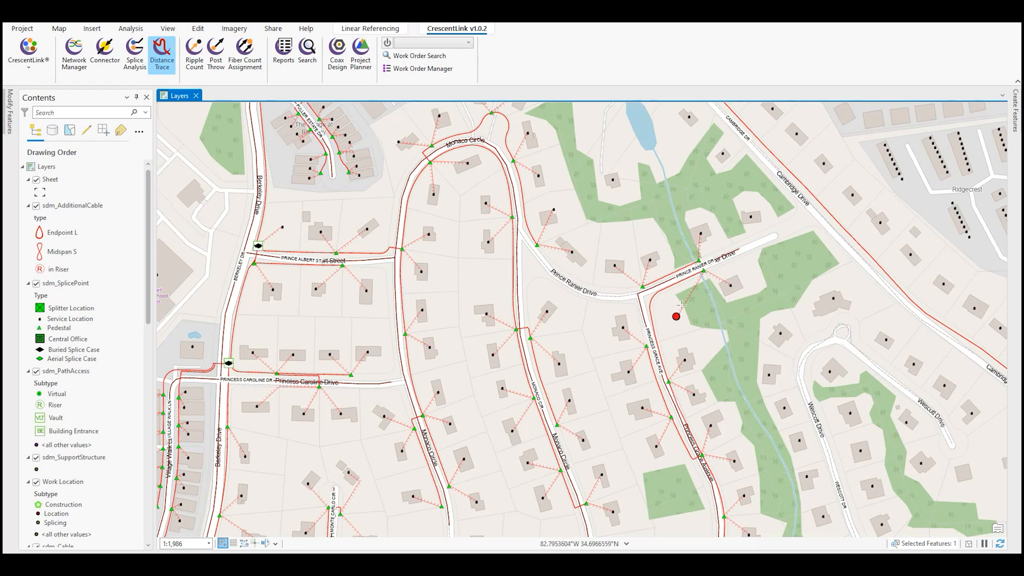
pyautogui.click(161, 52)
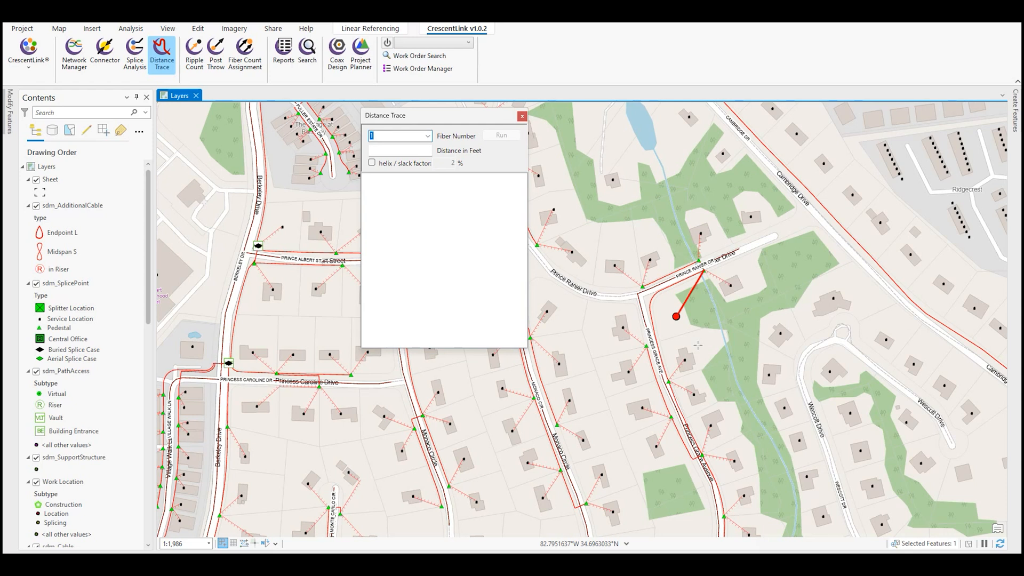
pyautogui.click(426, 136)
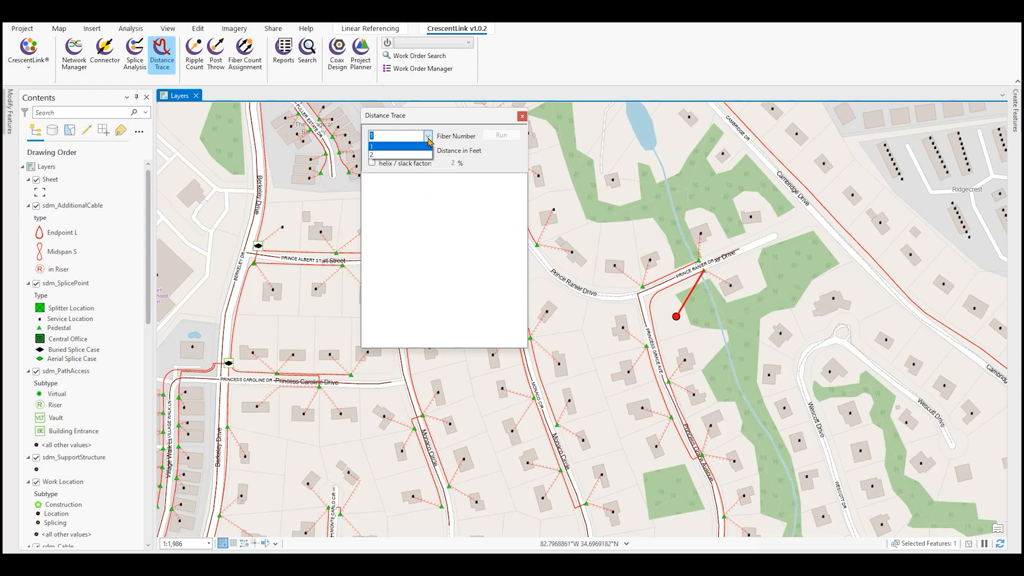
pyautogui.click(399, 135)
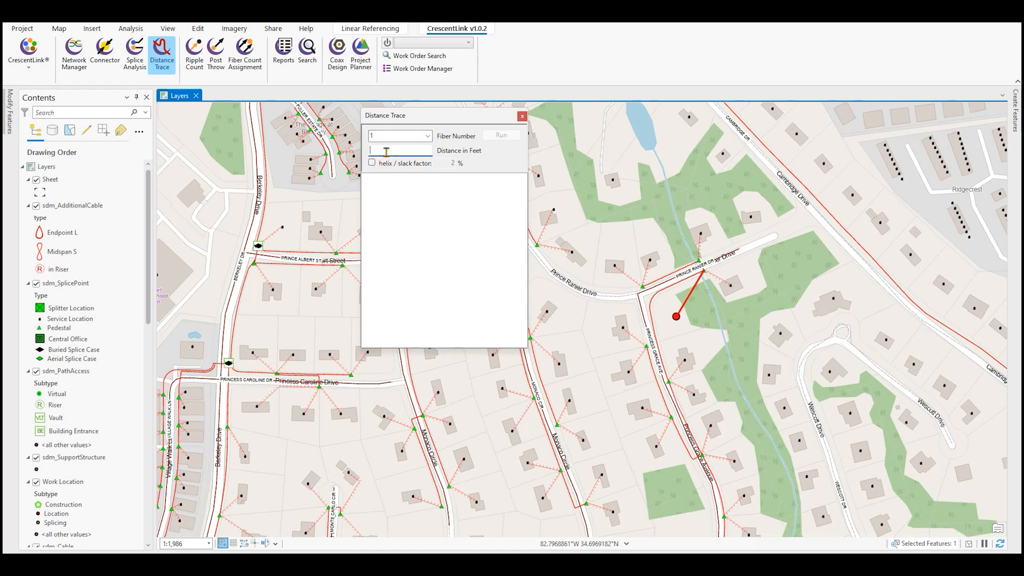
pyautogui.write('1250')
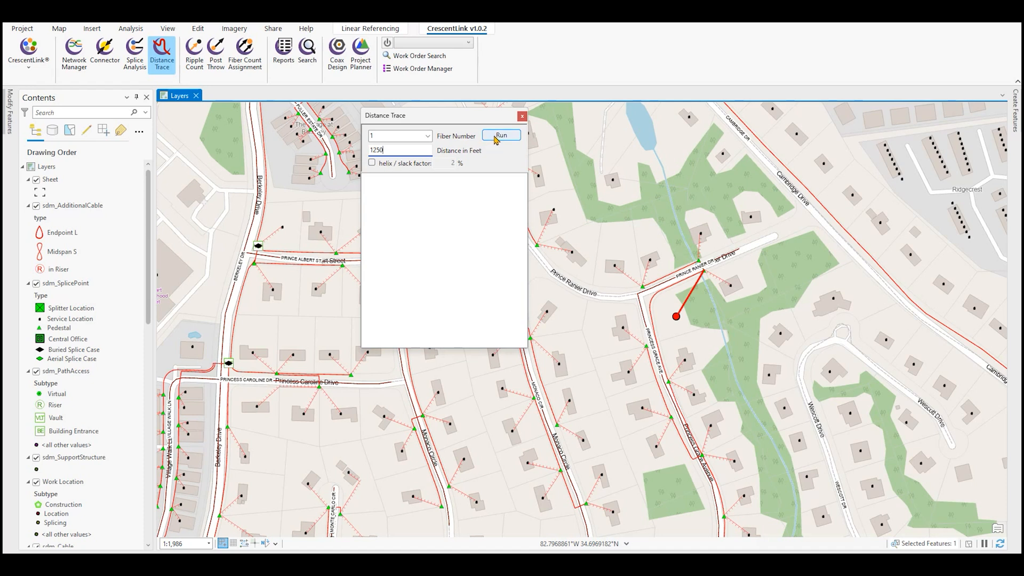
pyautogui.click(502, 136)
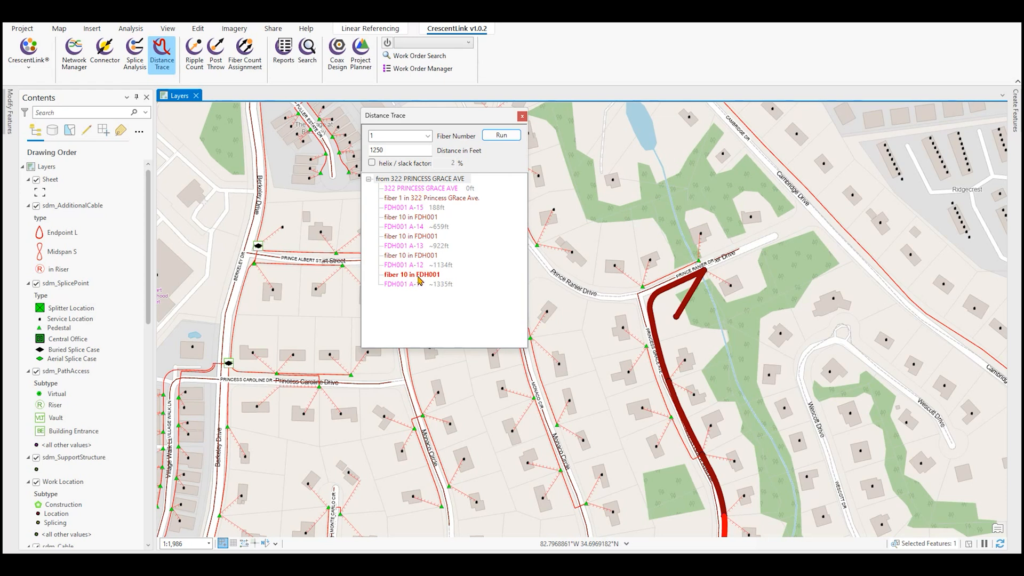
# Step: Zoom the map to the fiber 10 in FDH001 event where 1250 feet falls
pyautogui.rightClick(412, 274)
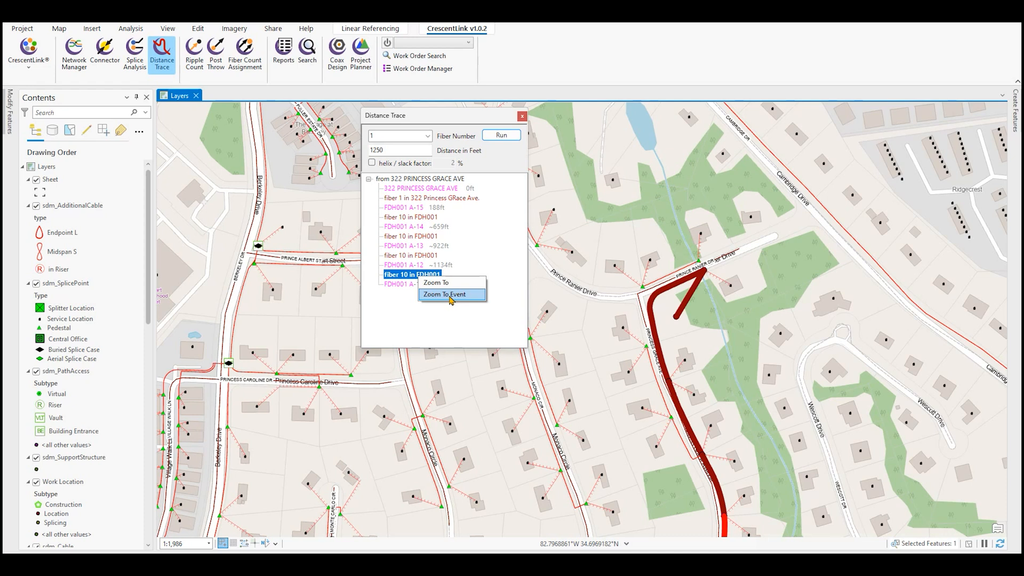
pyautogui.click(444, 295)
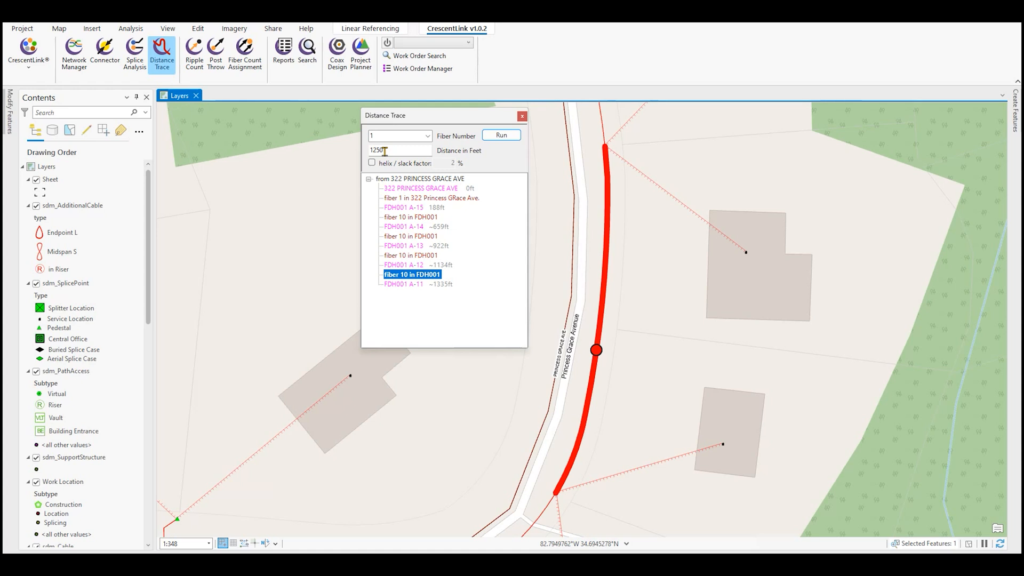
pyautogui.moveTo(391, 150)
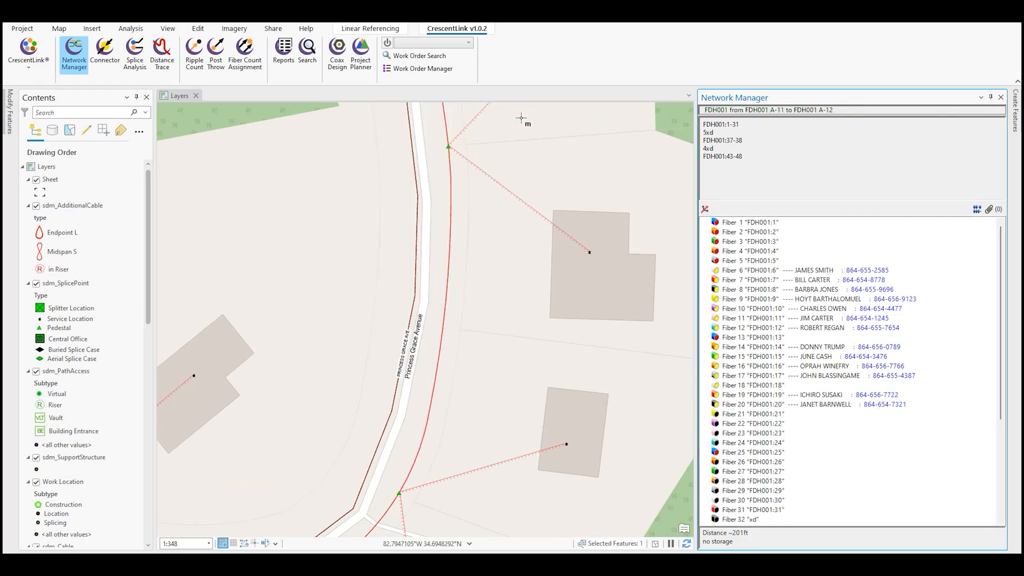
pyautogui.moveTo(852, 358)
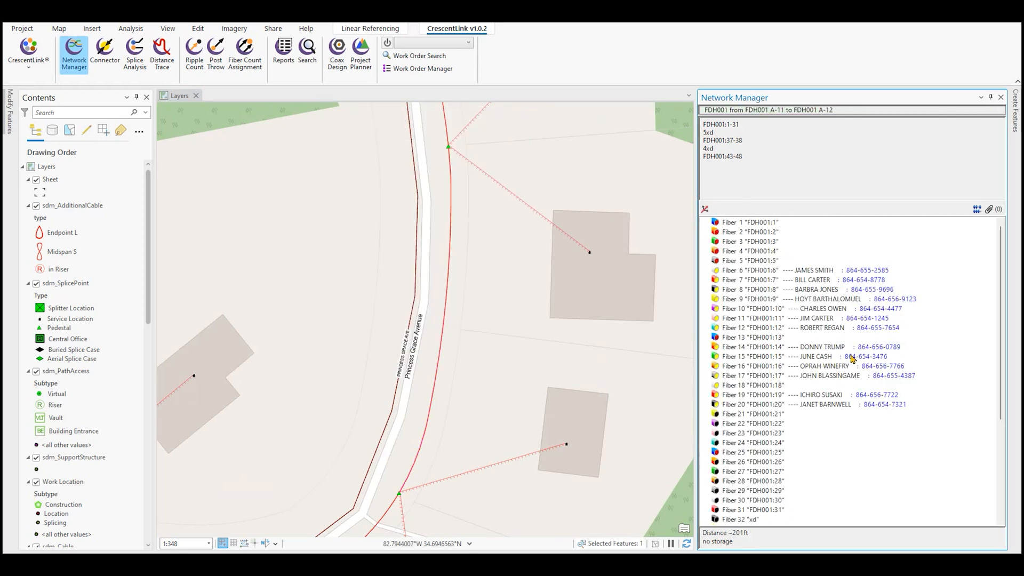
pyautogui.moveTo(805, 450)
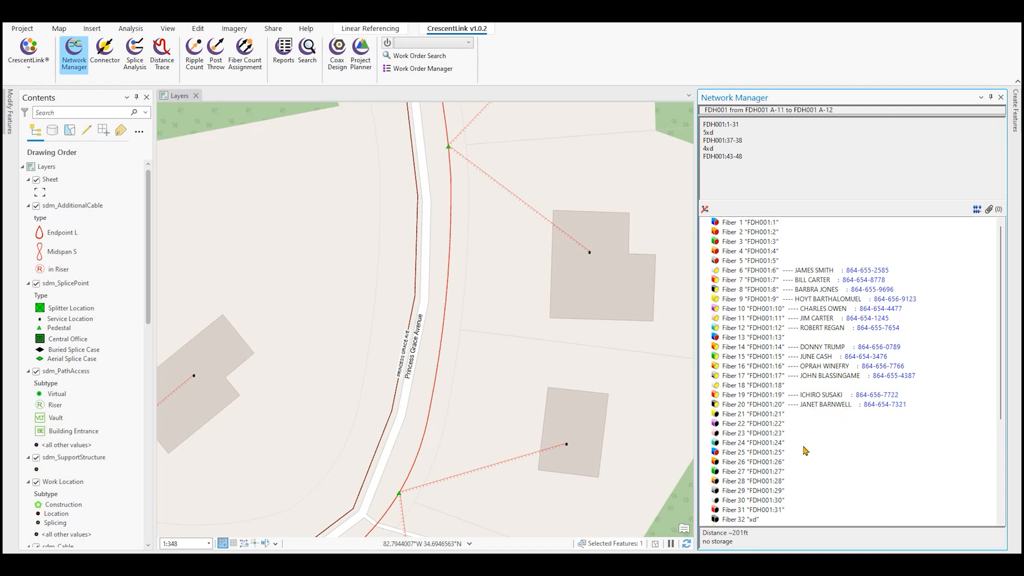
pyautogui.moveTo(801, 418)
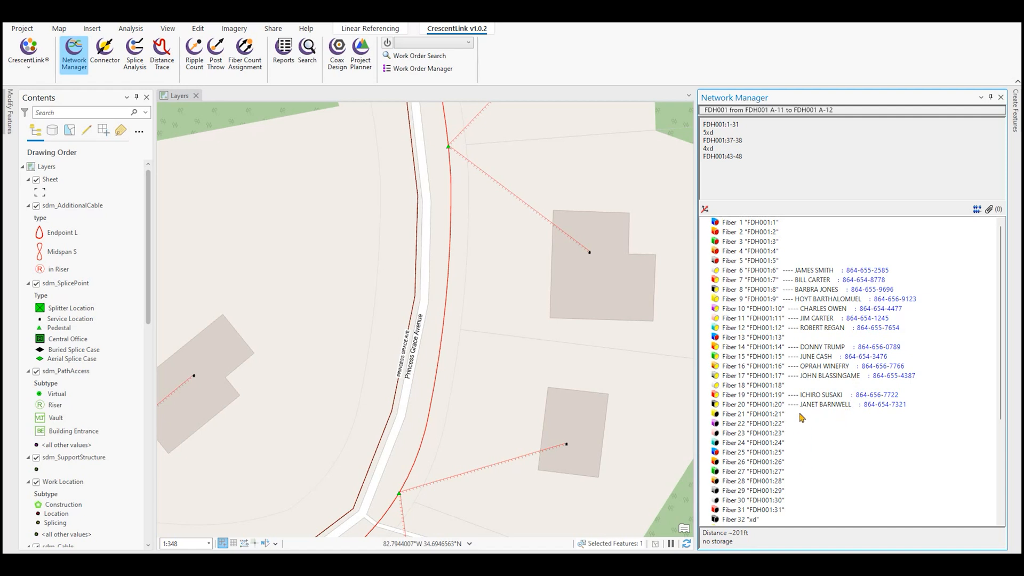
pyautogui.moveTo(782, 278)
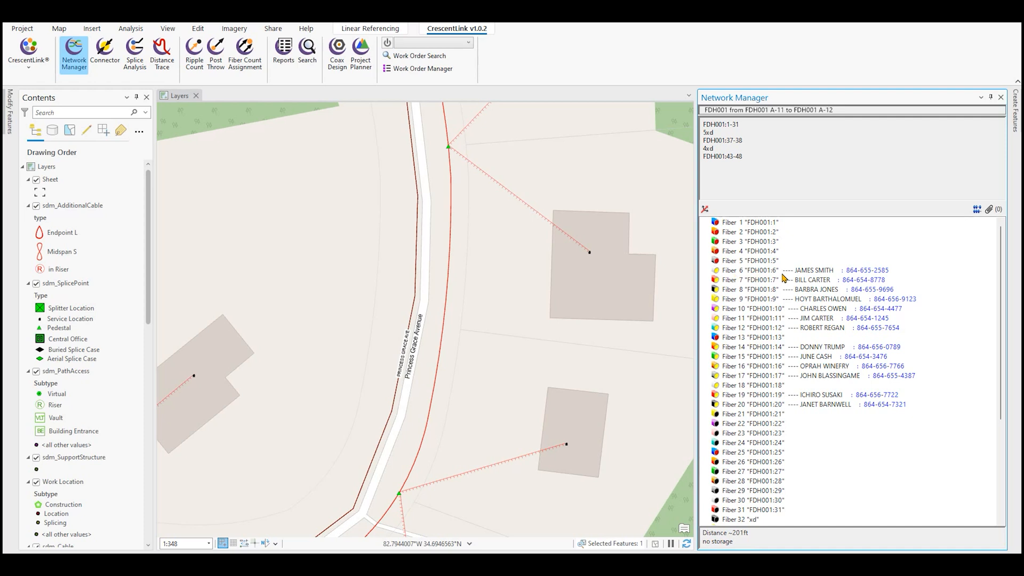
pyautogui.moveTo(901, 278)
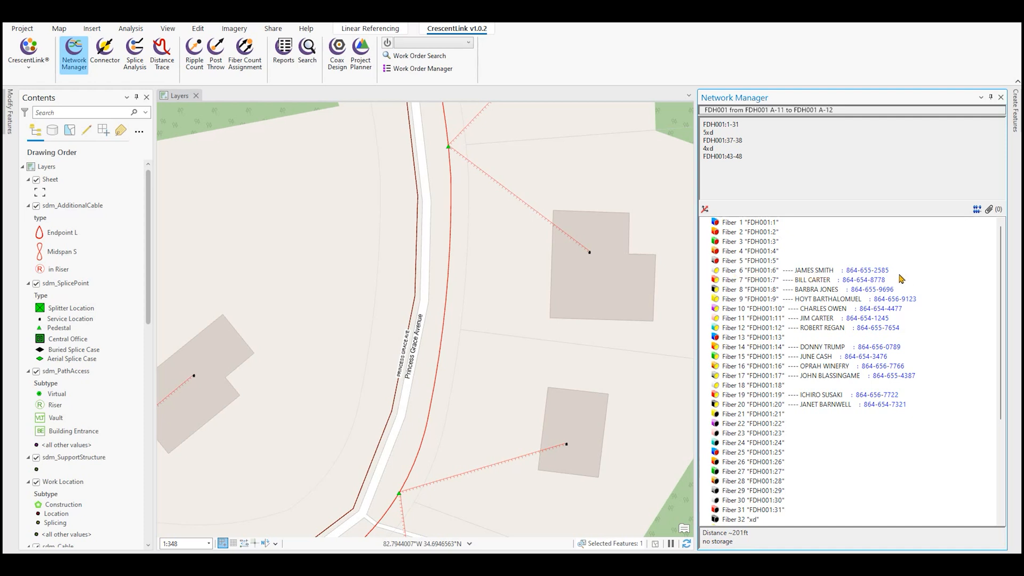
pyautogui.moveTo(878, 433)
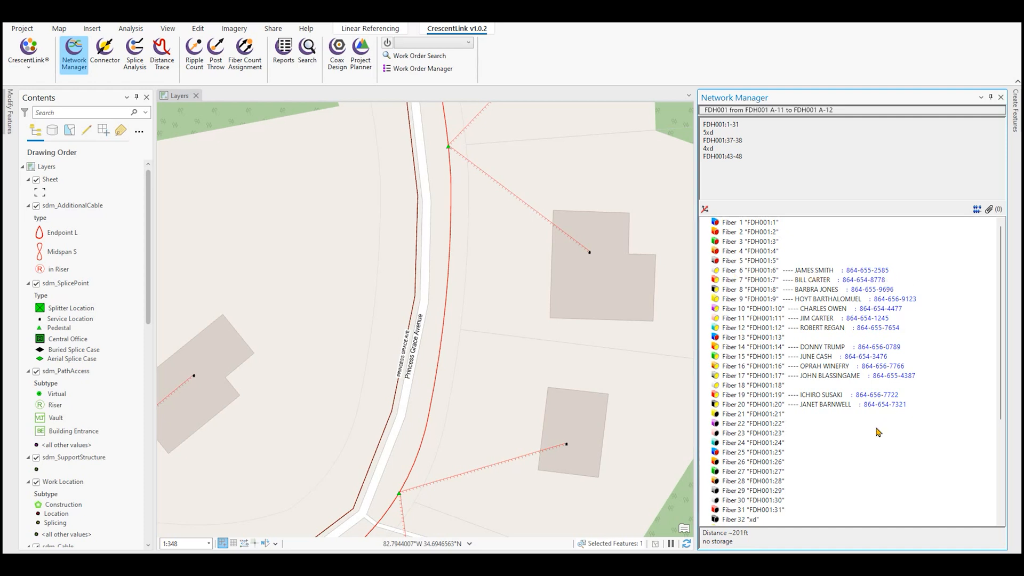
pyautogui.moveTo(847, 429)
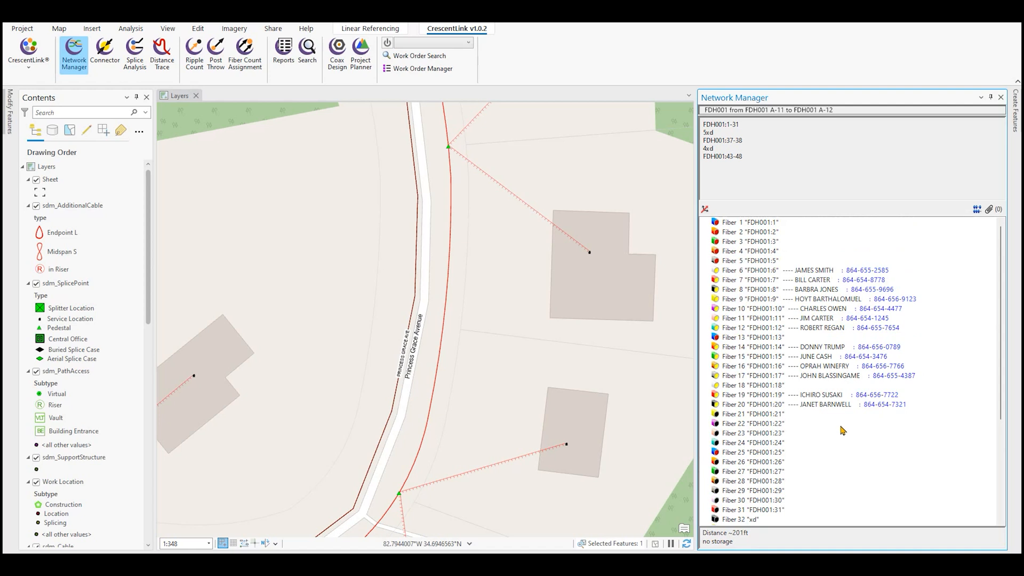
pyautogui.moveTo(814, 427)
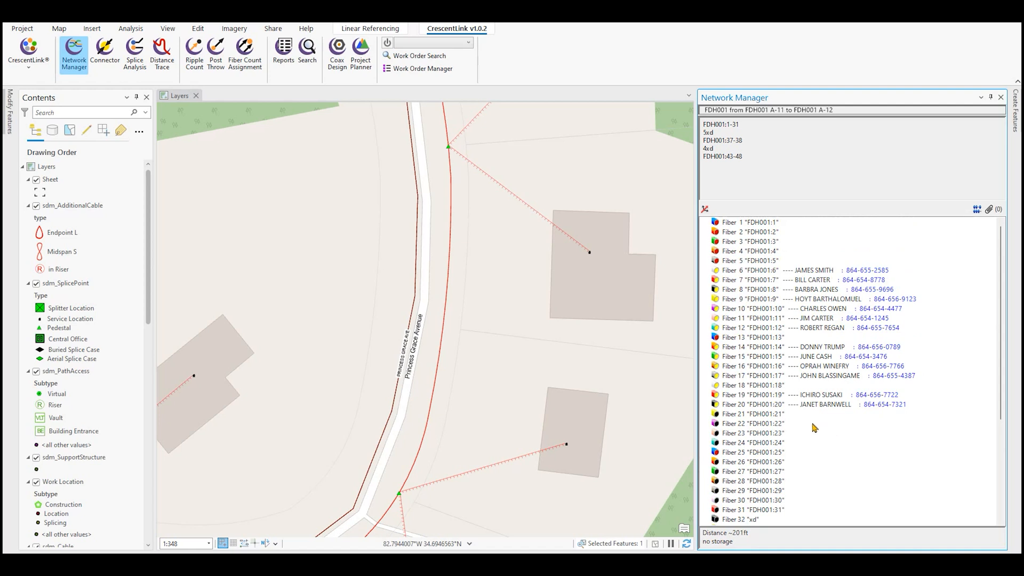
pyautogui.moveTo(804, 425)
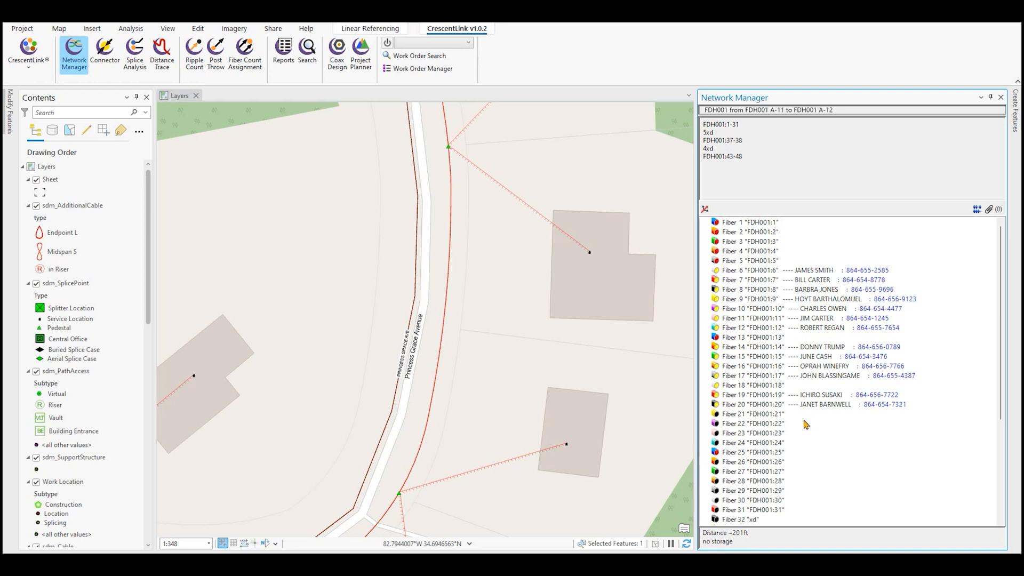
# Step: Bring up report options for the FDH001 cable's fibers in Network Manager
pyautogui.rightClick(751, 241)
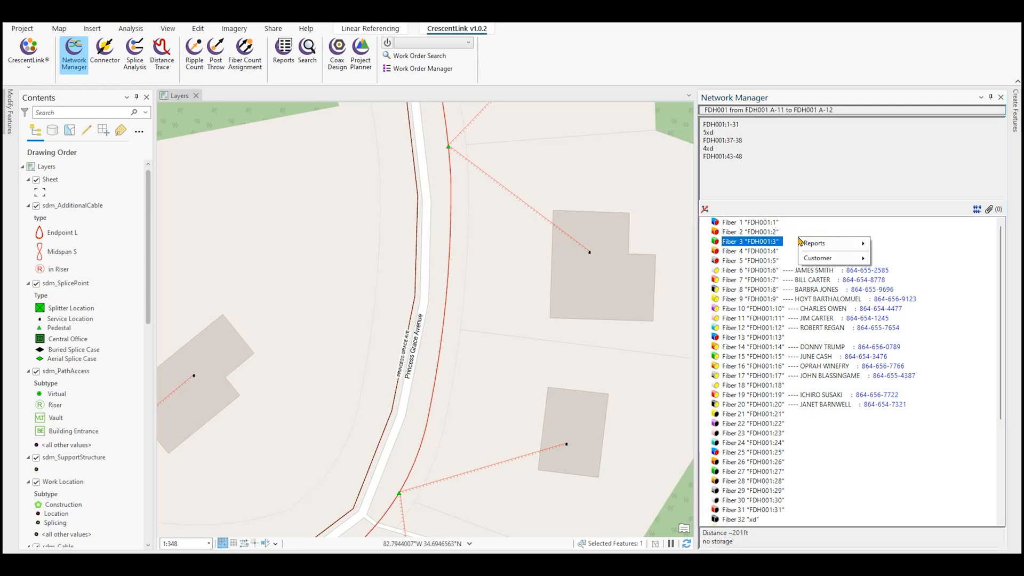
pyautogui.moveTo(833, 243)
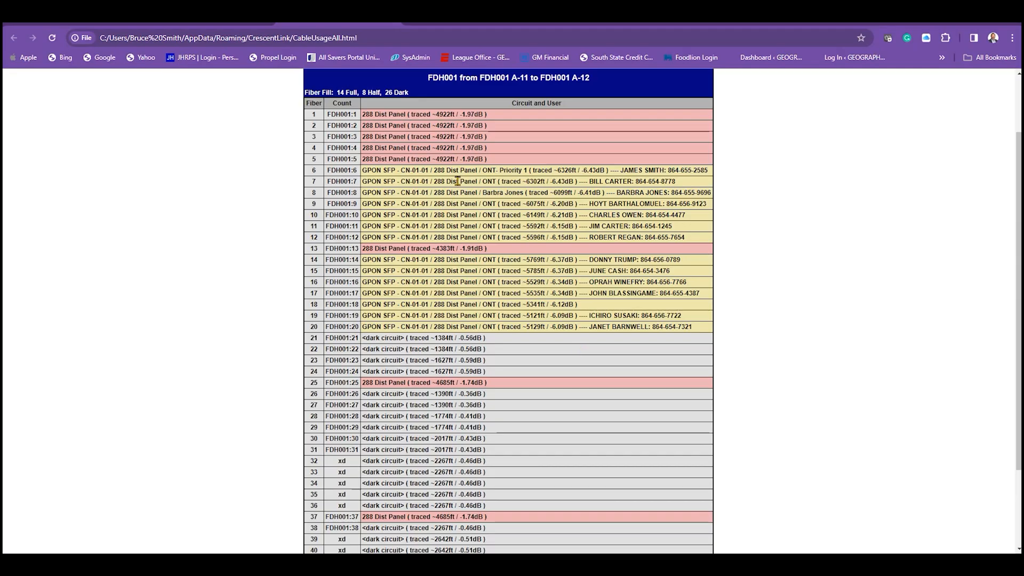
pyautogui.moveTo(565, 191)
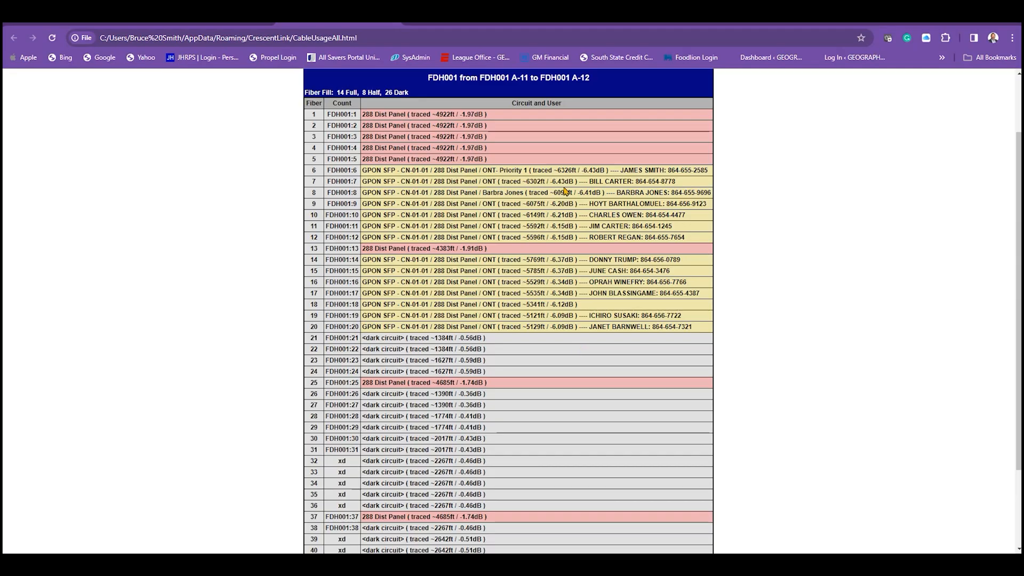
pyautogui.moveTo(581, 179)
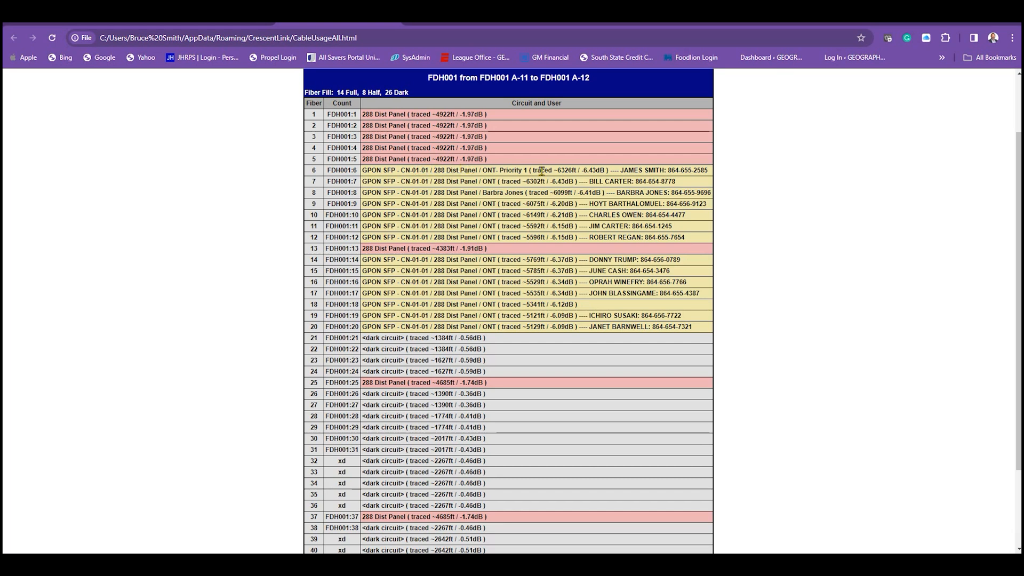
pyautogui.moveTo(482, 225)
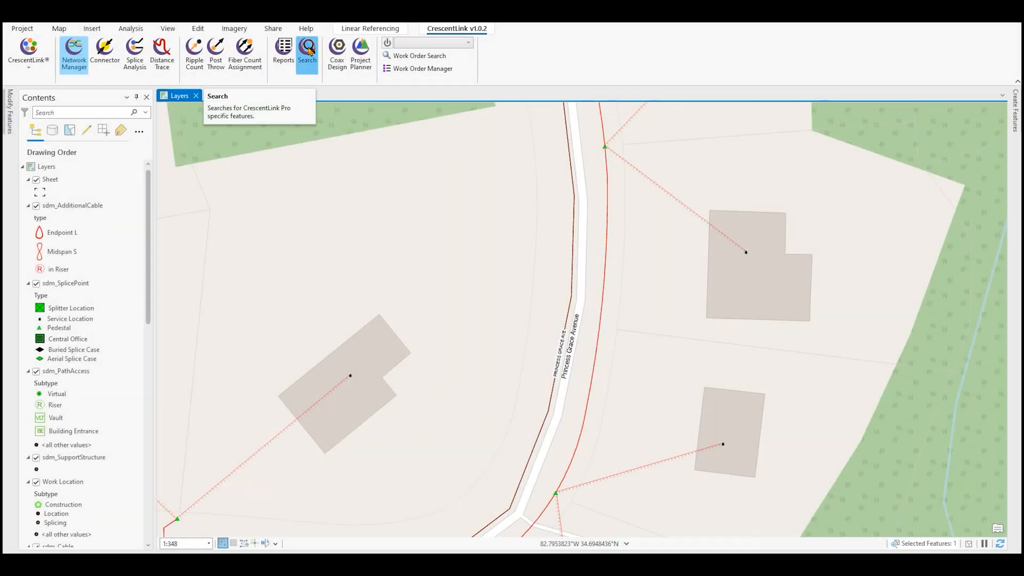
pyautogui.click(306, 52)
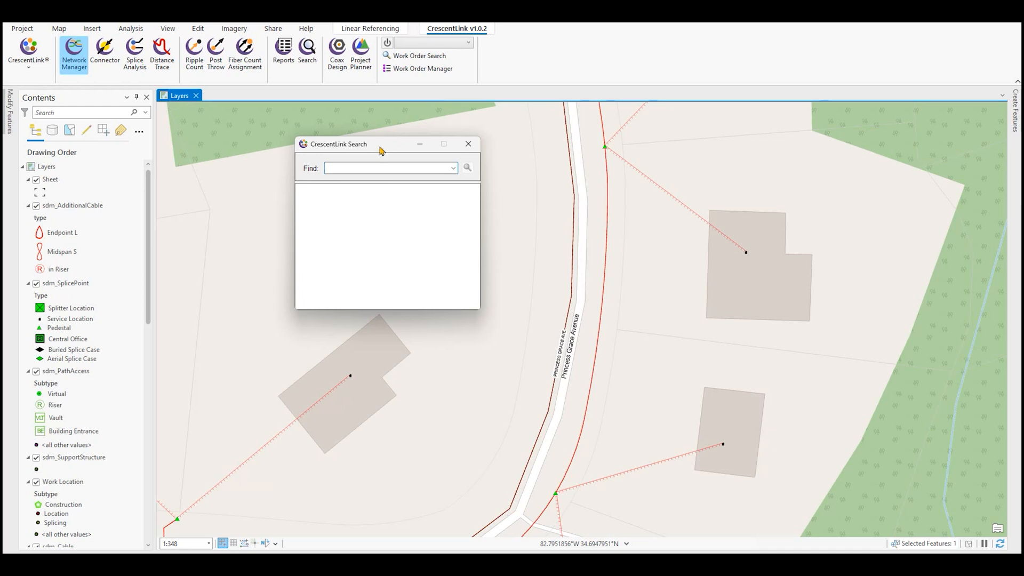
pyautogui.click(388, 167)
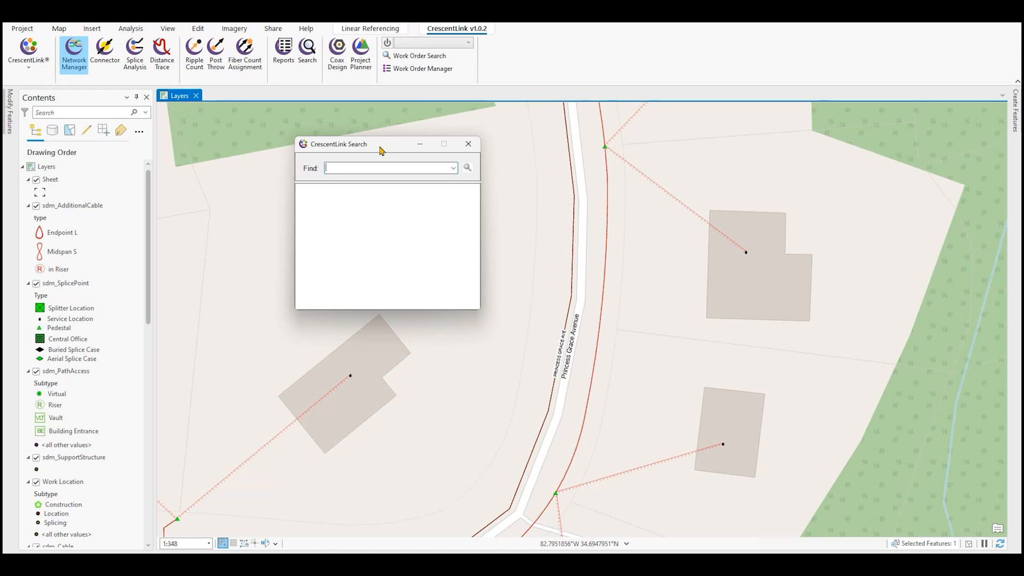
pyautogui.write('32')
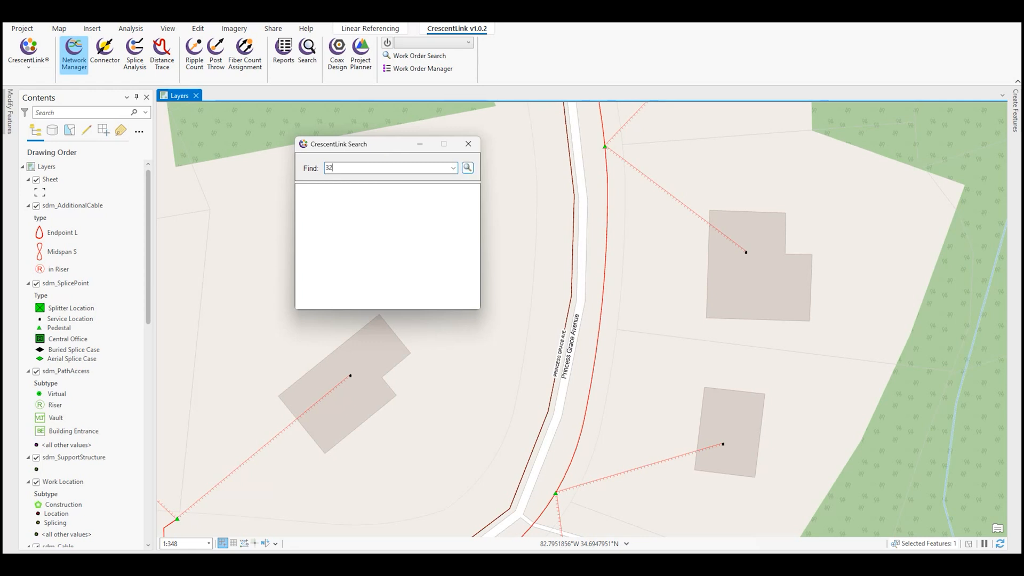
pyautogui.write('2 Prince')
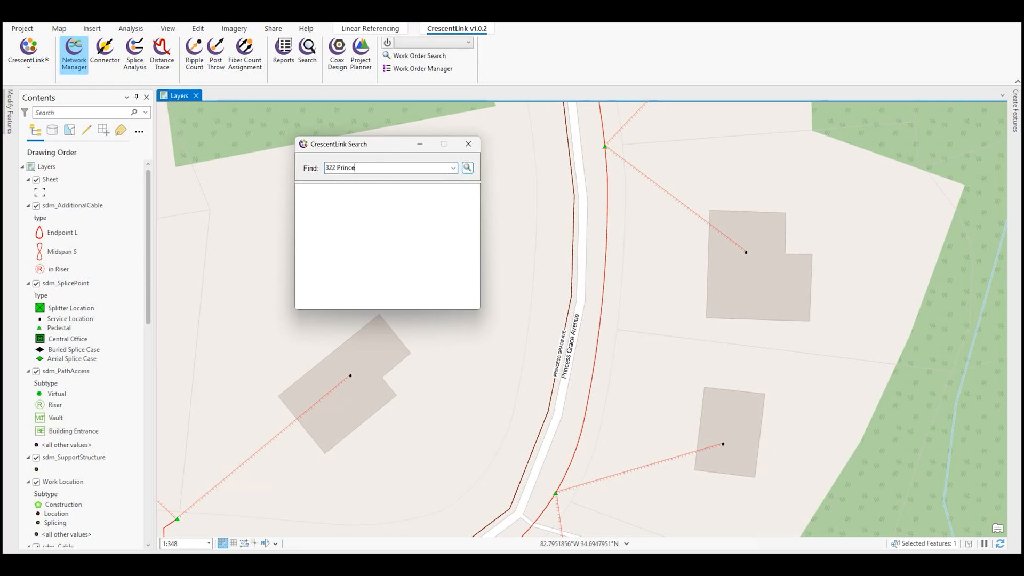
pyautogui.write('ss Grace')
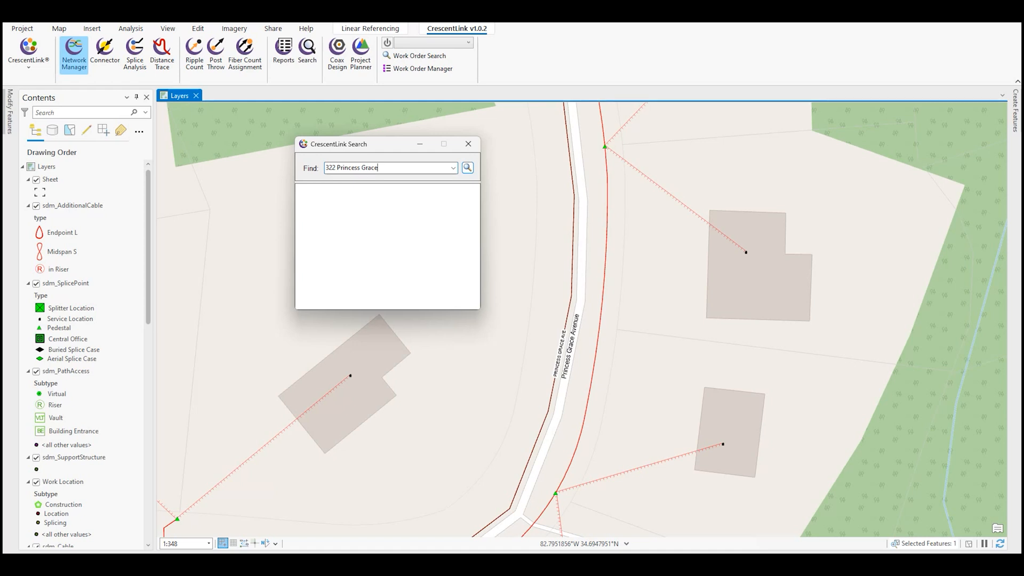
pyautogui.click(466, 168)
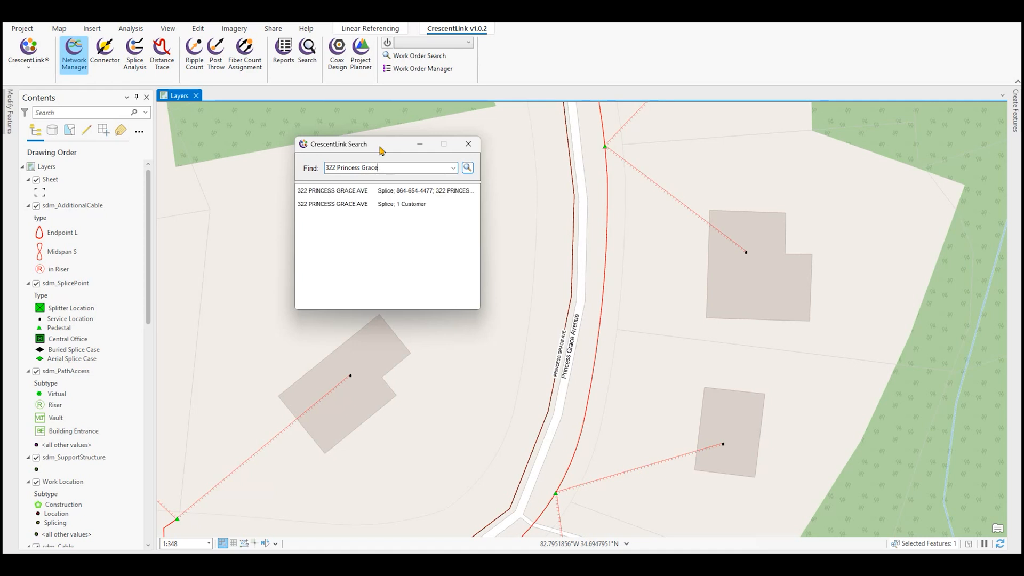
pyautogui.moveTo(351, 203)
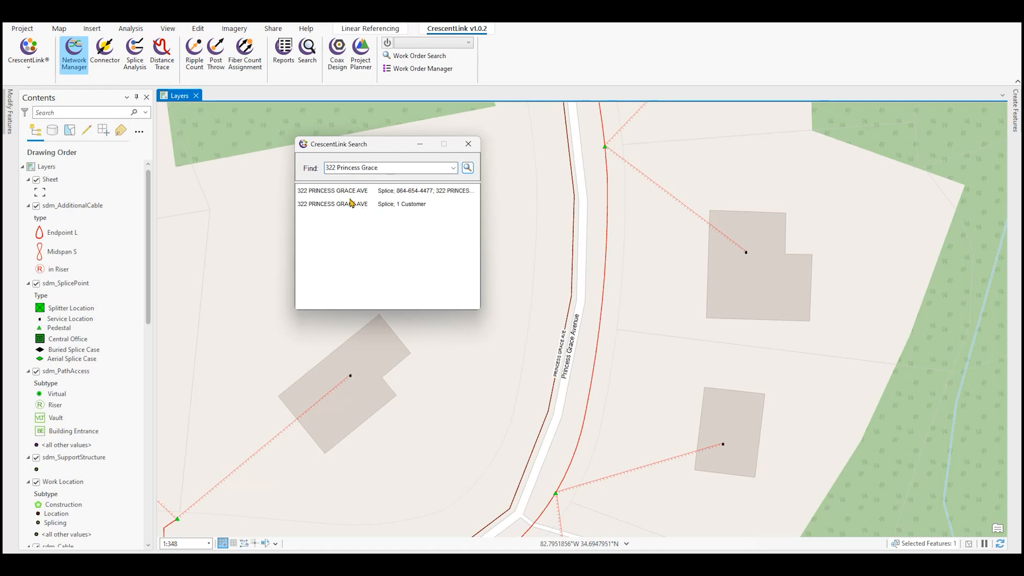
# Step: Zoom the map to the first search result, the 322 Princess Grace Ave splice
pyautogui.rightClick(331, 190)
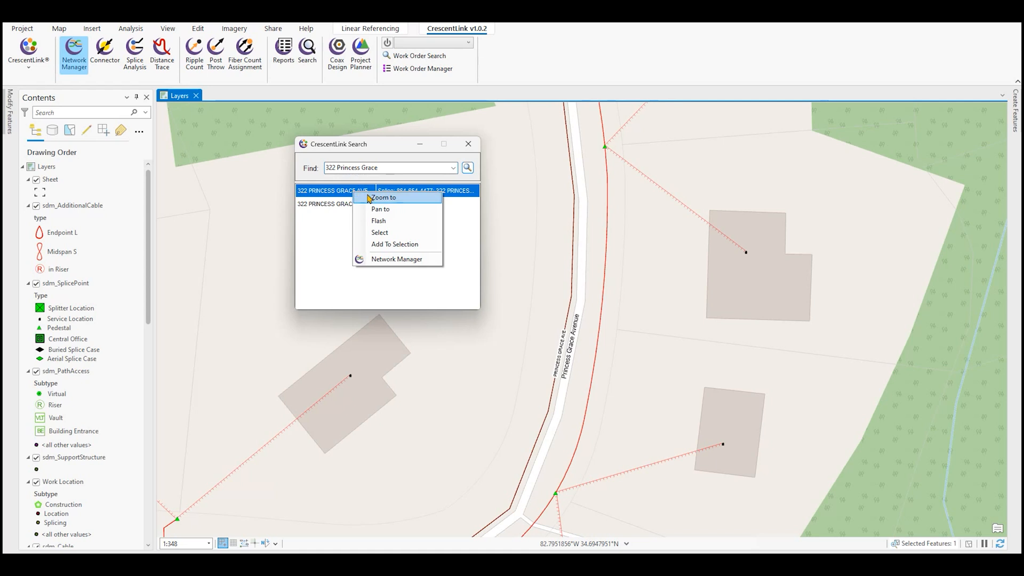
pyautogui.click(384, 197)
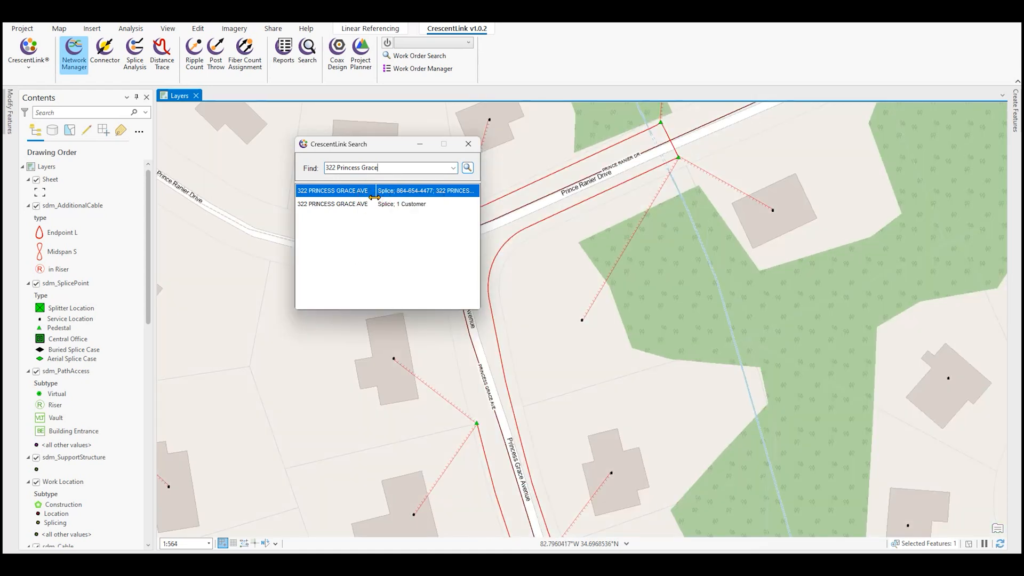
pyautogui.rightClick(333, 190)
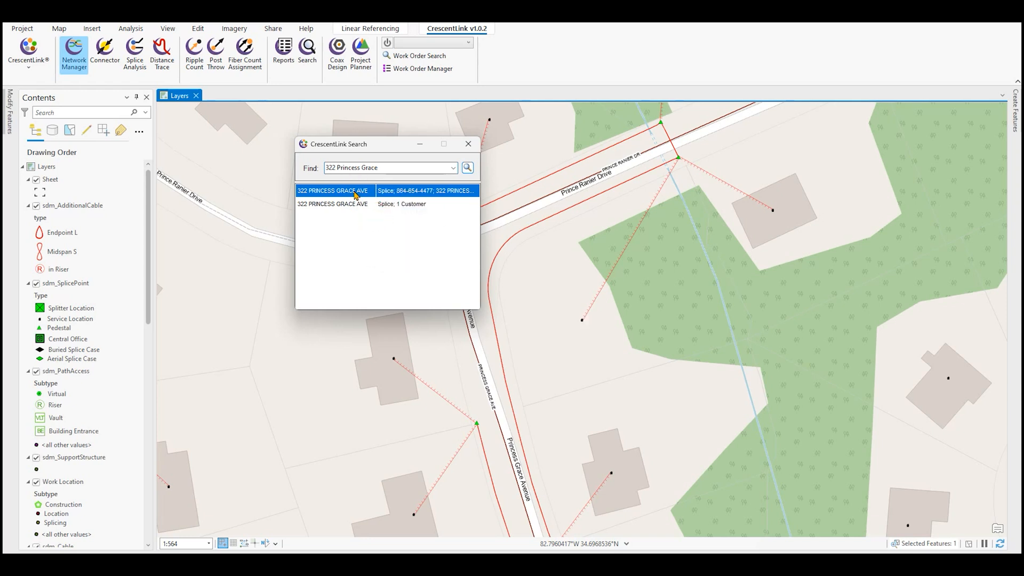
pyautogui.rightClick(356, 189)
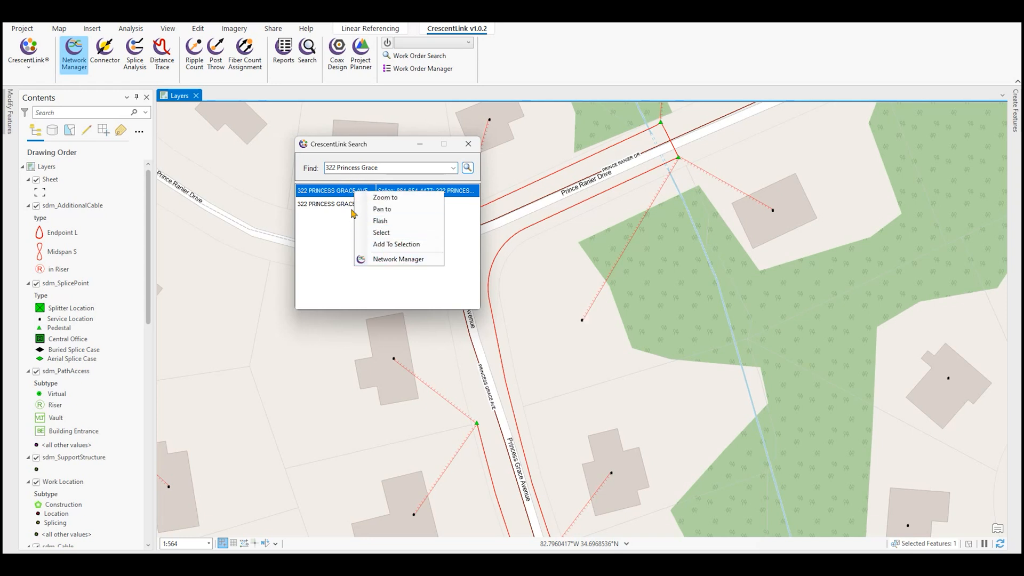
pyautogui.moveTo(327, 199)
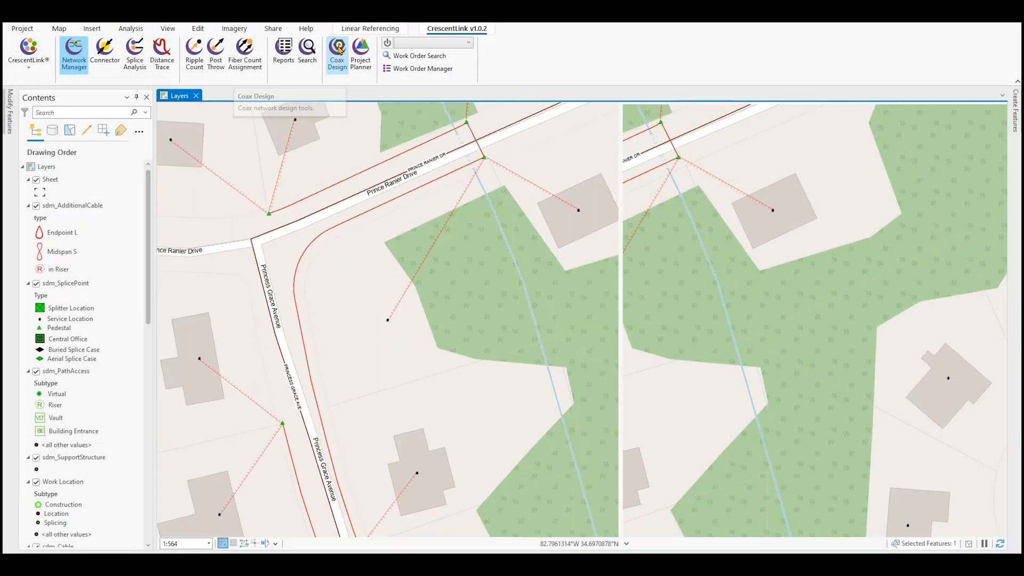
# Step: Load the saved coax draft Coax Demo_Update, clearing the current Coax Demo design
pyautogui.click(336, 53)
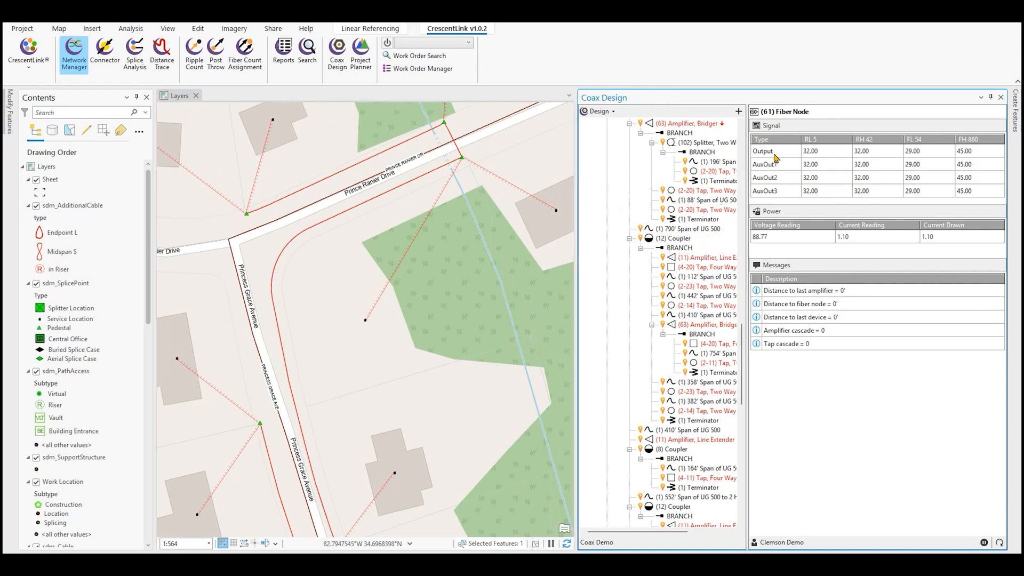
pyautogui.moveTo(796, 260)
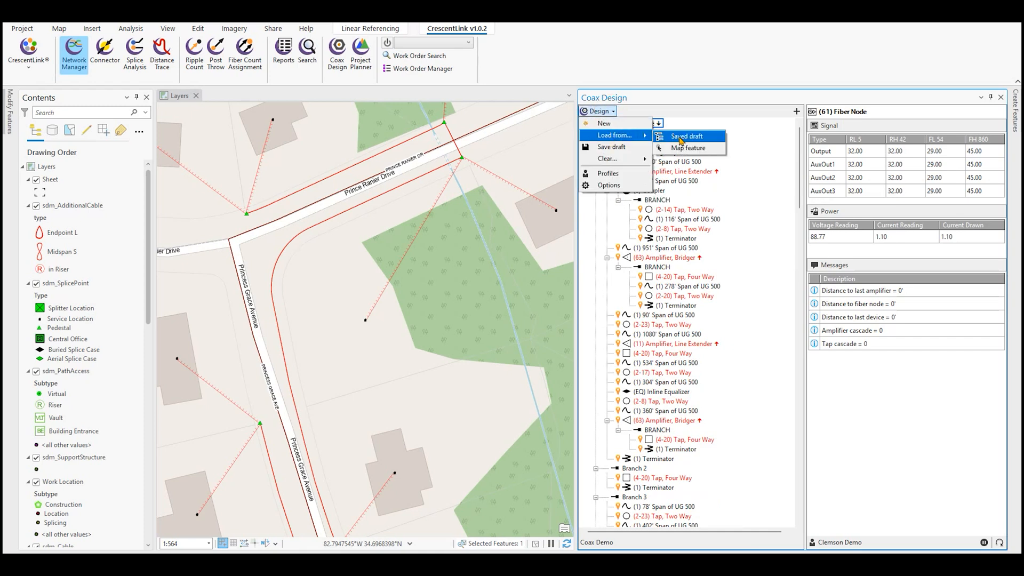
pyautogui.click(686, 136)
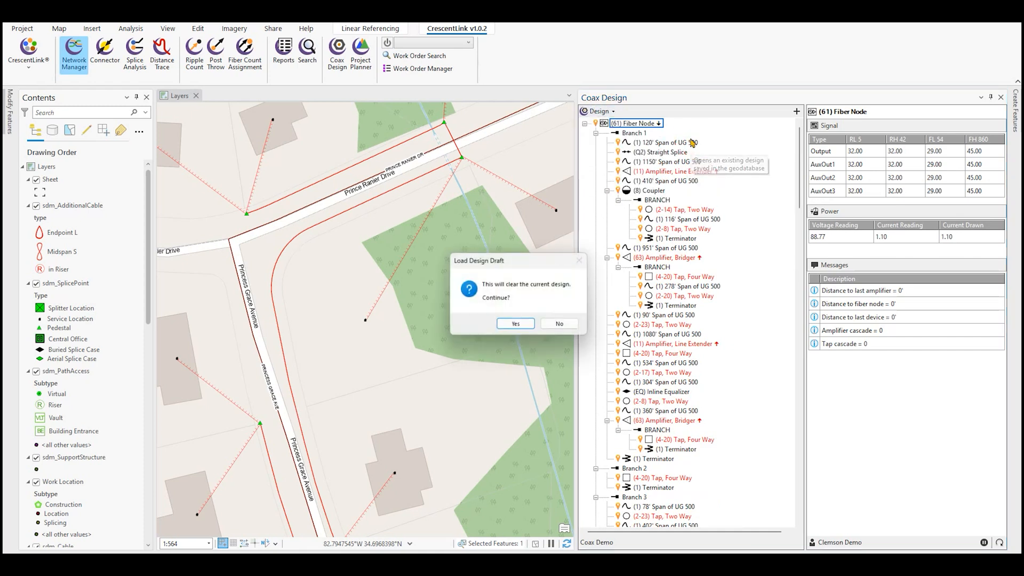
pyautogui.click(514, 324)
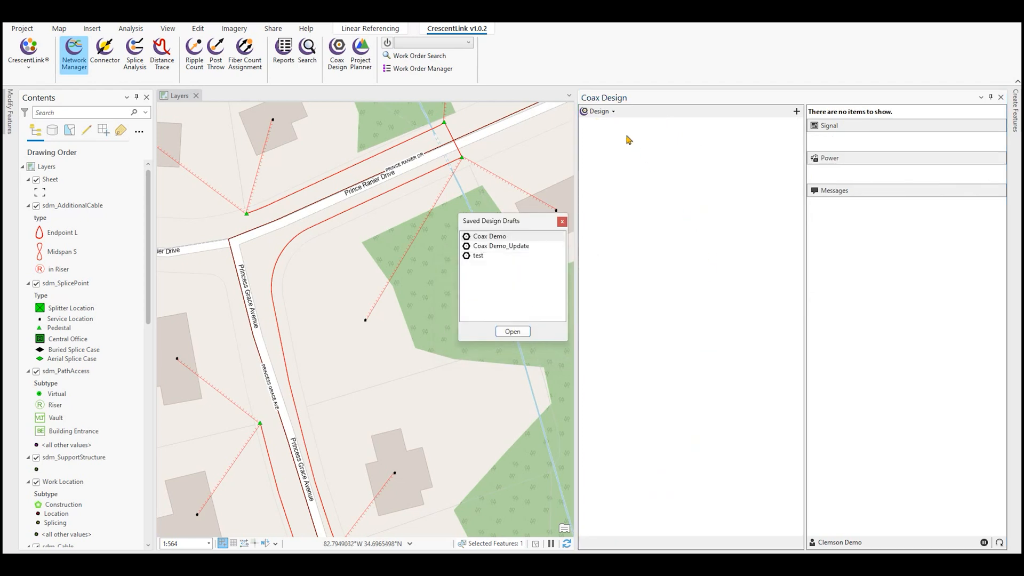
pyautogui.click(501, 246)
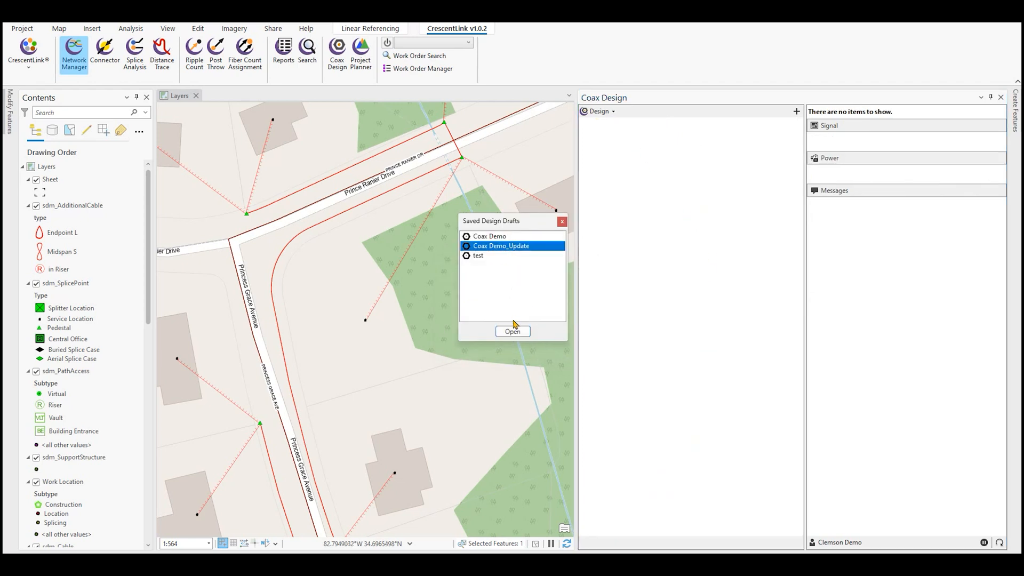
pyautogui.click(512, 331)
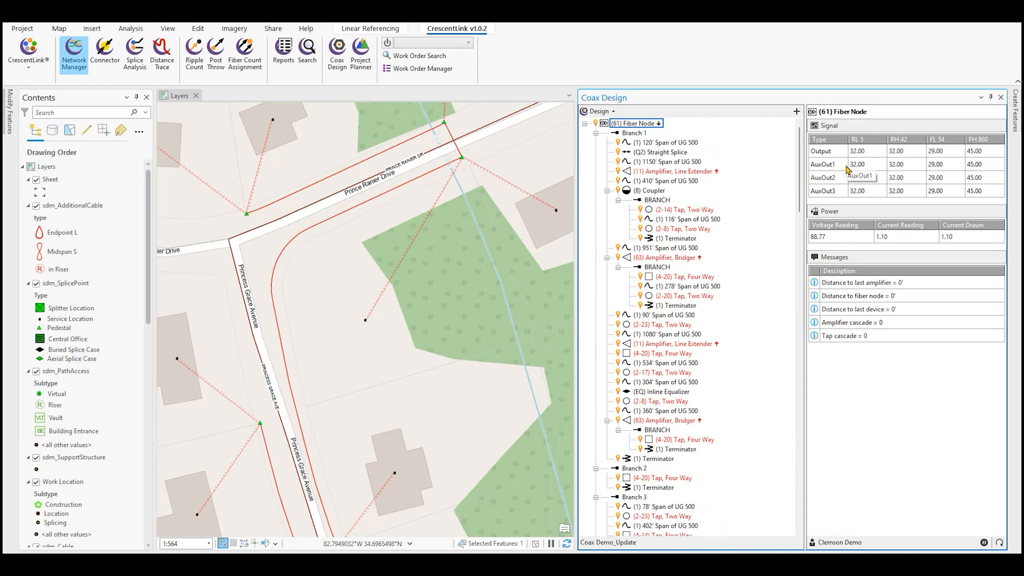
pyautogui.moveTo(922, 145)
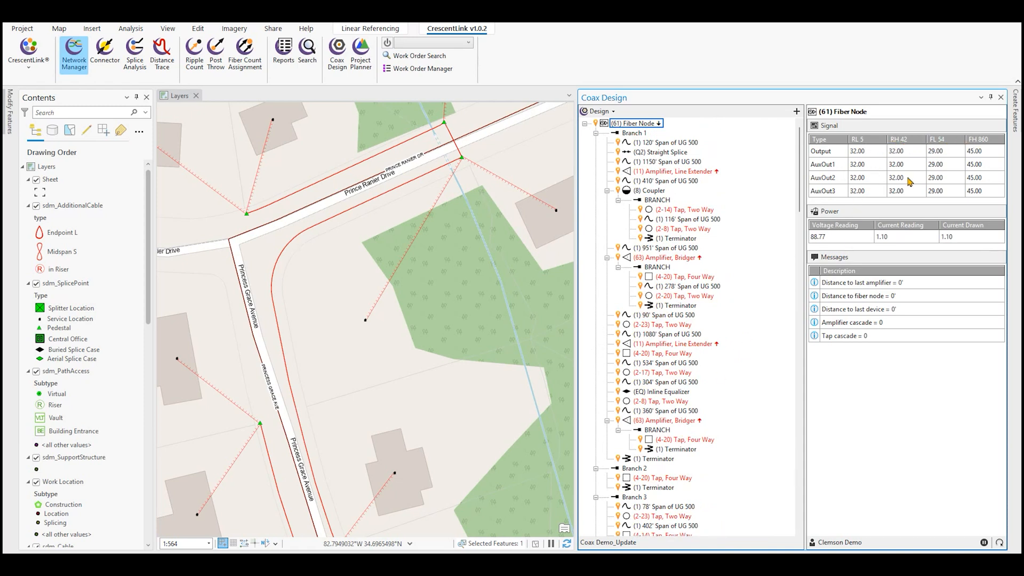
pyautogui.click(595, 111)
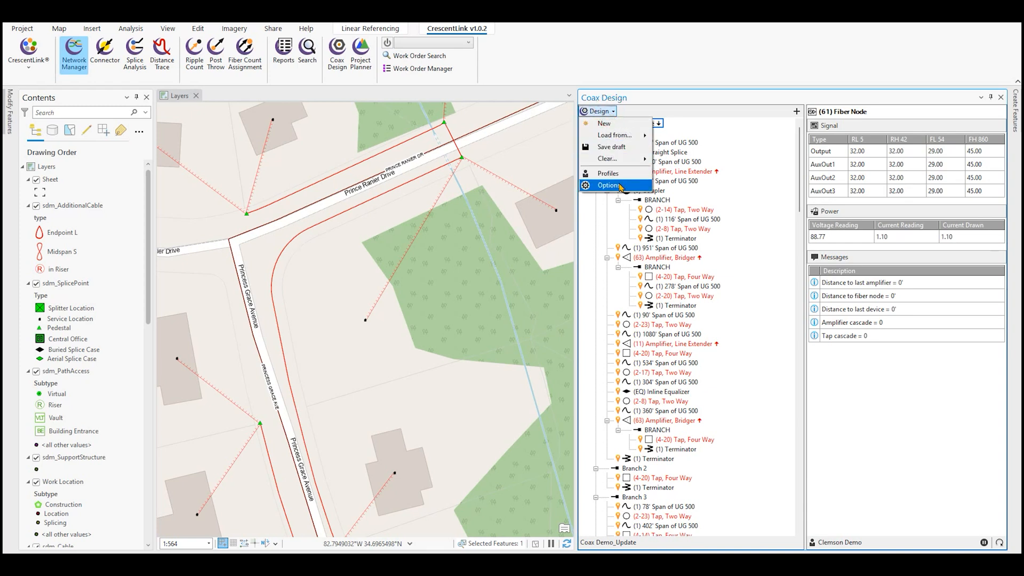
pyautogui.click(609, 184)
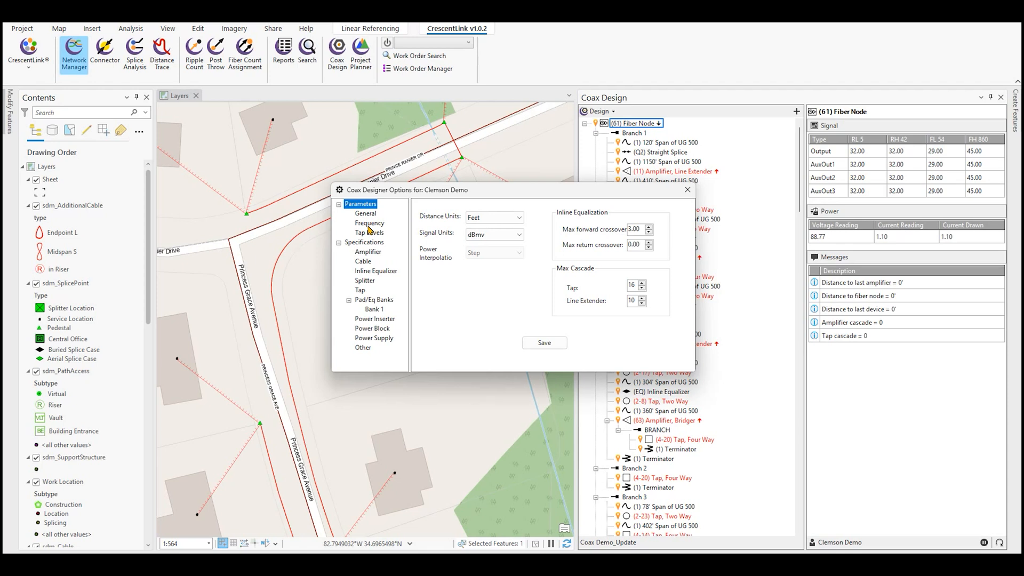
pyautogui.click(369, 223)
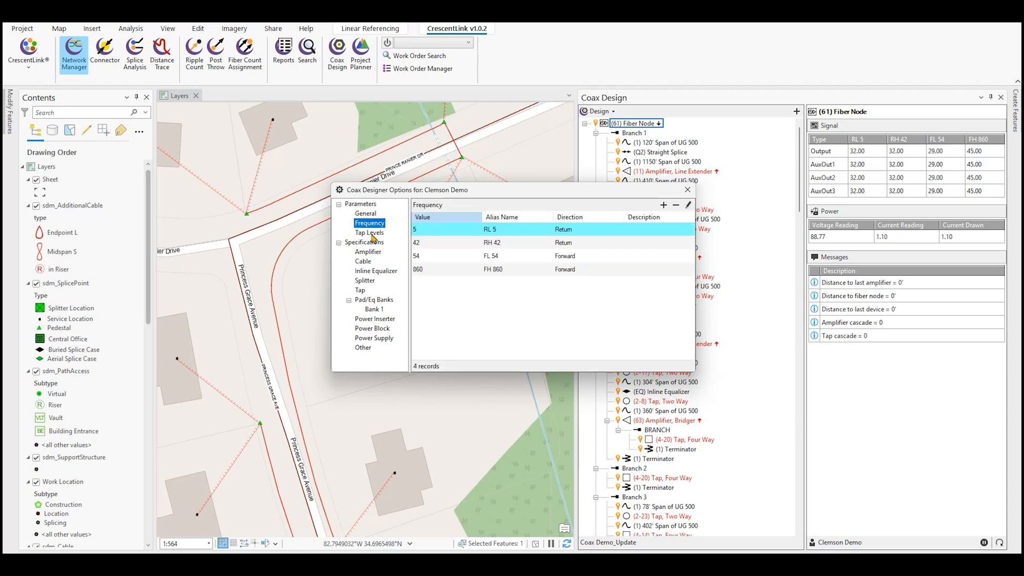
pyautogui.click(368, 252)
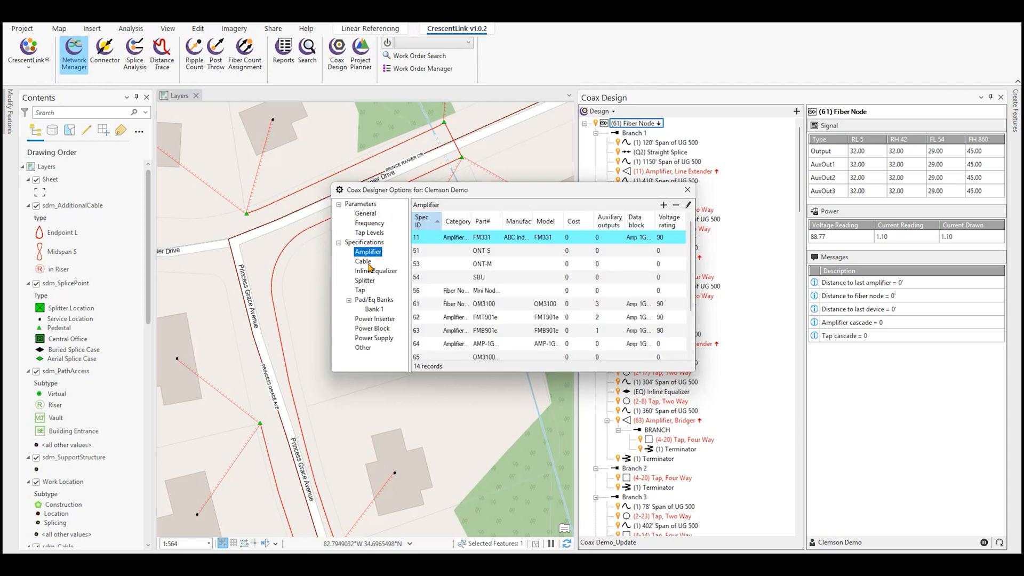
pyautogui.click(375, 270)
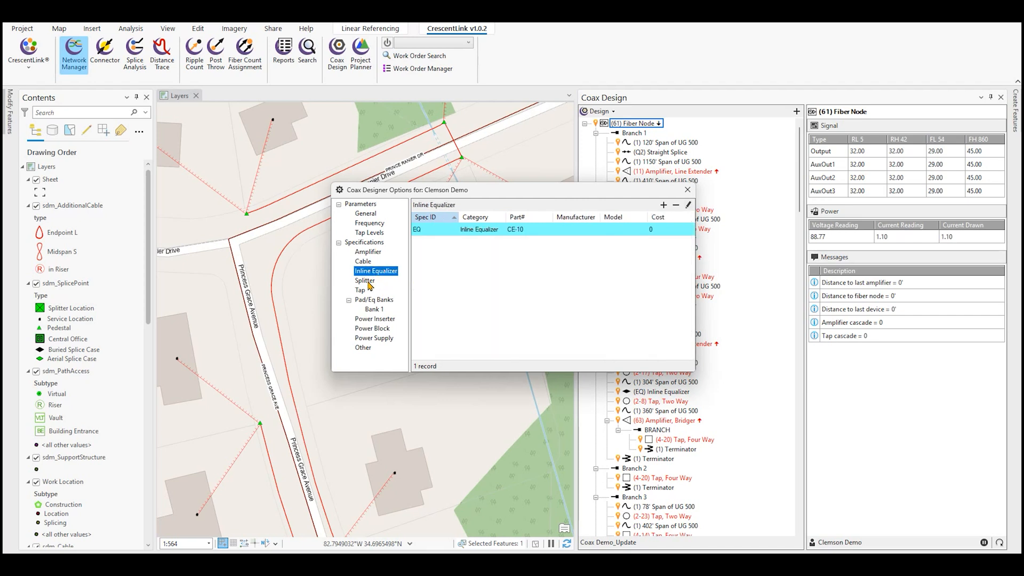
pyautogui.click(360, 290)
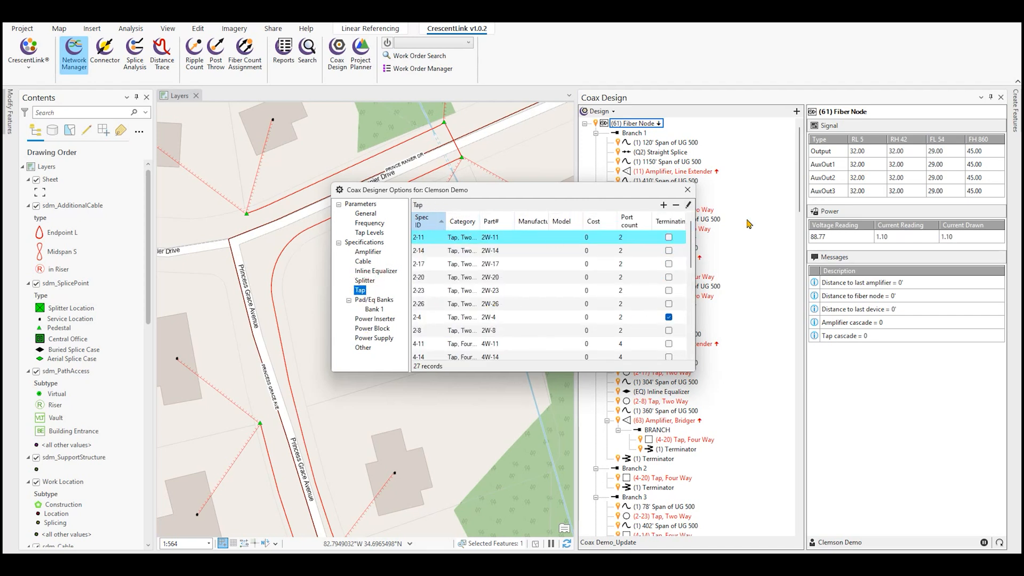
pyautogui.click(686, 190)
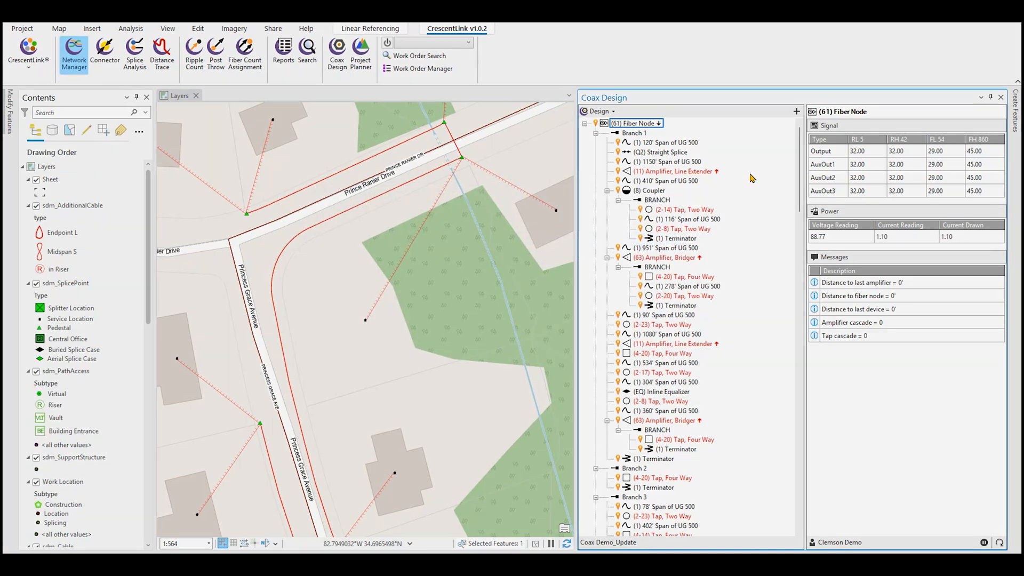
# Step: Load work order 09212018 with its seven sheets into the Project Planner
pyautogui.click(360, 53)
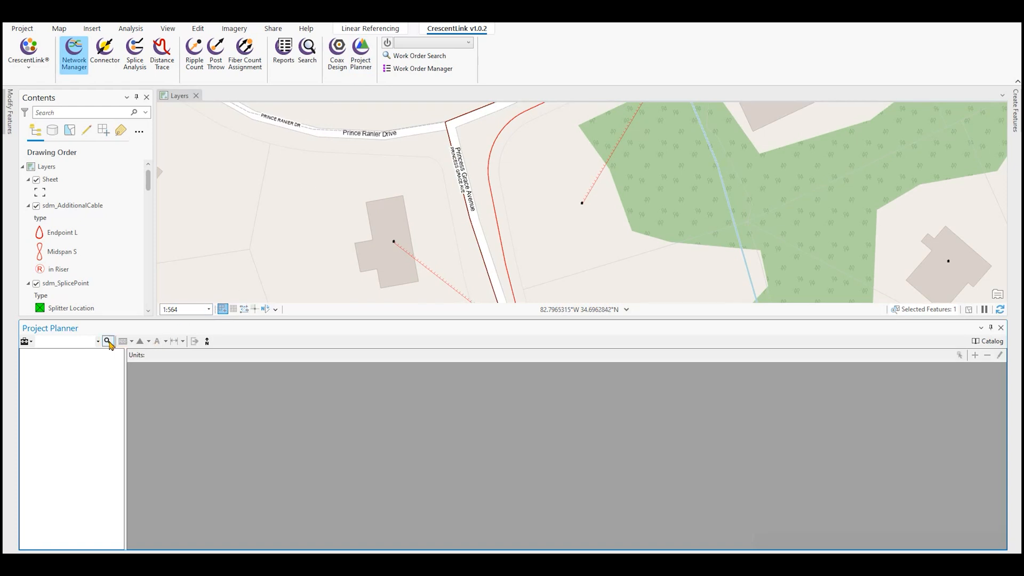
pyautogui.click(108, 342)
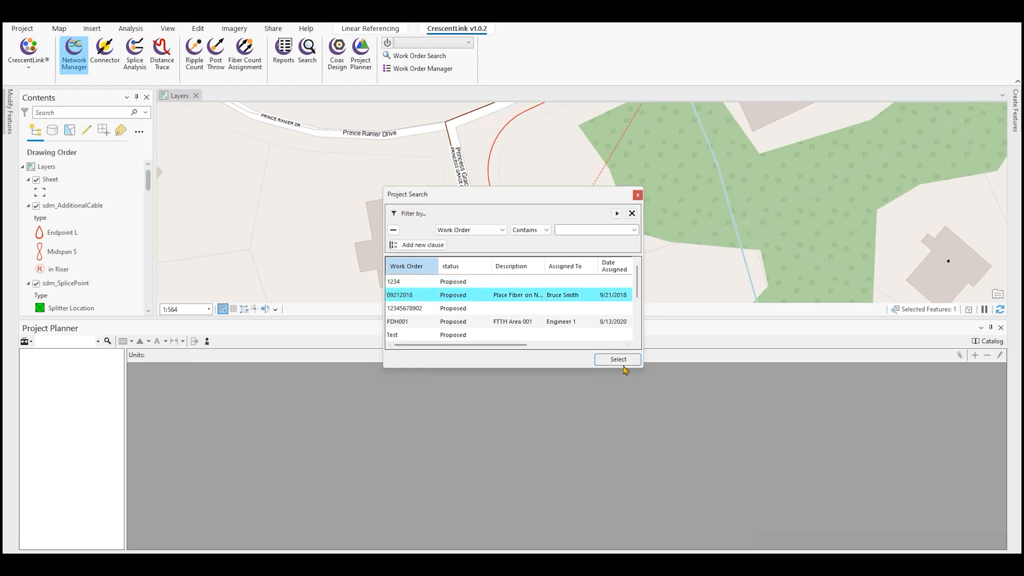
pyautogui.click(616, 360)
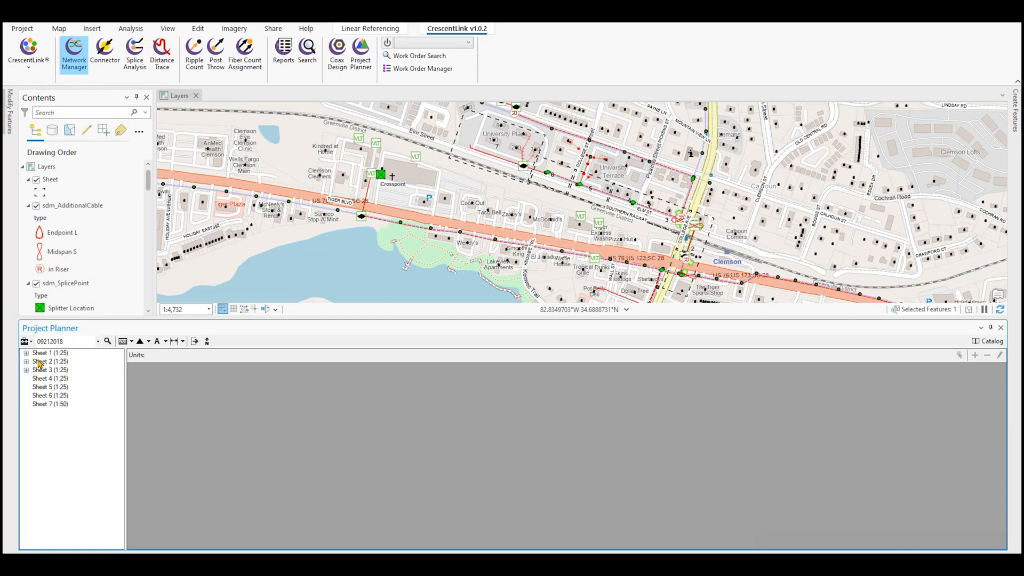
# Step: Zoom the map to Sheet 1 of the work order
pyautogui.rightClick(50, 353)
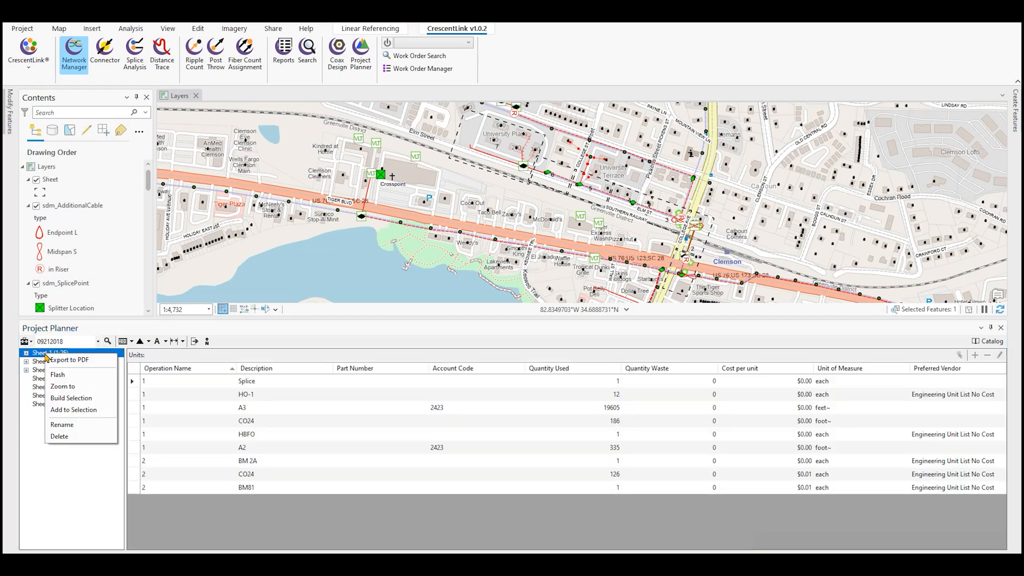
pyautogui.click(62, 386)
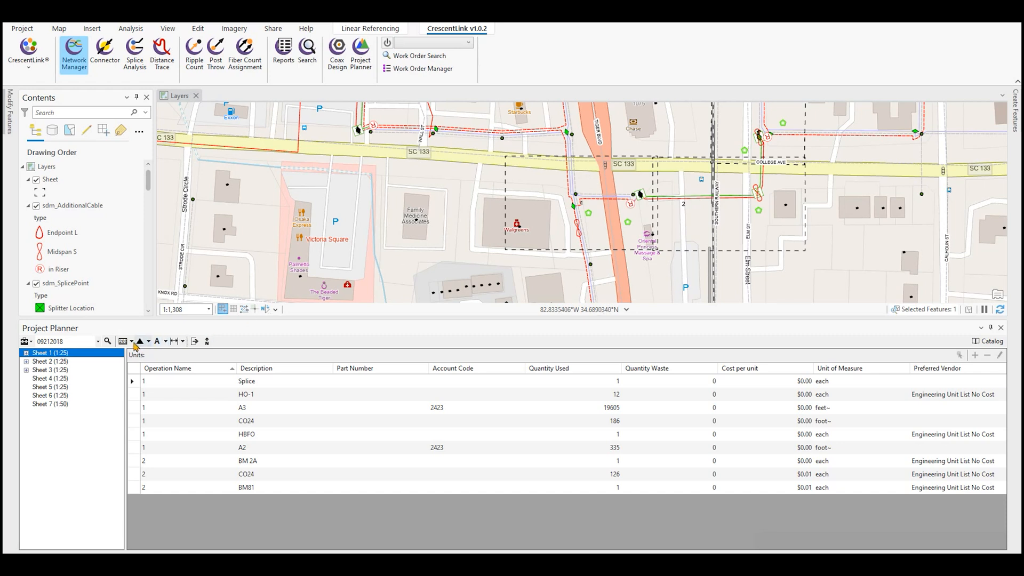
# Step: Expand Sheet 1 into Op 1 and Op 2 and list Op 1's six units
pyautogui.click(130, 341)
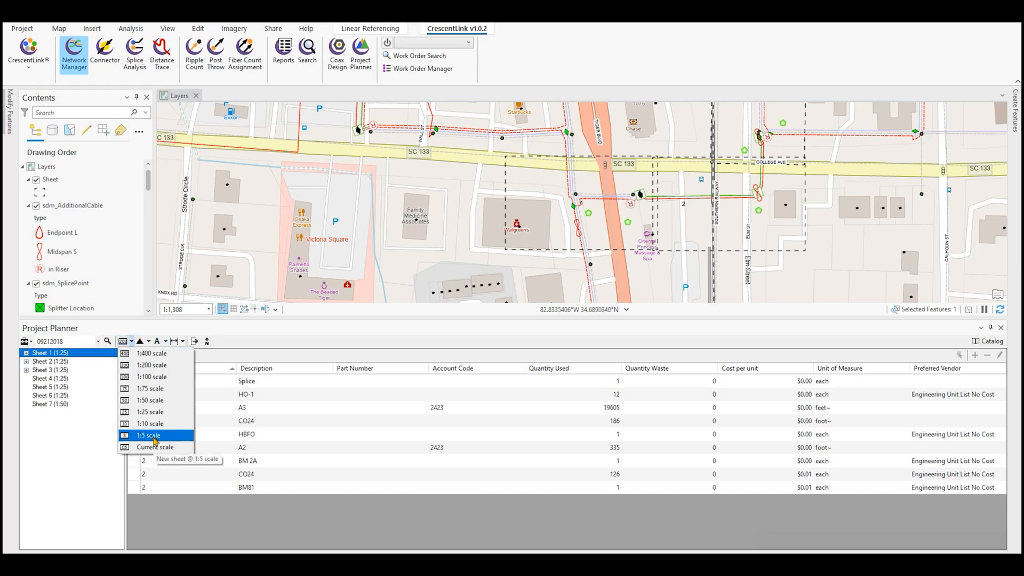
pyautogui.moveTo(154, 447)
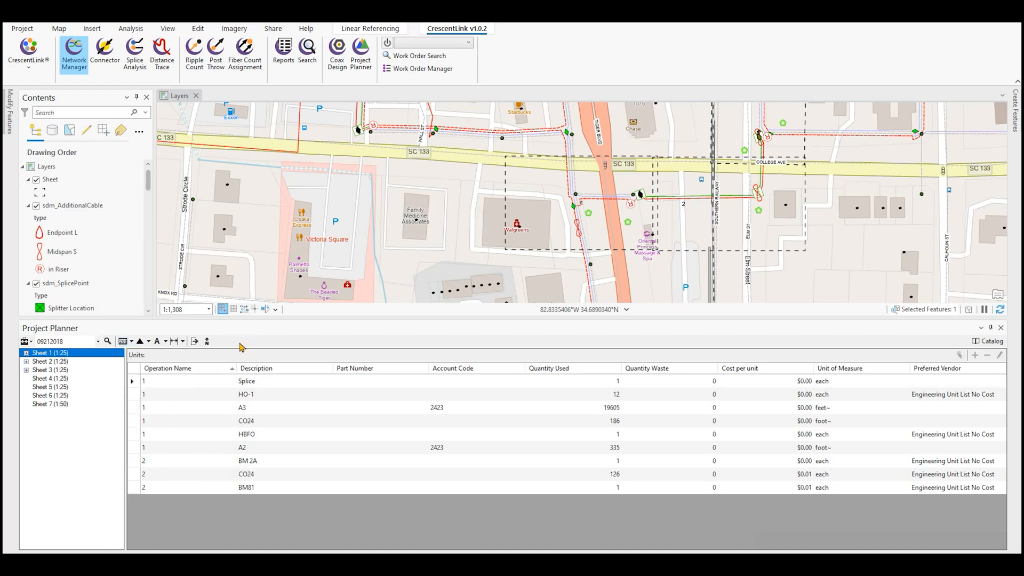
pyautogui.moveTo(213, 345)
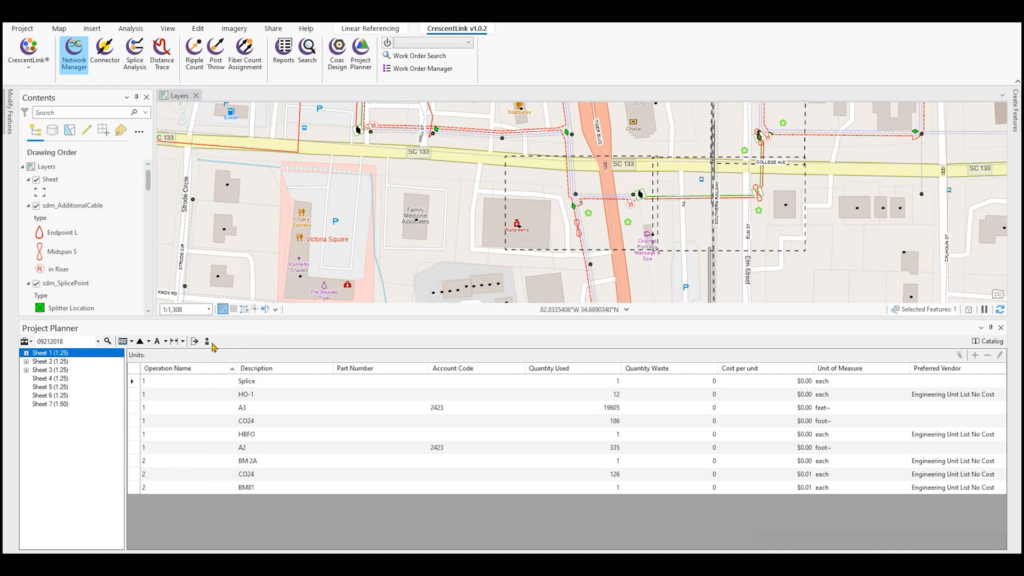
pyautogui.click(27, 353)
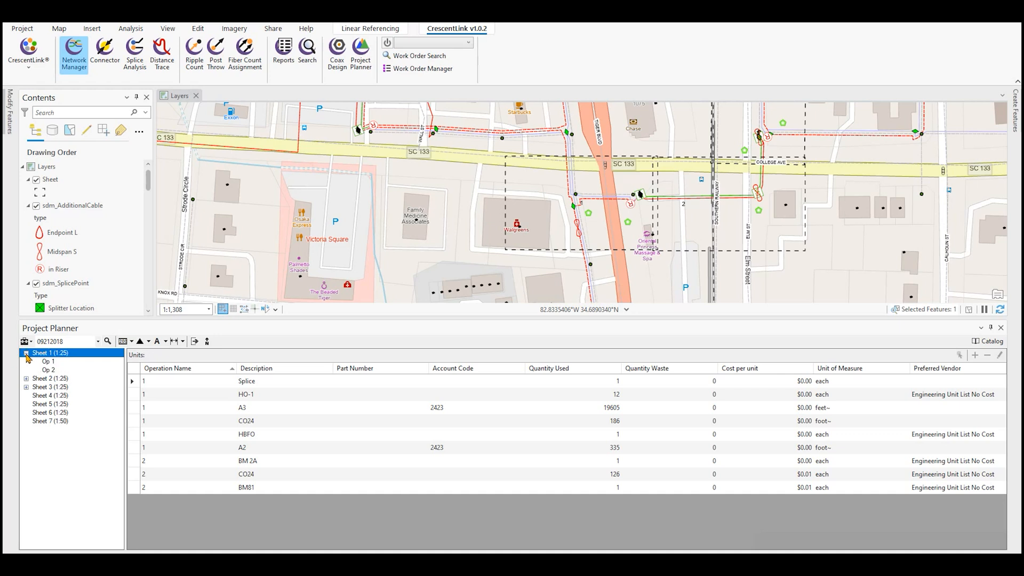
pyautogui.moveTo(49, 365)
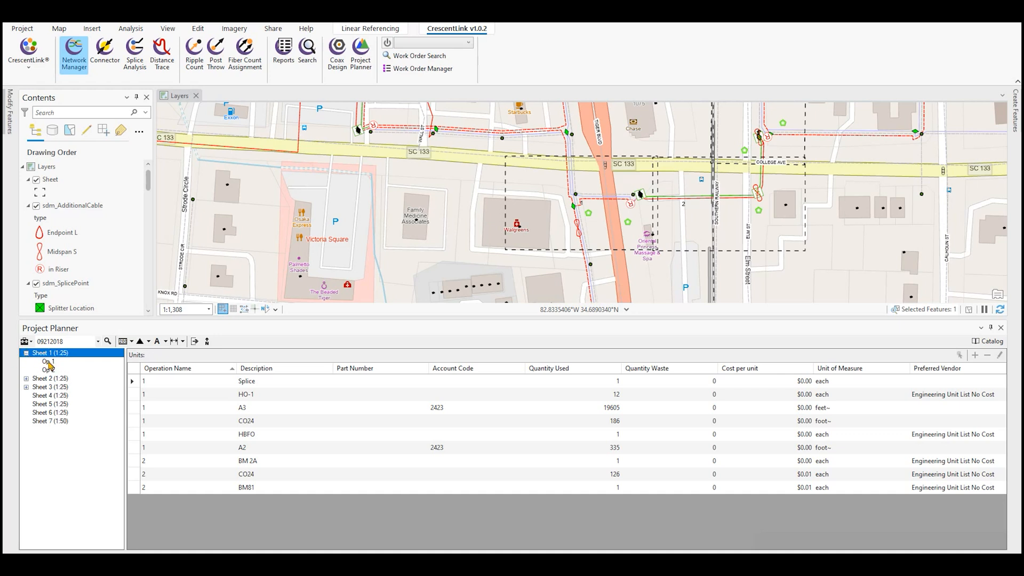
pyautogui.click(49, 362)
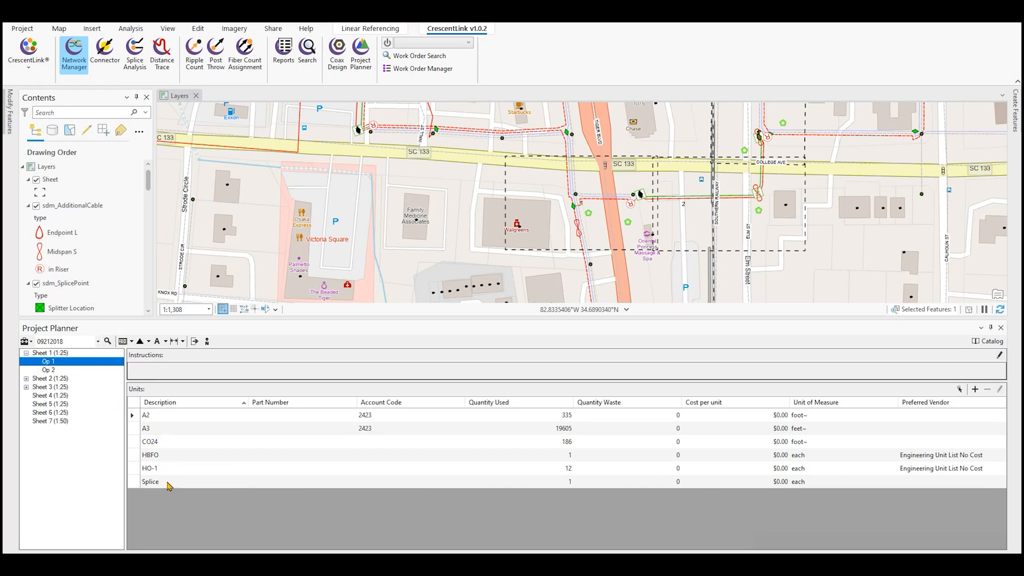
pyautogui.moveTo(168, 486)
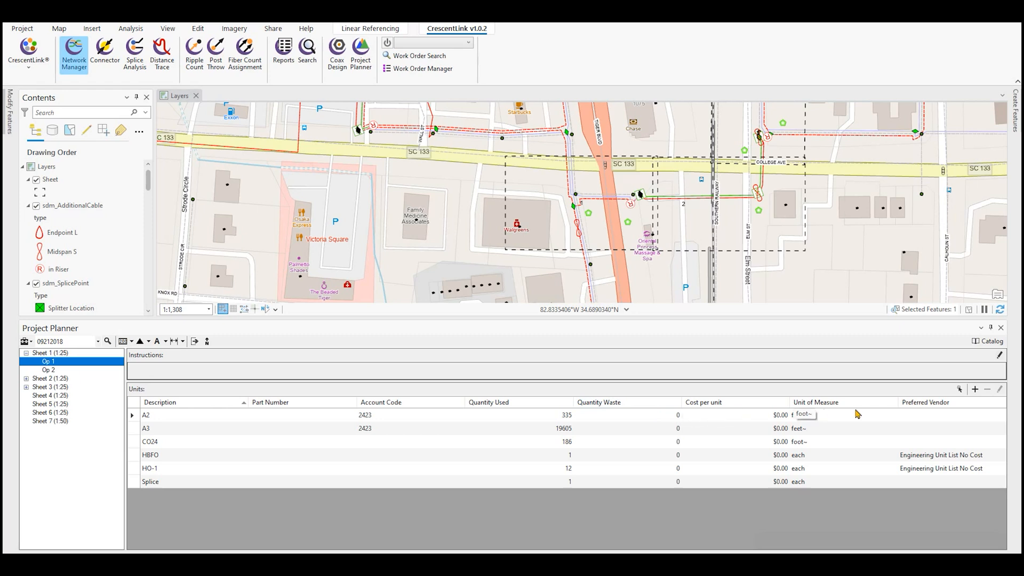
# Step: Start a new unit for Op 1 and browse the Material Catalog for its designation
pyautogui.click(974, 390)
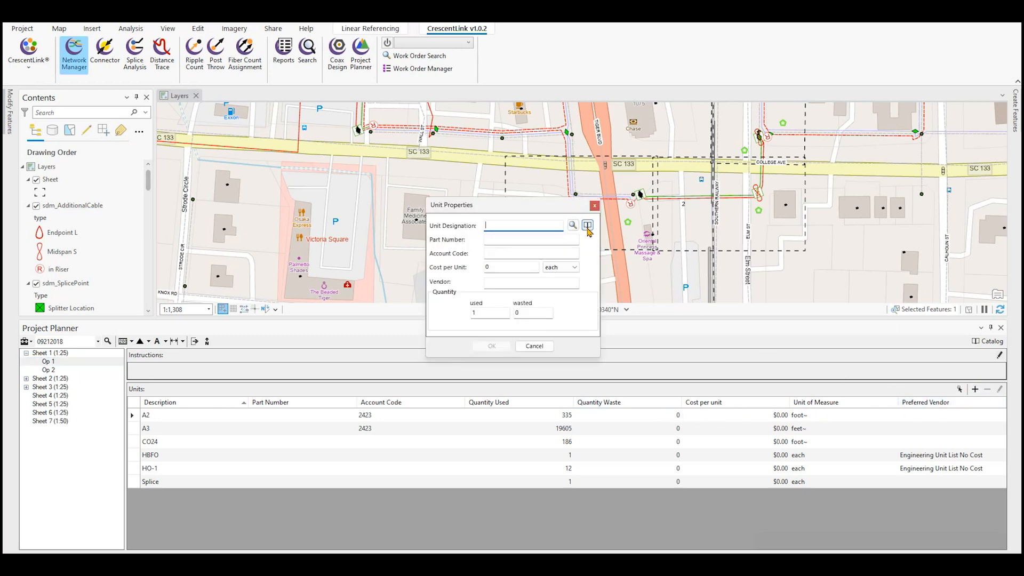
pyautogui.click(587, 225)
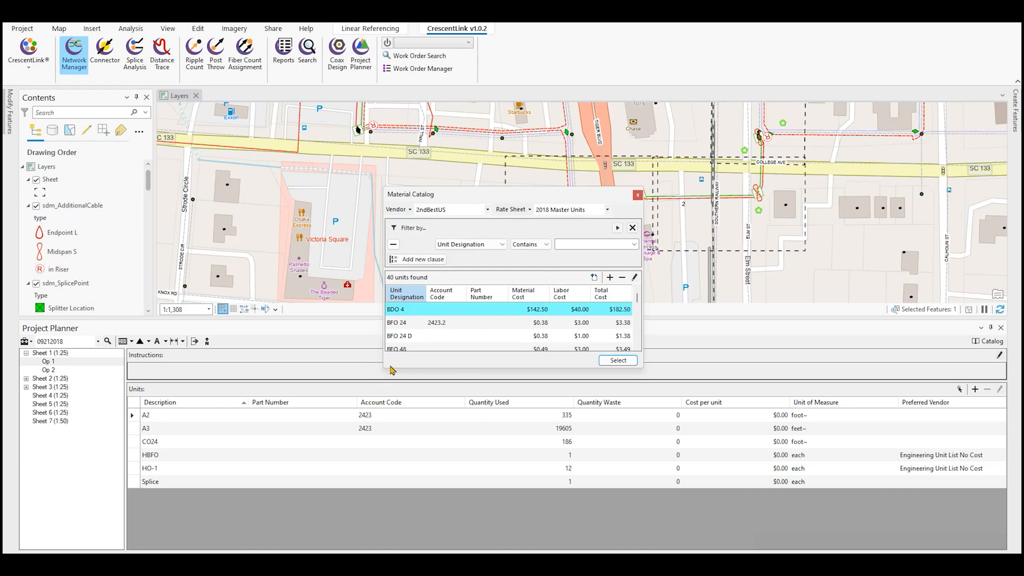
pyautogui.scroll(-3)
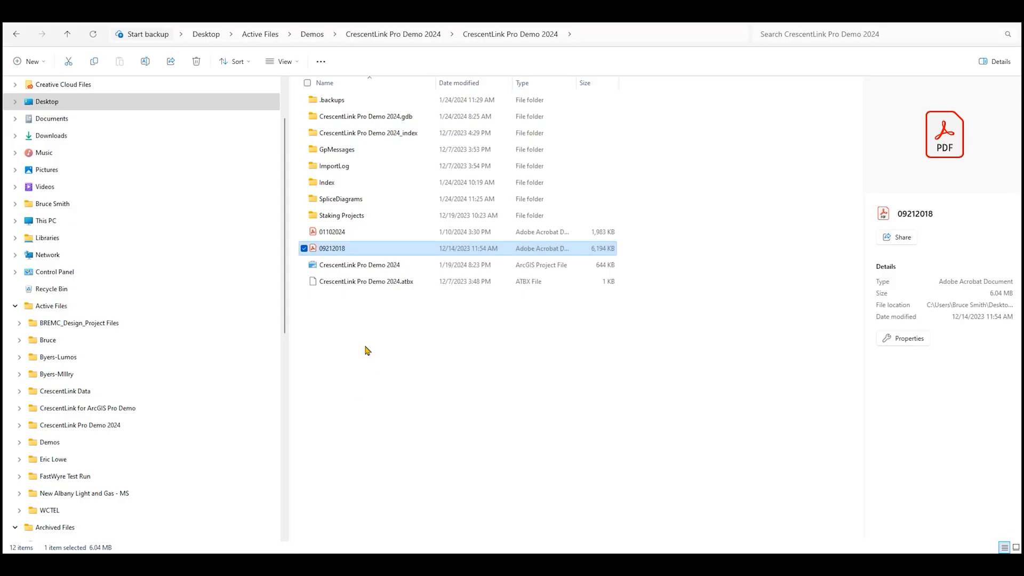
# Step: Review the 01102024 PDF report's unit summary and map sheet in Acrobat, then close it
pyautogui.doubleClick(332, 232)
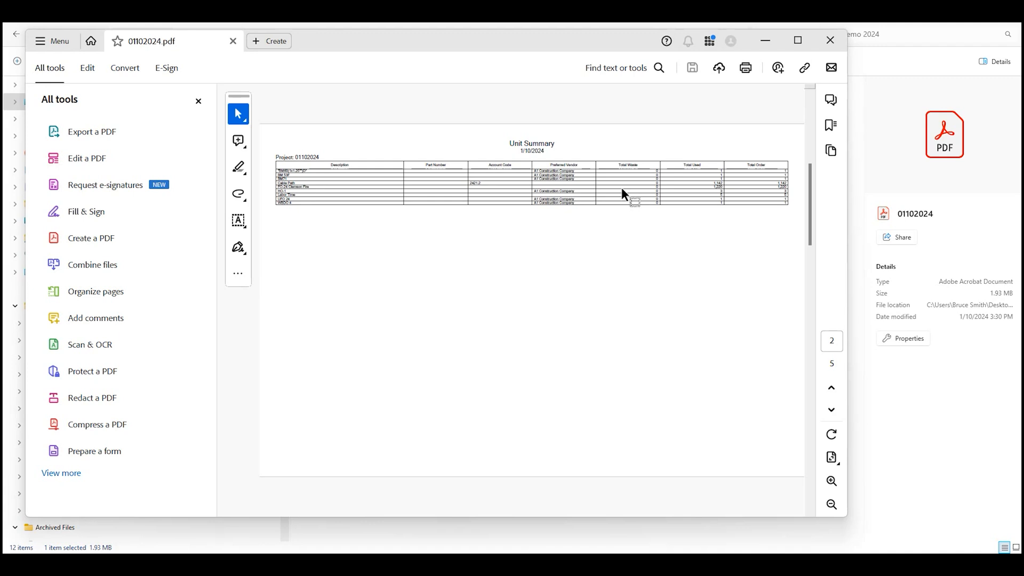
pyautogui.moveTo(317, 190)
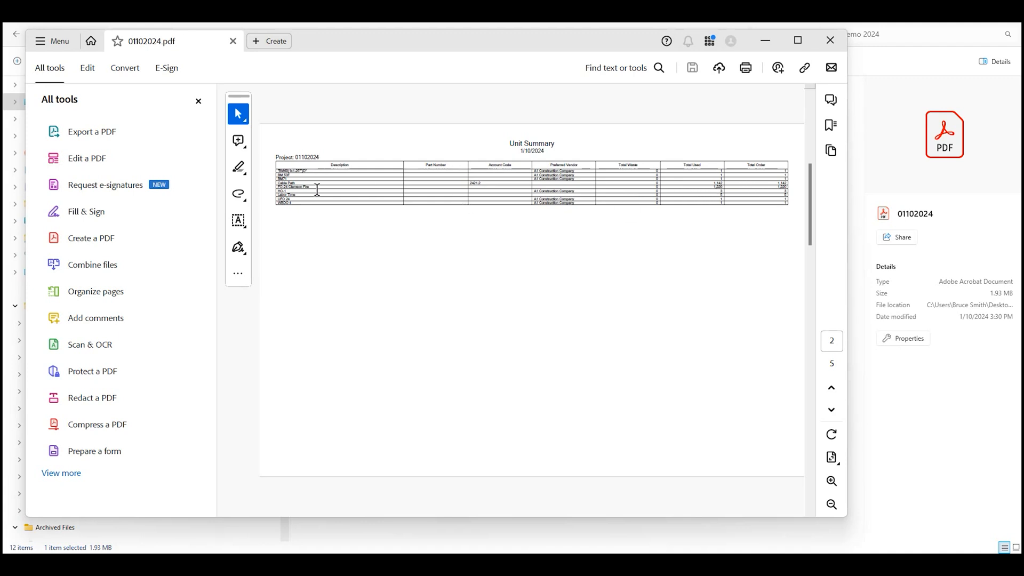
pyautogui.moveTo(648, 194)
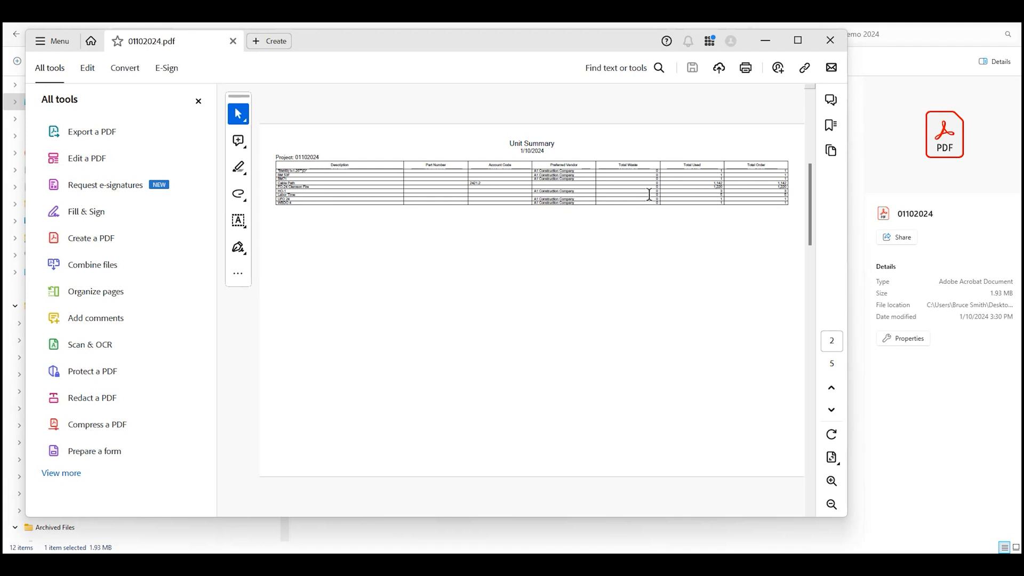
pyautogui.moveTo(520, 248)
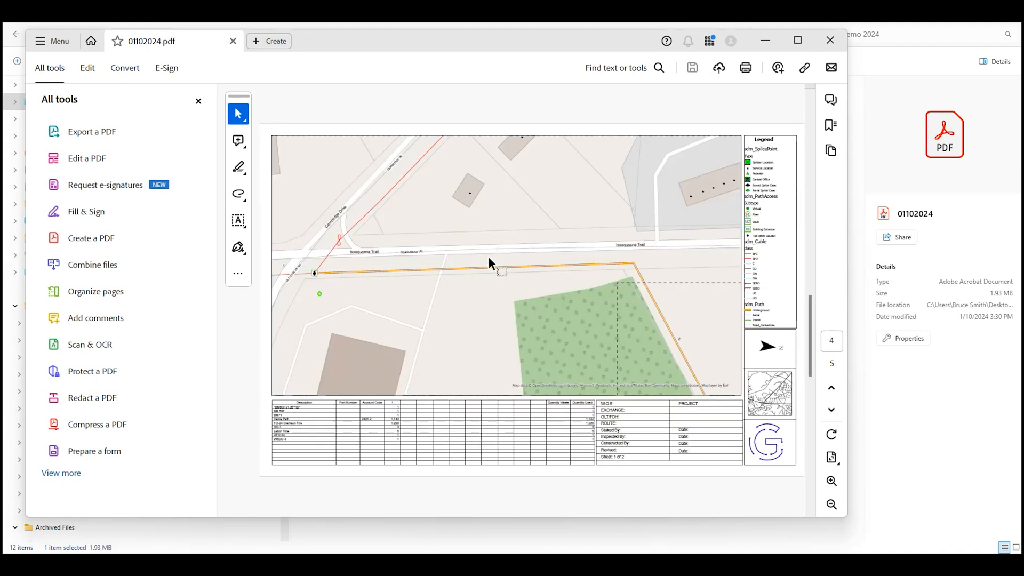
pyautogui.moveTo(434, 342)
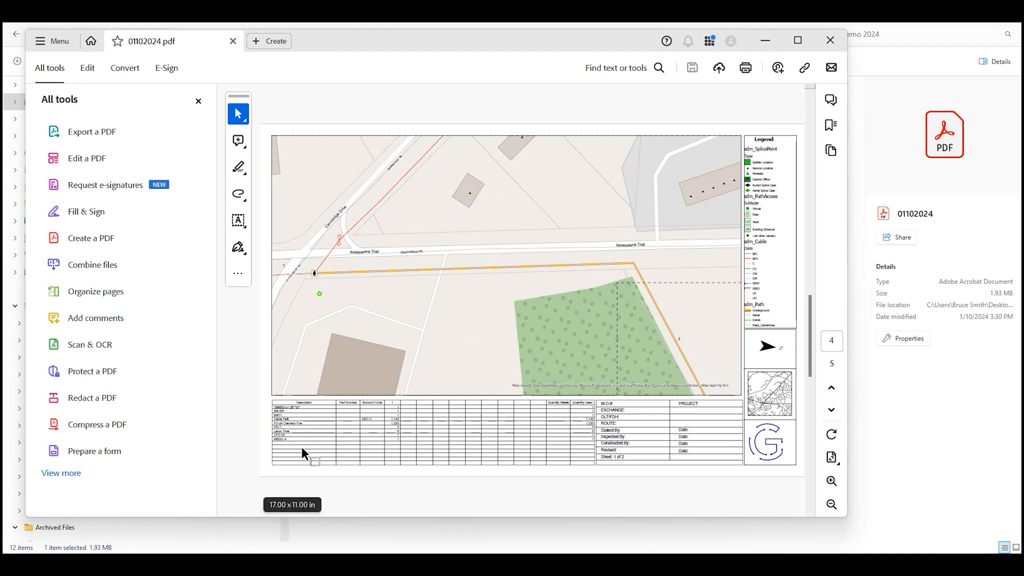
pyautogui.moveTo(580, 430)
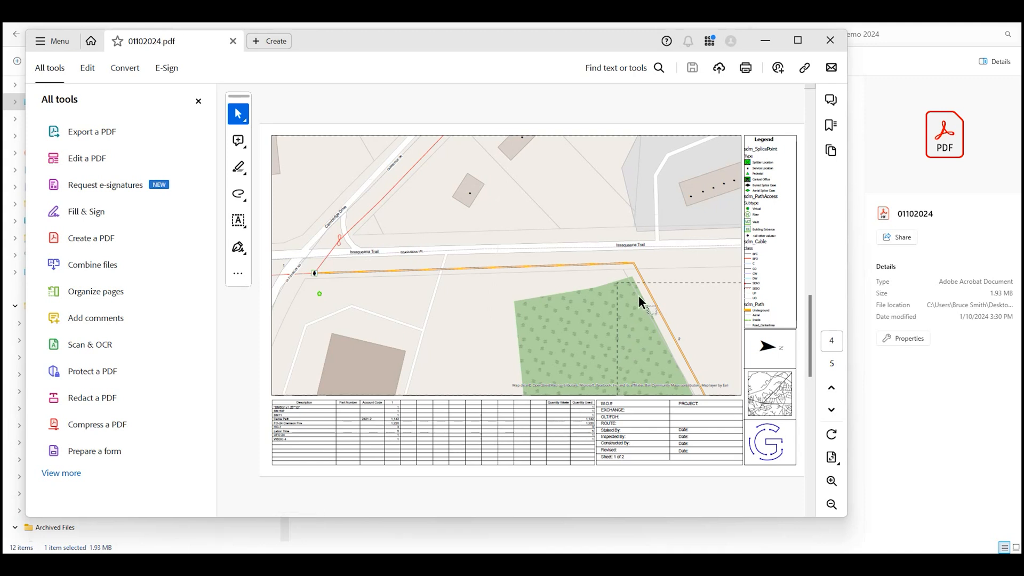
pyautogui.moveTo(505, 431)
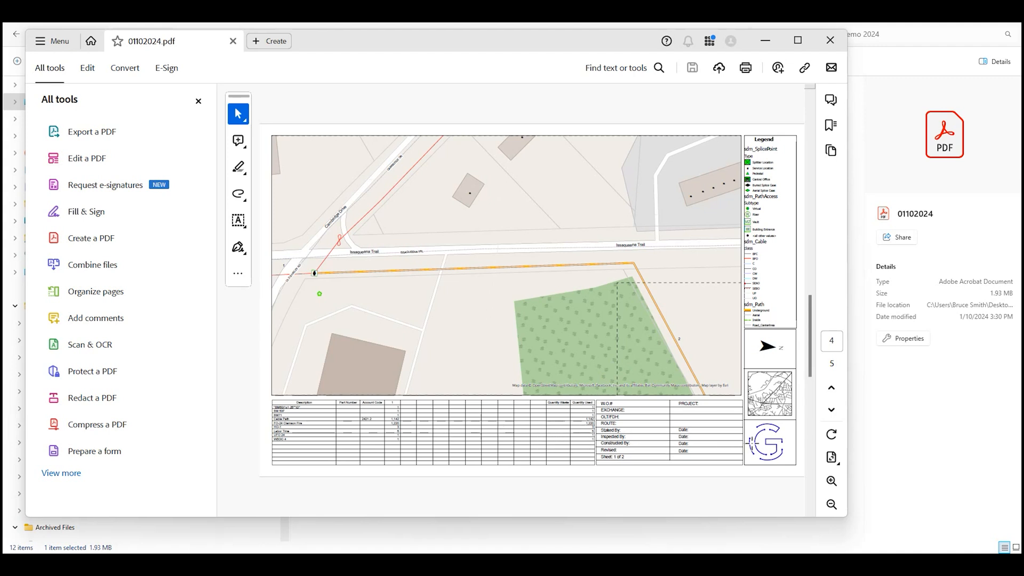
pyautogui.moveTo(730, 282)
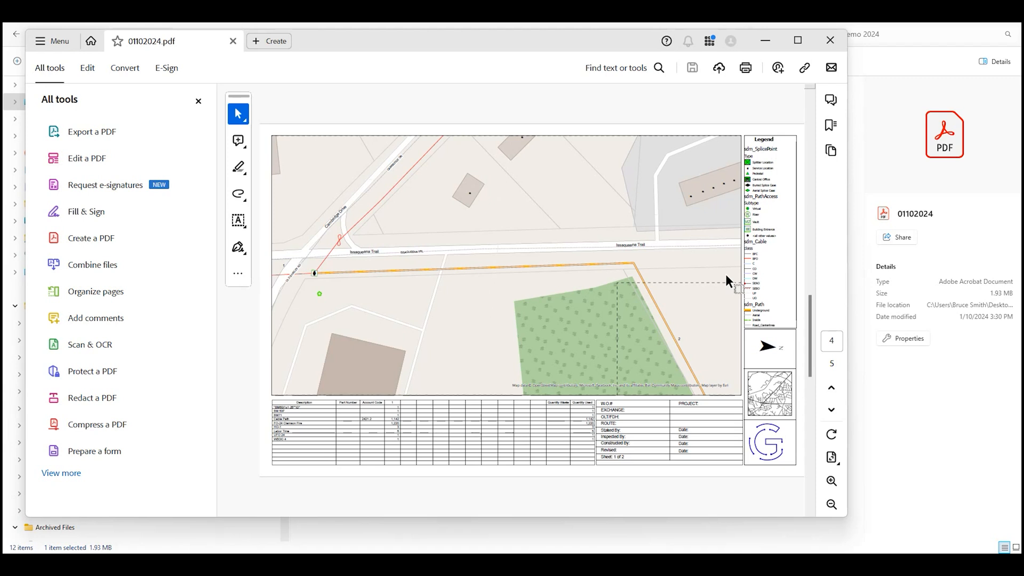
pyautogui.click(831, 409)
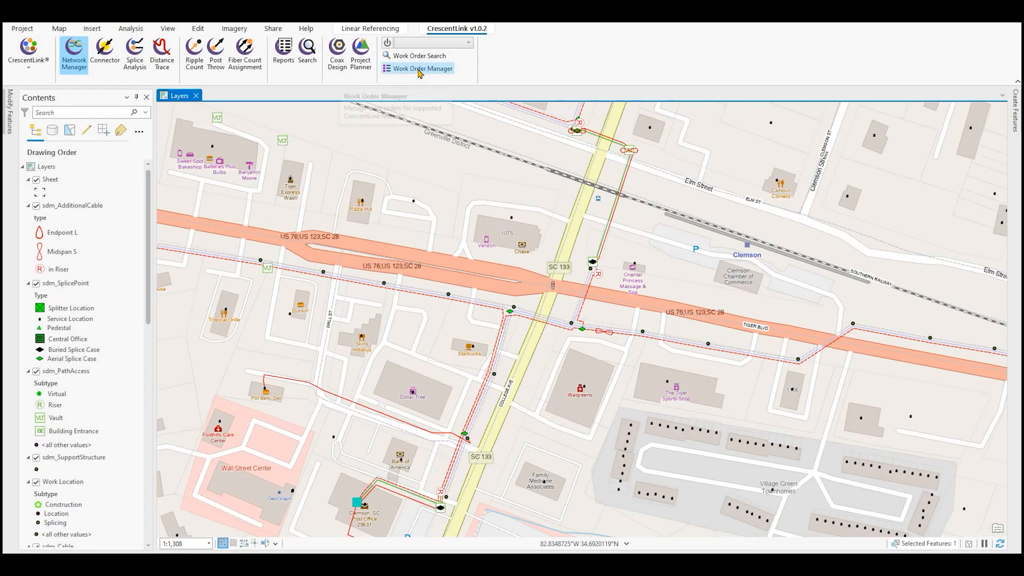
# Step: Load work order 09212018 in Work Order Manager and scroll its 46 records
pyautogui.click(423, 68)
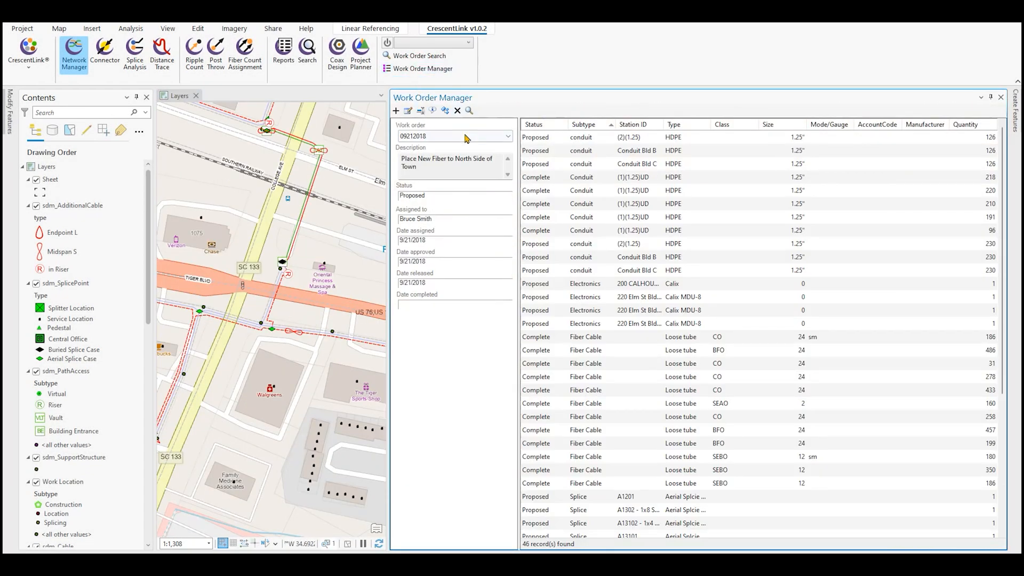
pyautogui.click(415, 54)
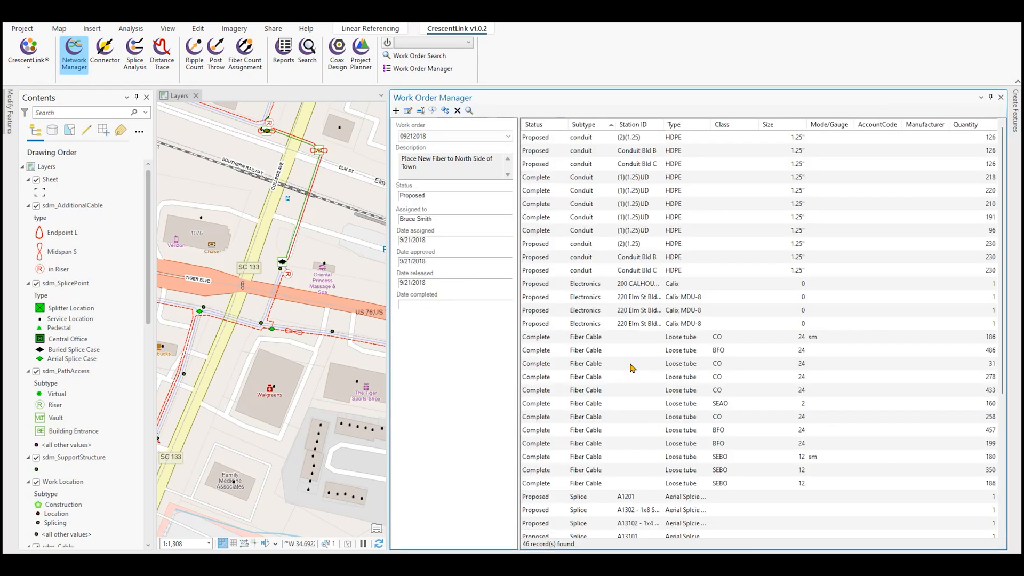
pyautogui.moveTo(728, 185)
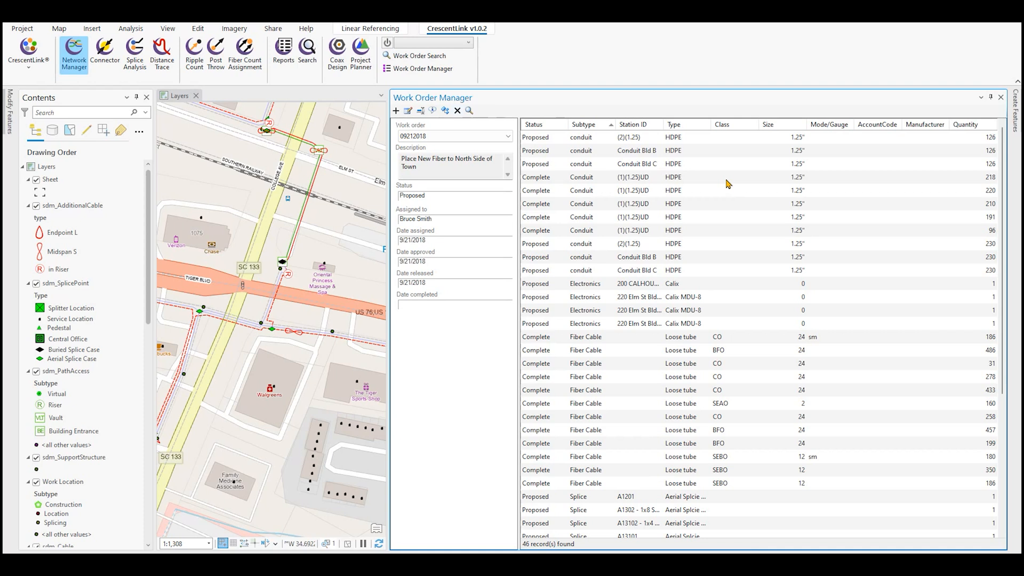
pyautogui.moveTo(726, 189)
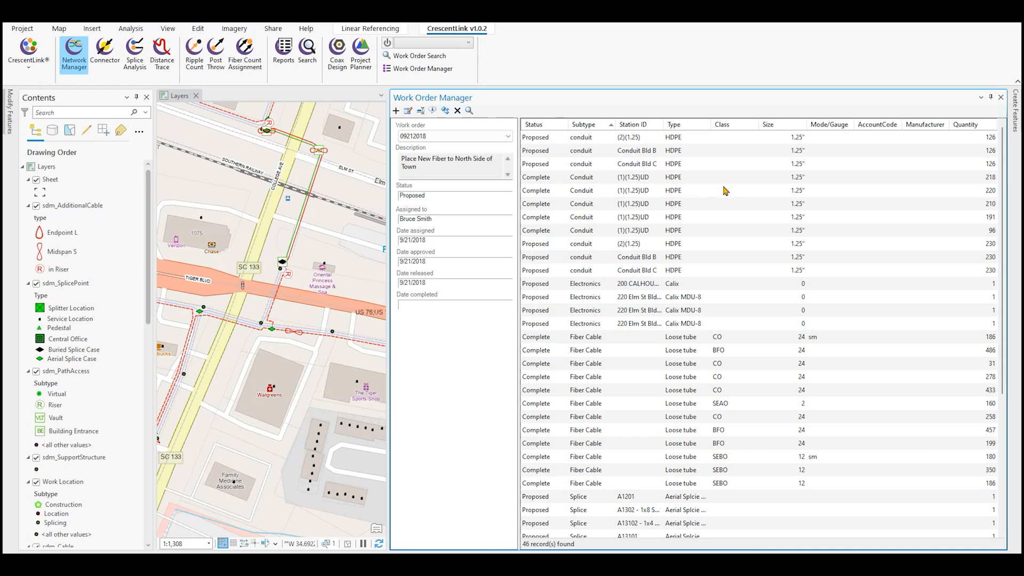
pyautogui.moveTo(708, 224)
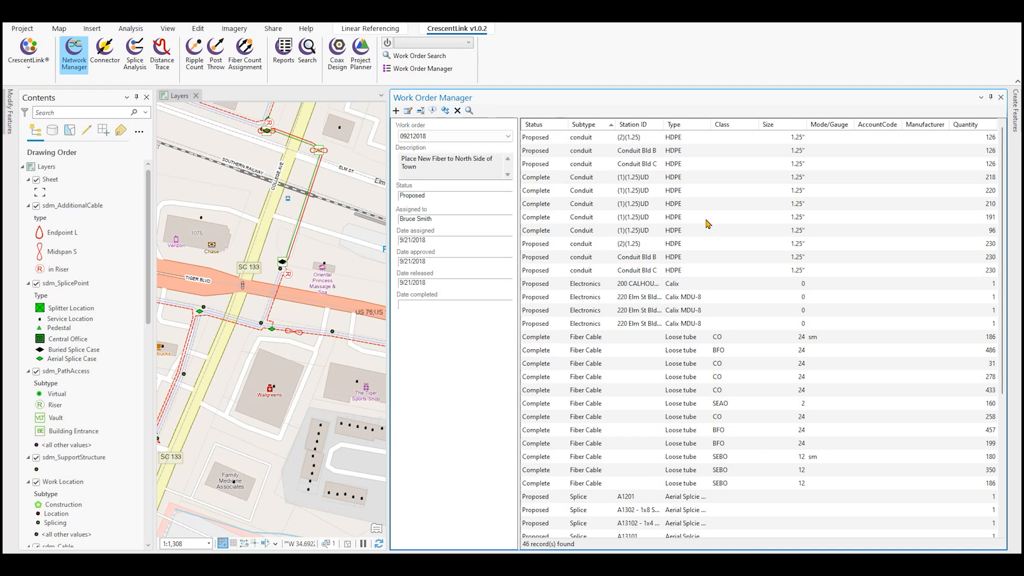
pyautogui.scroll(-3)
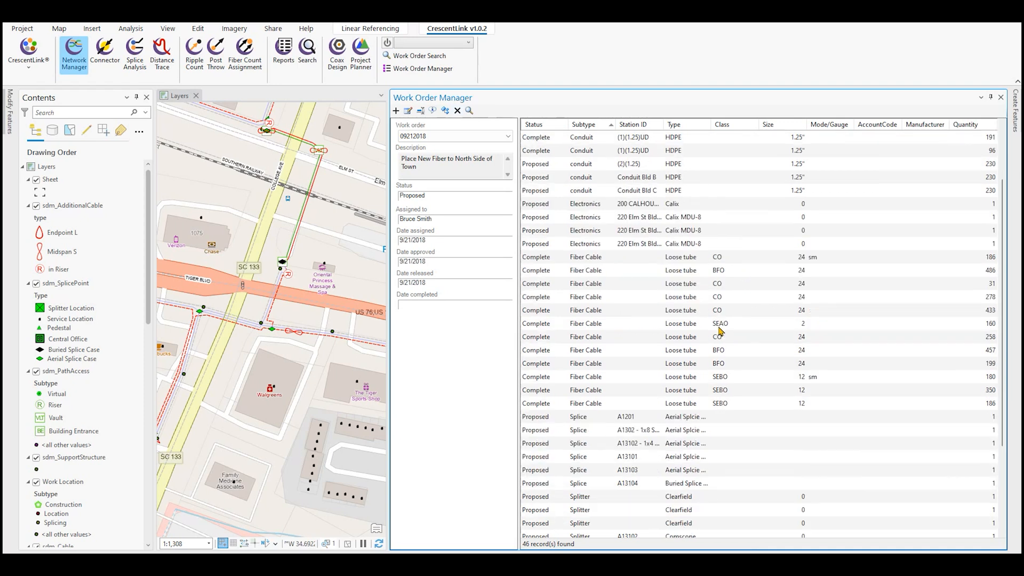
pyautogui.scroll(-3)
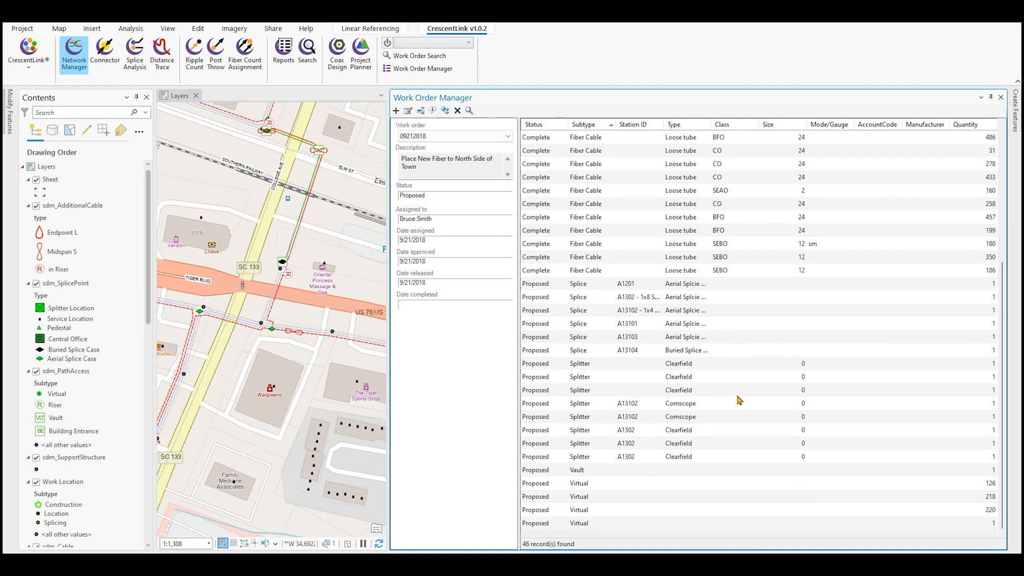
pyautogui.scroll(3)
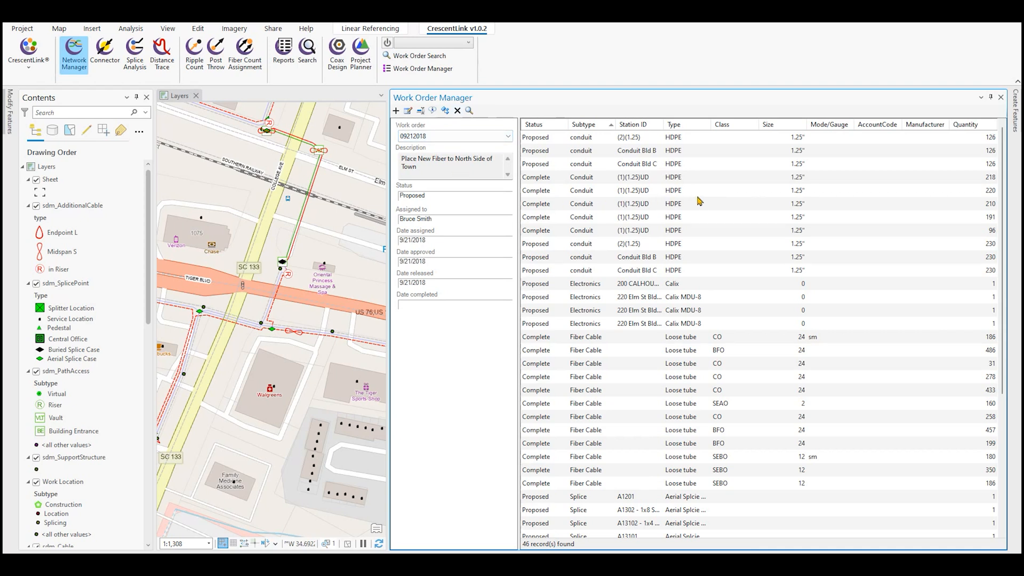
# Step: Request a grouped report for the entire work order from the 210-quantity conduit record
pyautogui.click(702, 202)
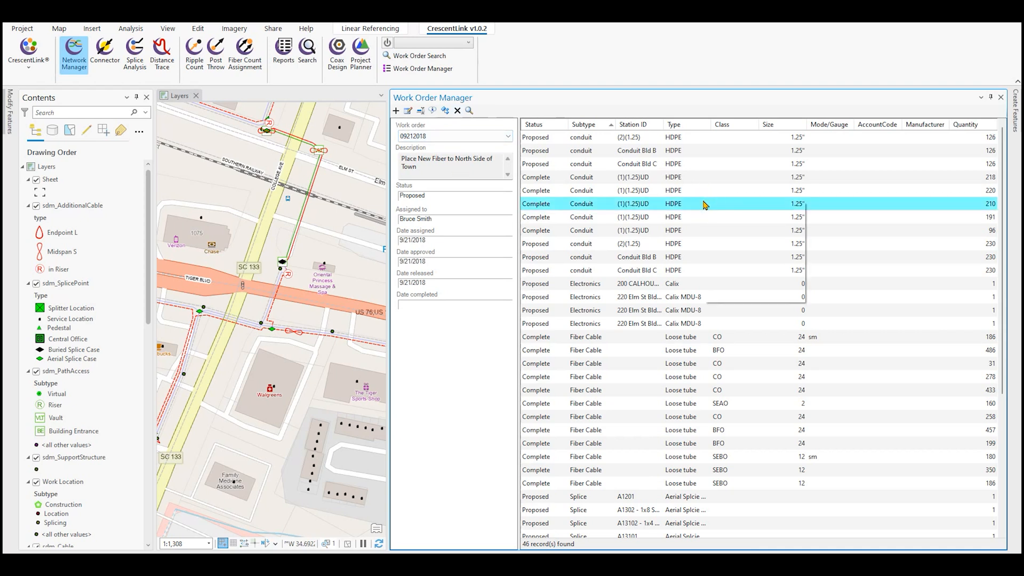
pyautogui.rightClick(704, 203)
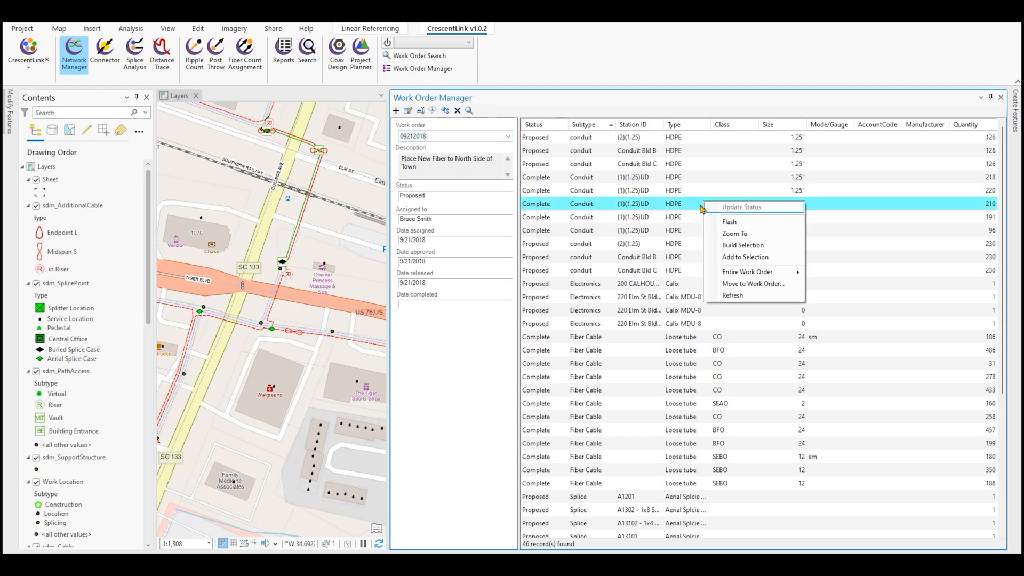
pyautogui.moveTo(748, 272)
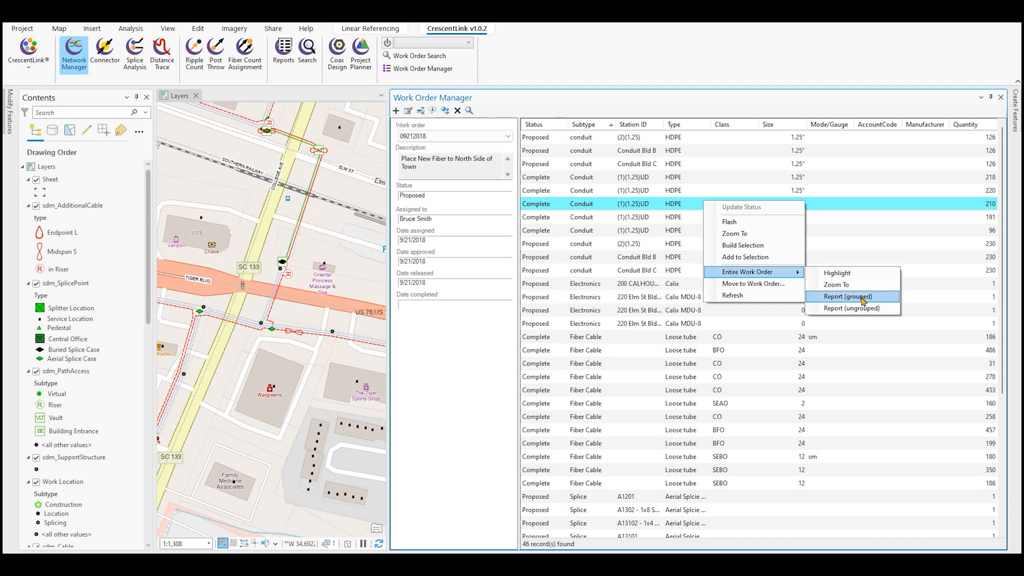
pyautogui.click(847, 297)
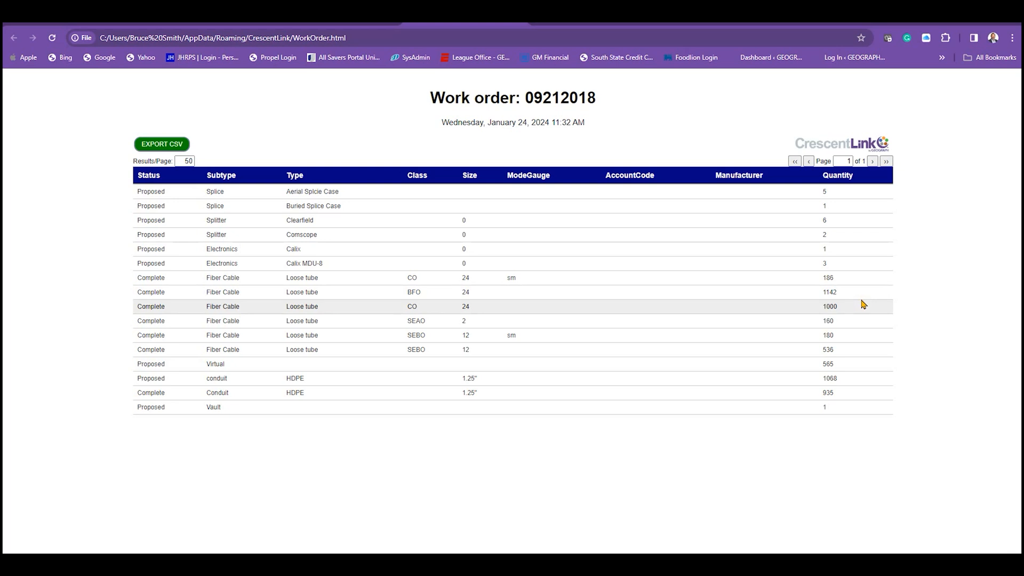
pyautogui.moveTo(414, 371)
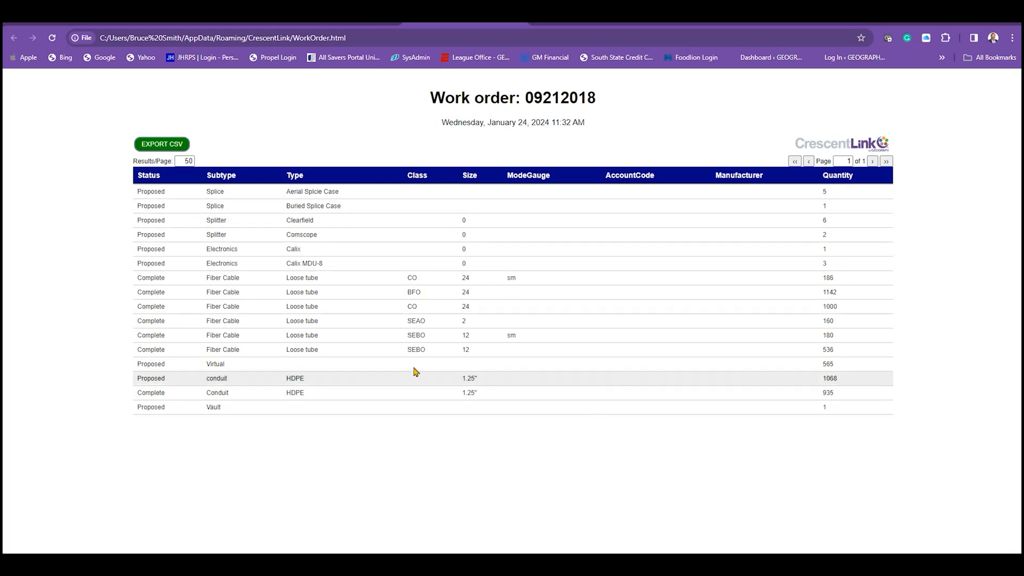
pyautogui.moveTo(458, 119)
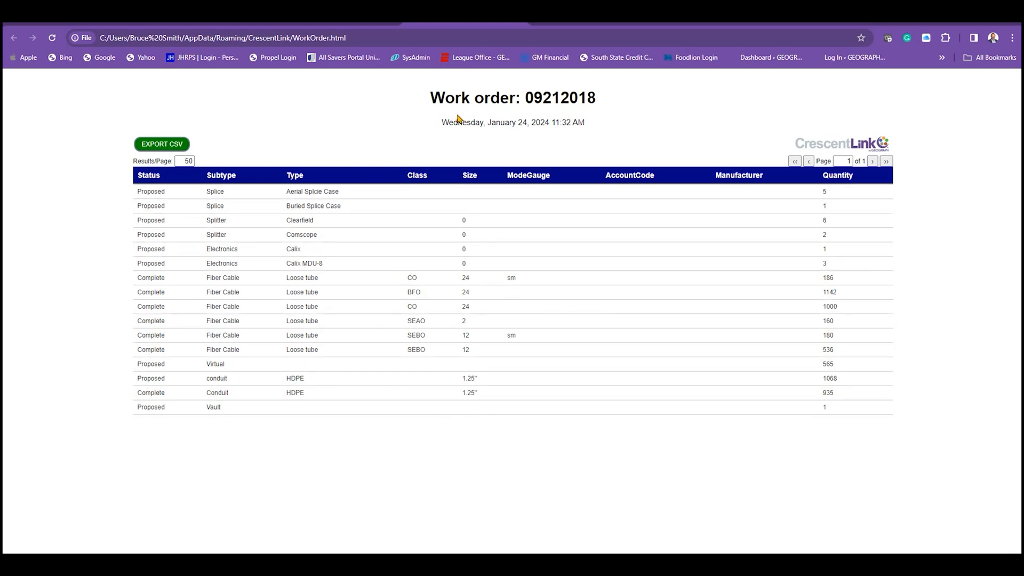
pyautogui.moveTo(223, 142)
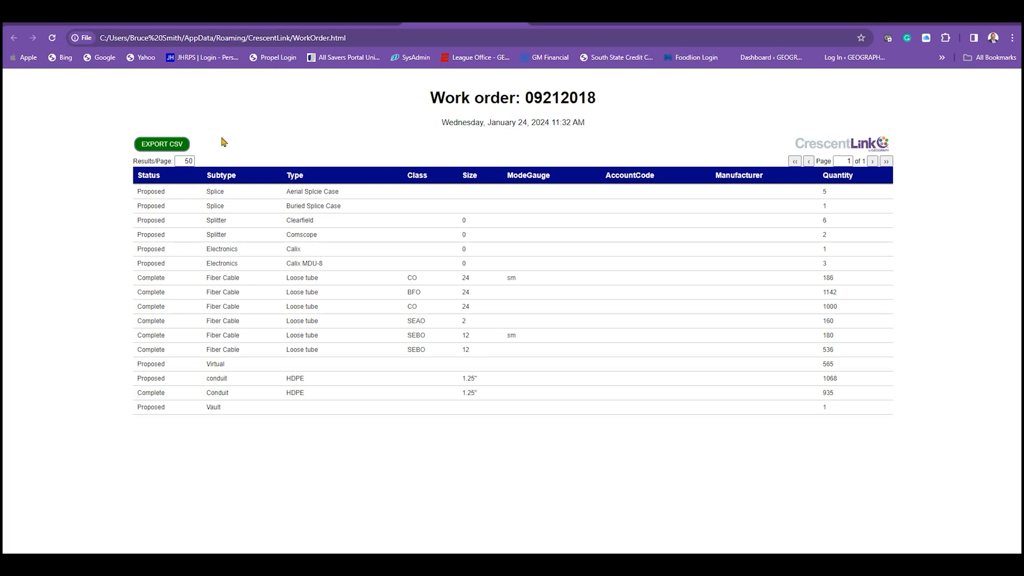
pyautogui.moveTo(161, 144)
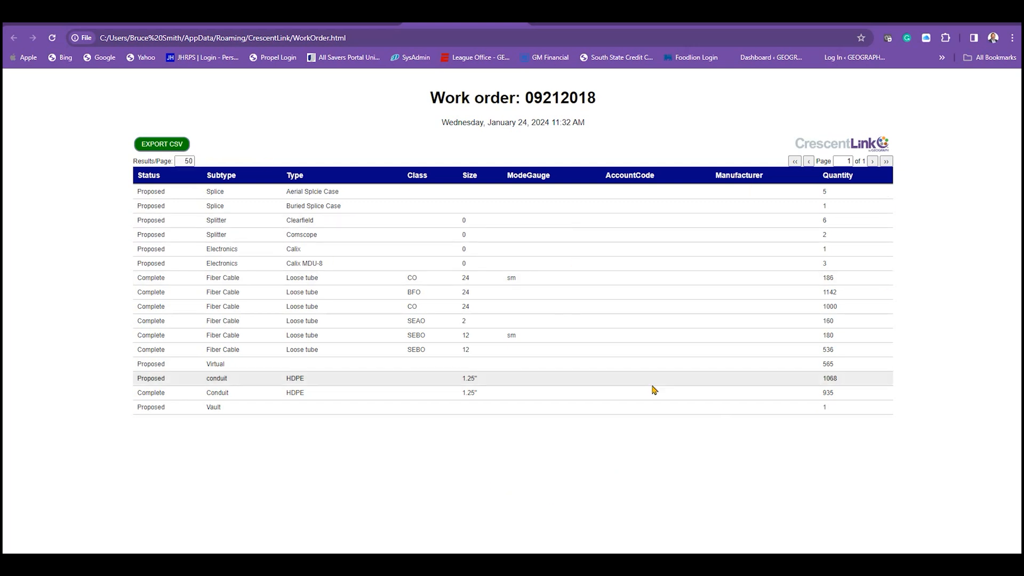
pyautogui.moveTo(394, 447)
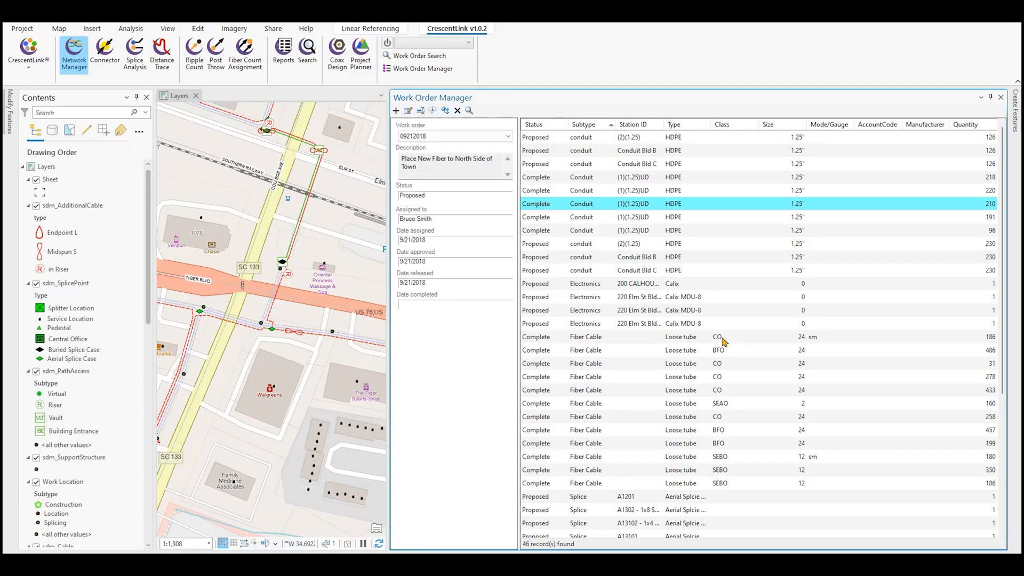
# Step: Scroll the Work Order Manager grid toward the Electronics rows of work order 09212018
pyautogui.scroll(-3)
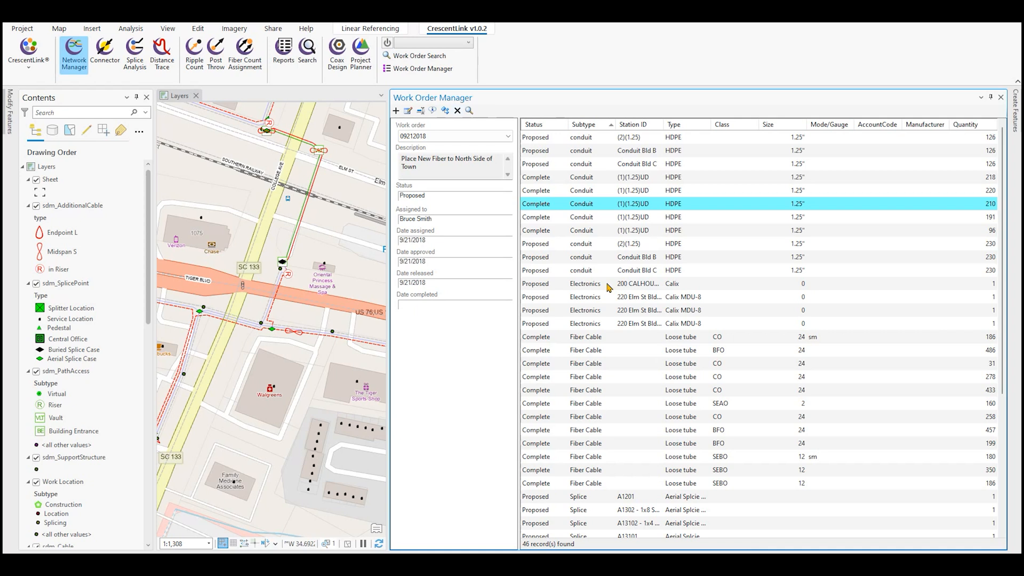
pyautogui.moveTo(553, 289)
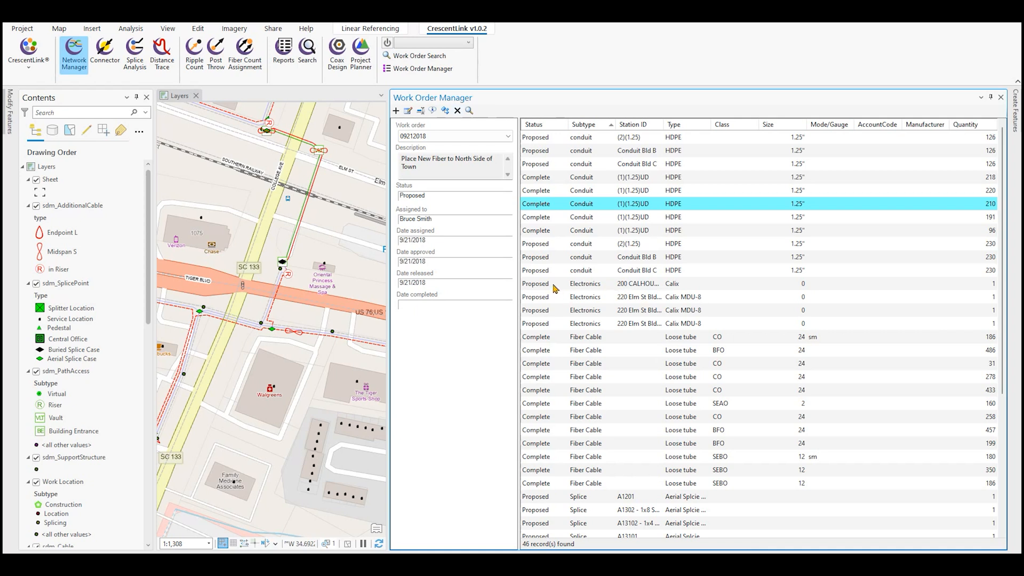
pyautogui.moveTo(572, 338)
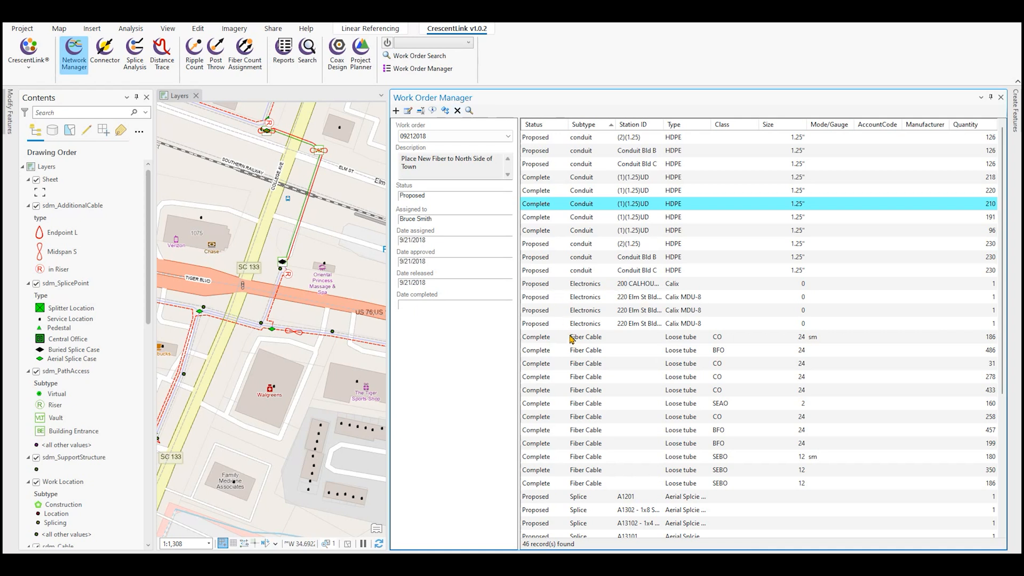
pyautogui.moveTo(646, 234)
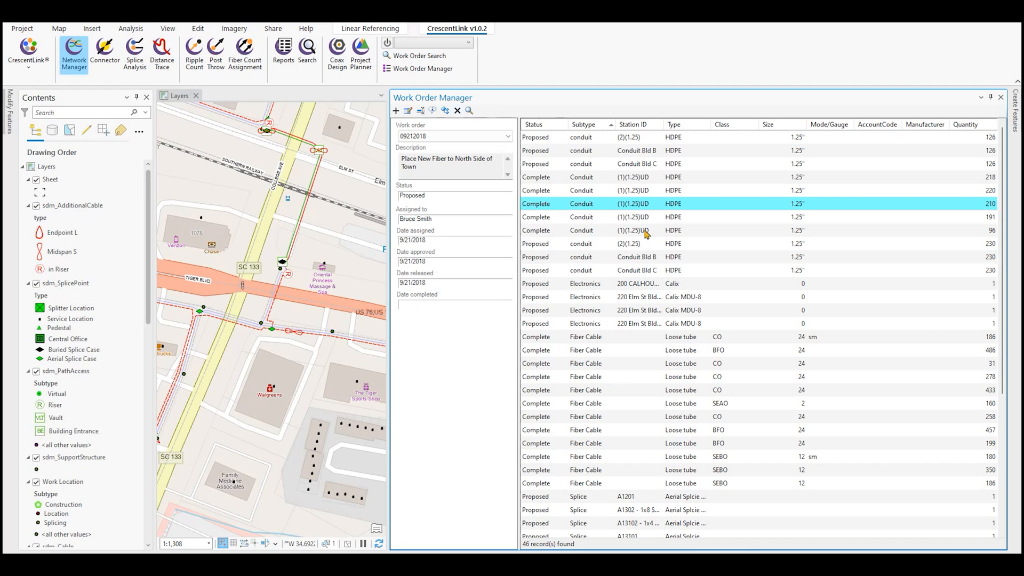
pyautogui.moveTo(566, 210)
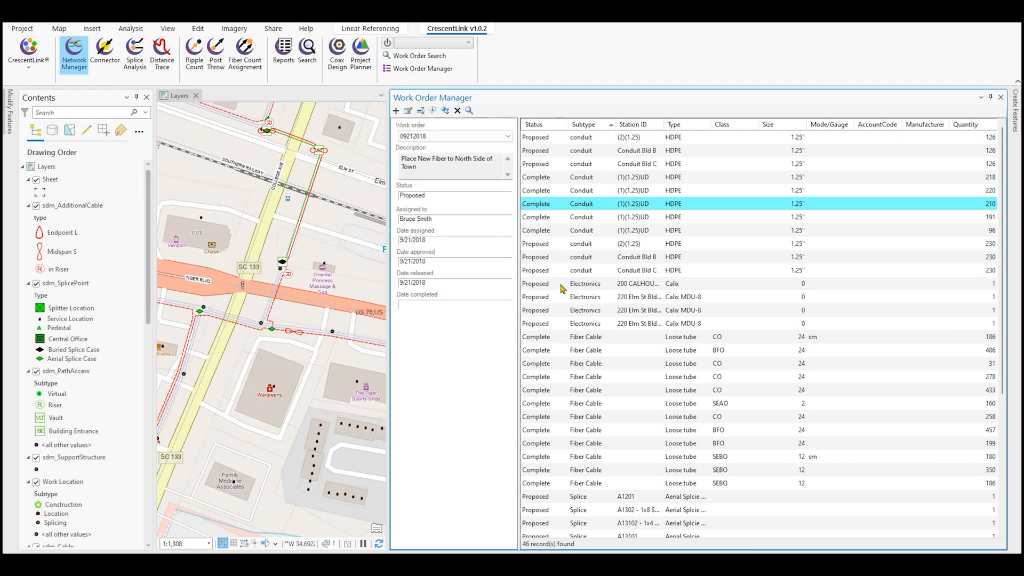
pyautogui.moveTo(569, 289)
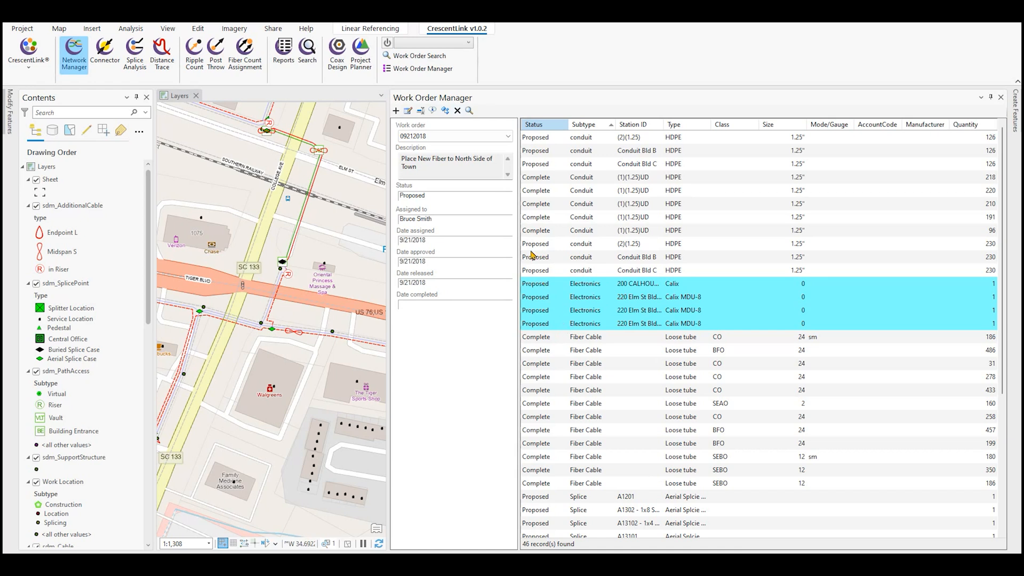
# Step: Bring up Update Status for the selected Electronics records and reveal the status choices
pyautogui.click(433, 110)
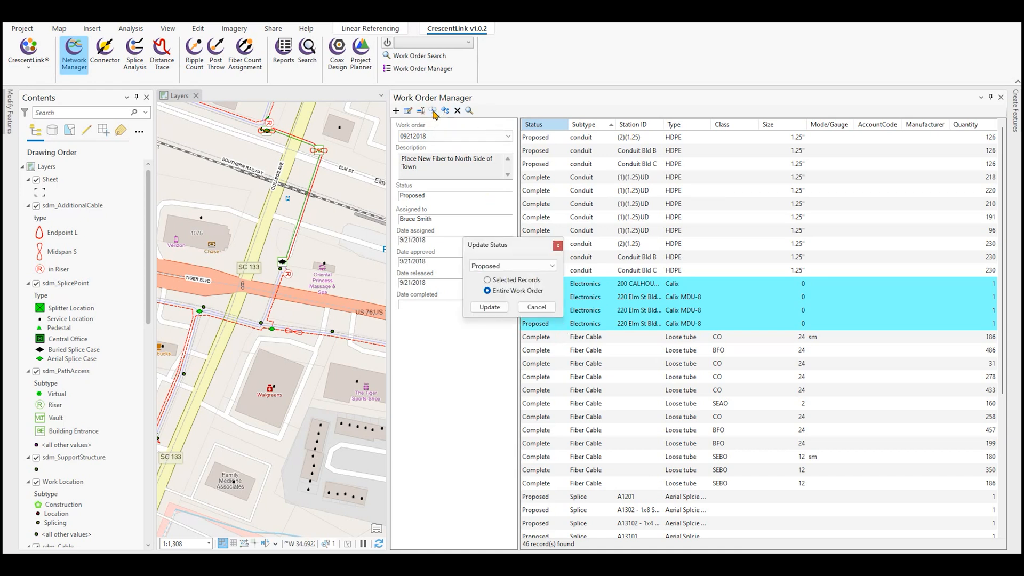
pyautogui.click(488, 280)
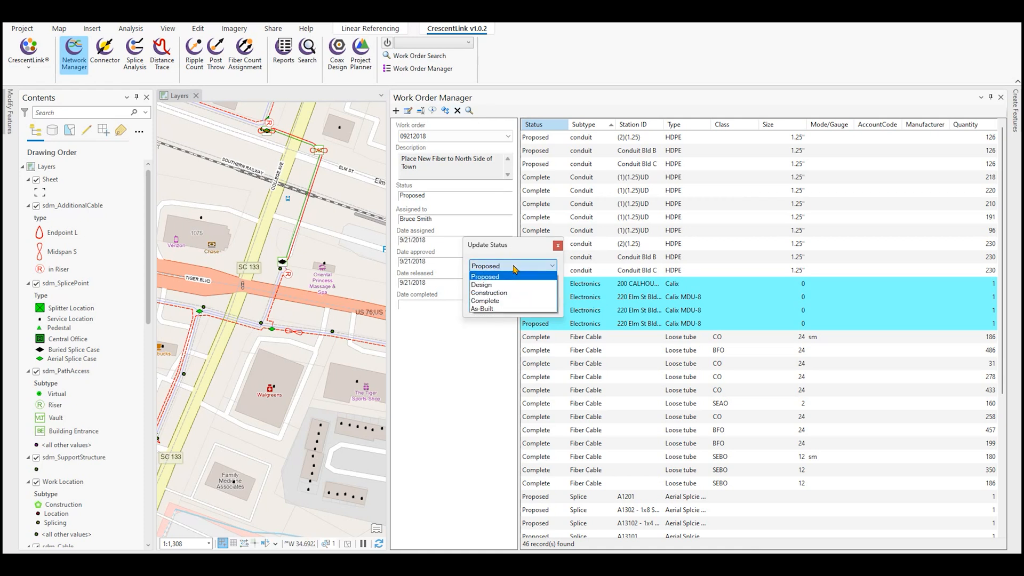
pyautogui.moveTo(487, 301)
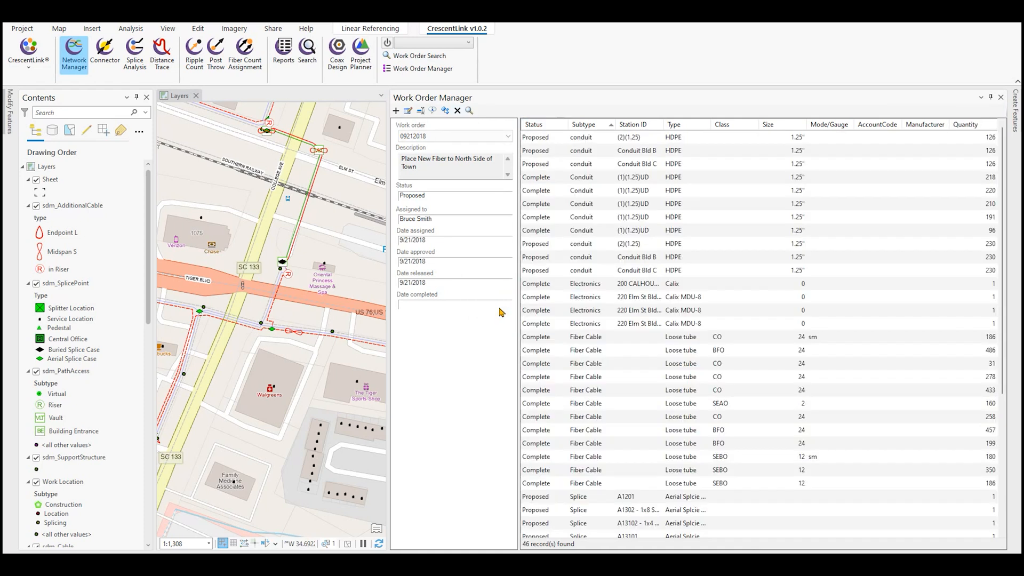
pyautogui.moveTo(554, 314)
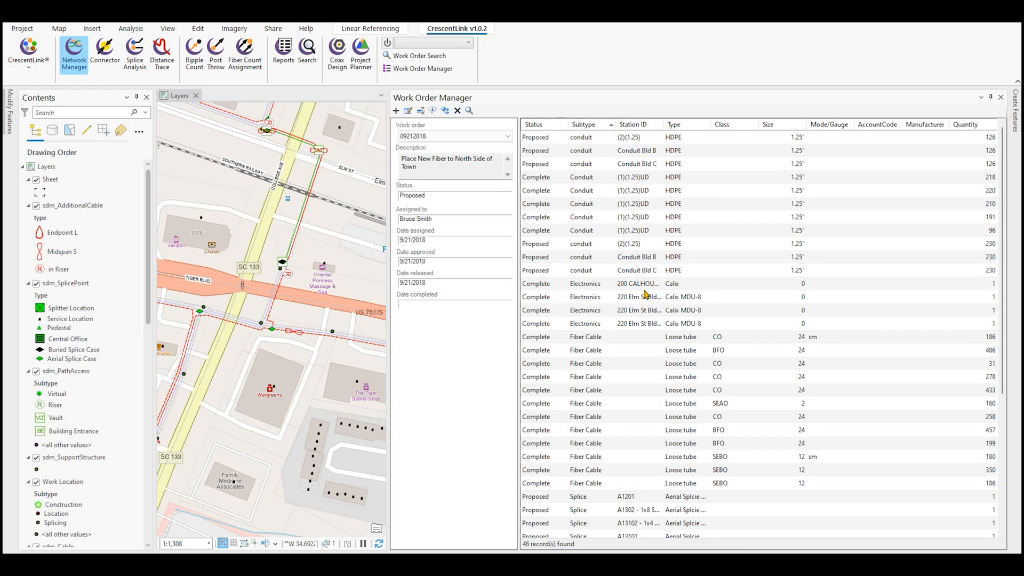
pyautogui.moveTo(654, 326)
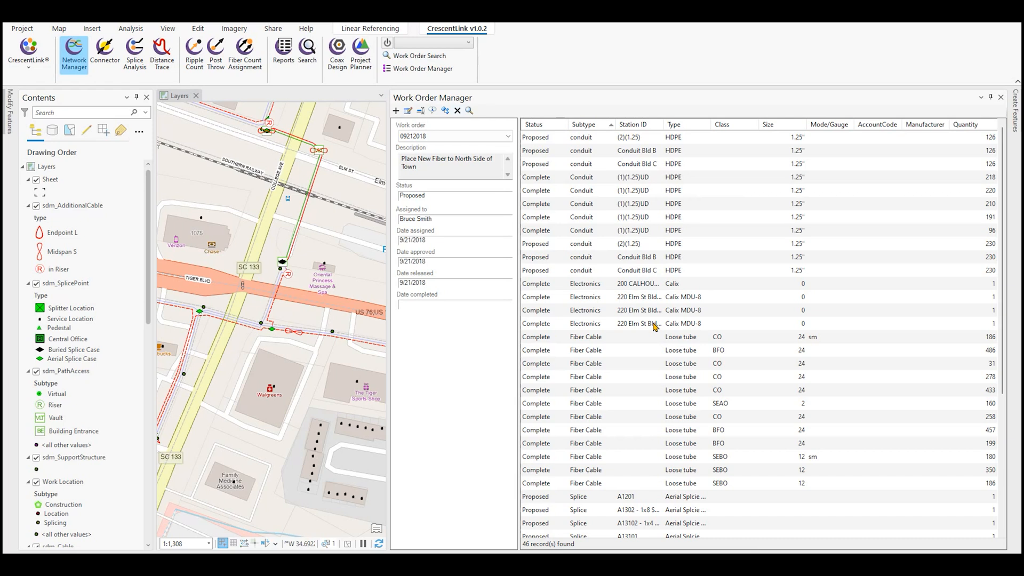
pyautogui.moveTo(654, 330)
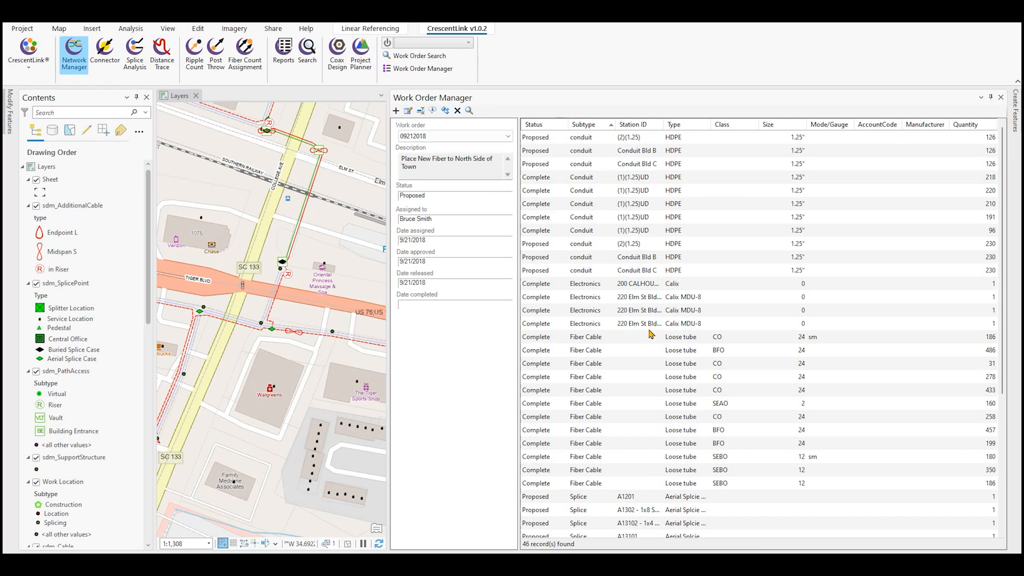
pyautogui.moveTo(561, 243)
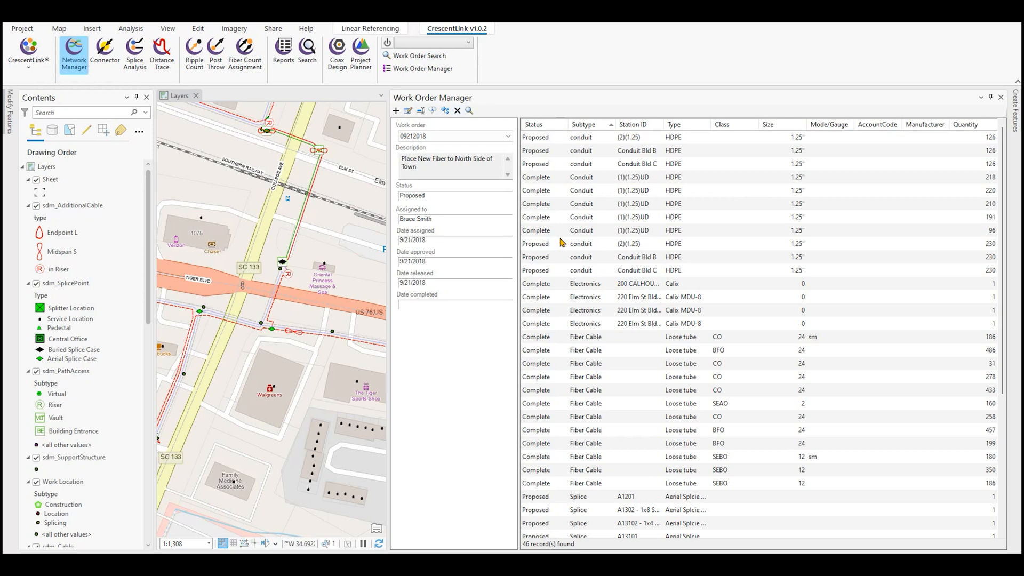
pyautogui.moveTo(558, 299)
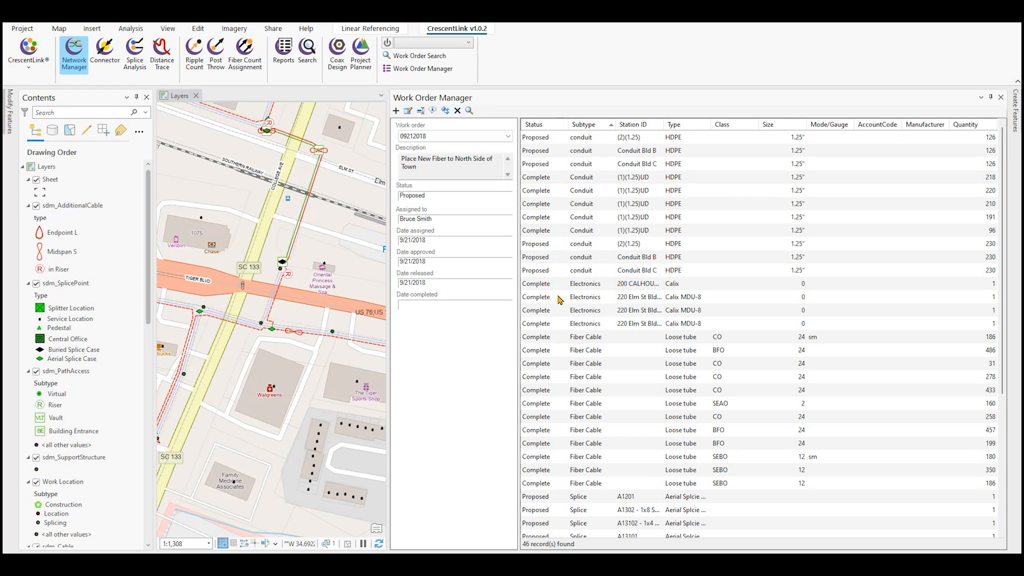
pyautogui.moveTo(666, 356)
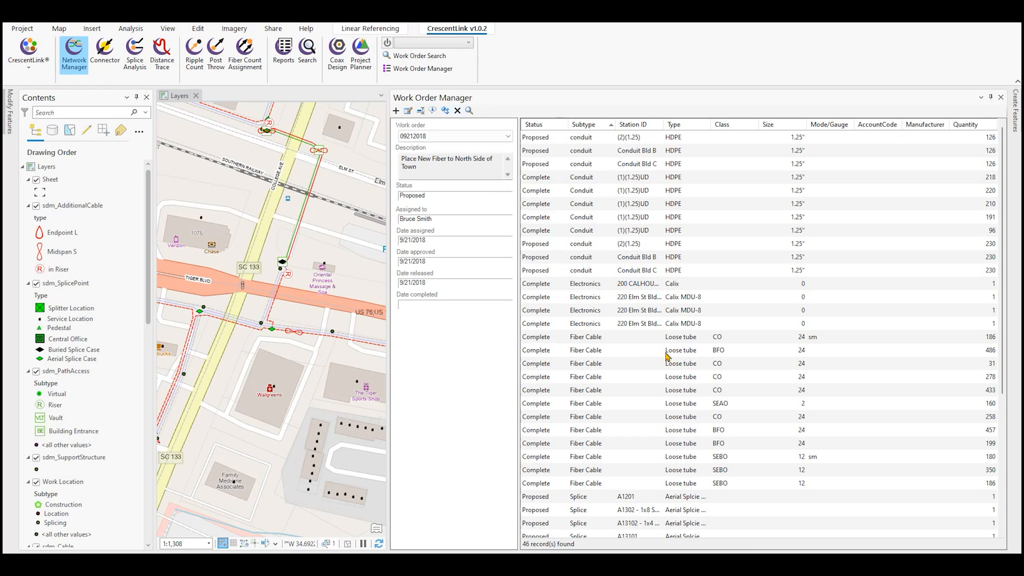
pyautogui.moveTo(683, 365)
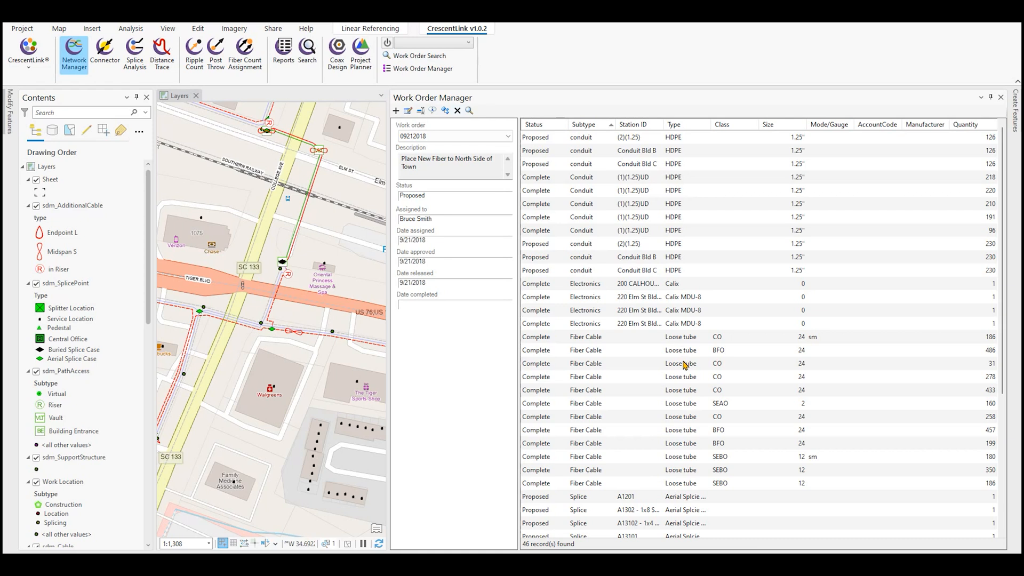
pyautogui.moveTo(563, 394)
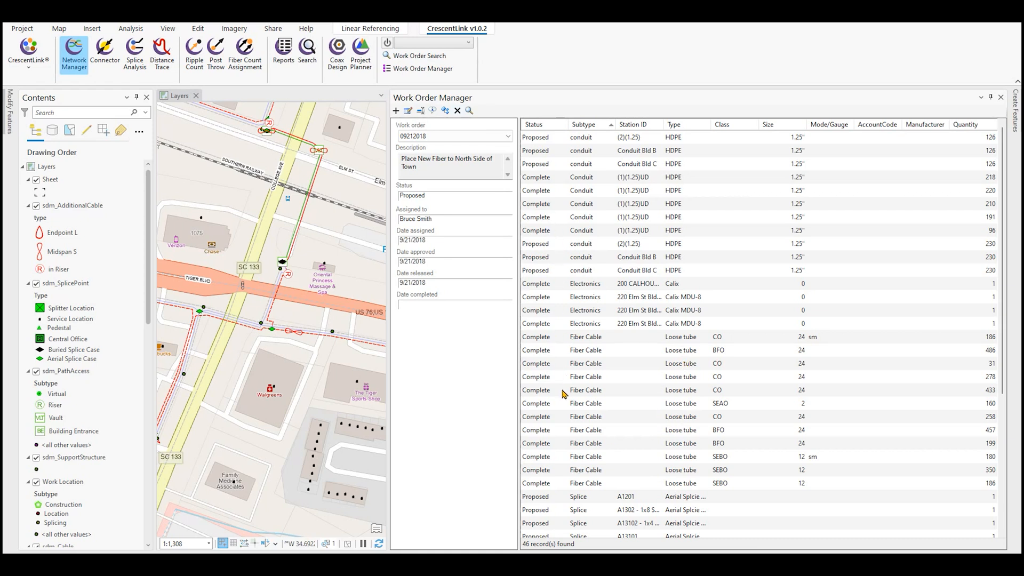
pyautogui.moveTo(587, 369)
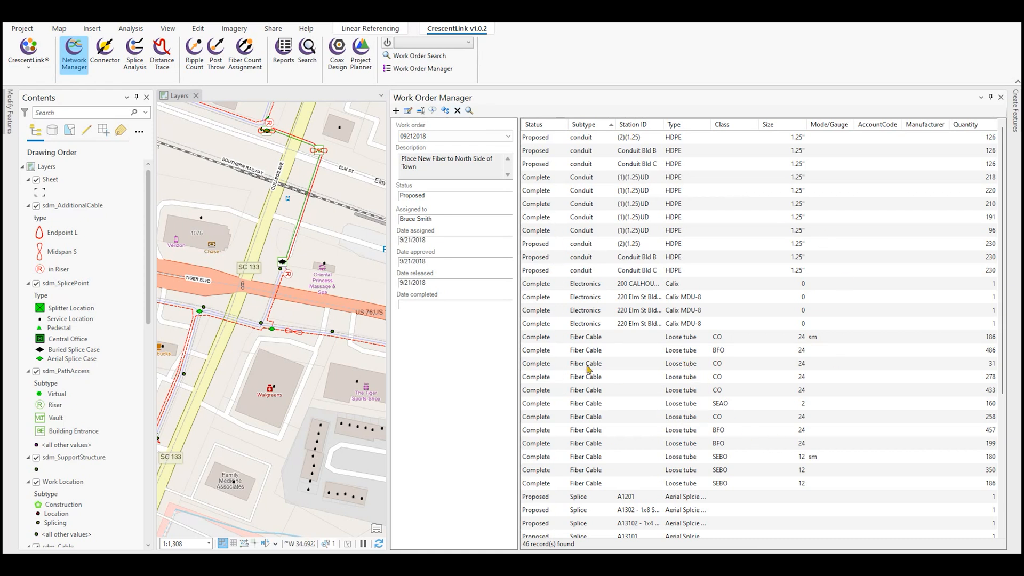